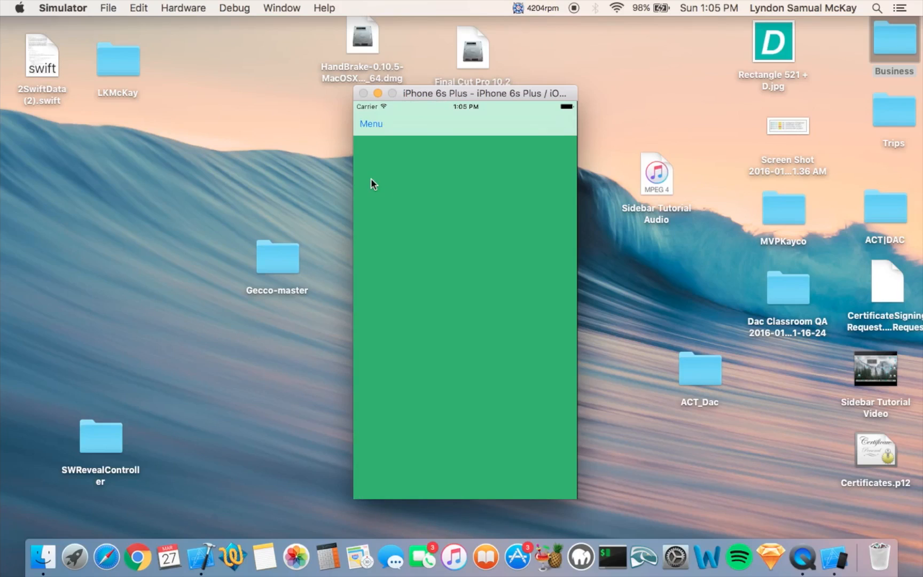
# Step: Create a Single View Application named sidebarTut in Swift for iPhone, saved in TutorialProjects
pyautogui.click(371, 124)
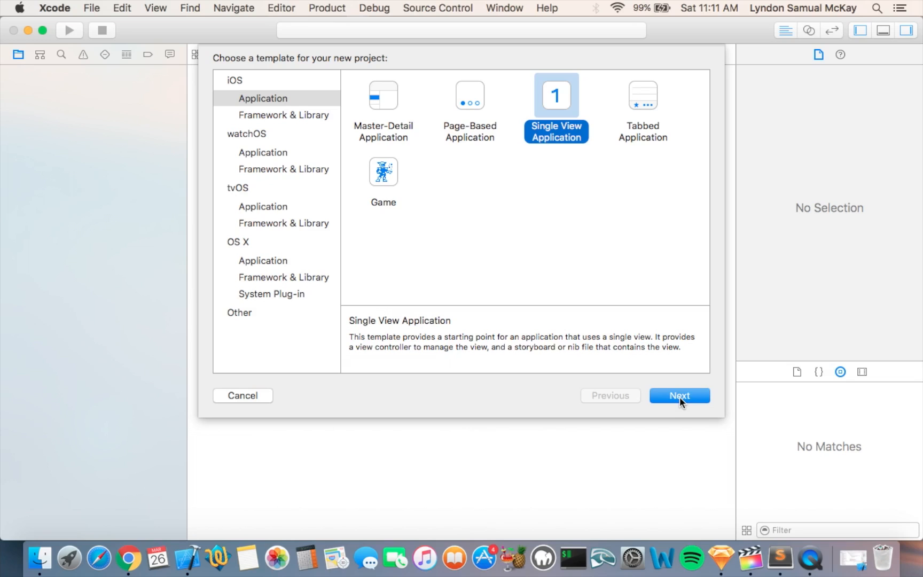
pyautogui.click(679, 395)
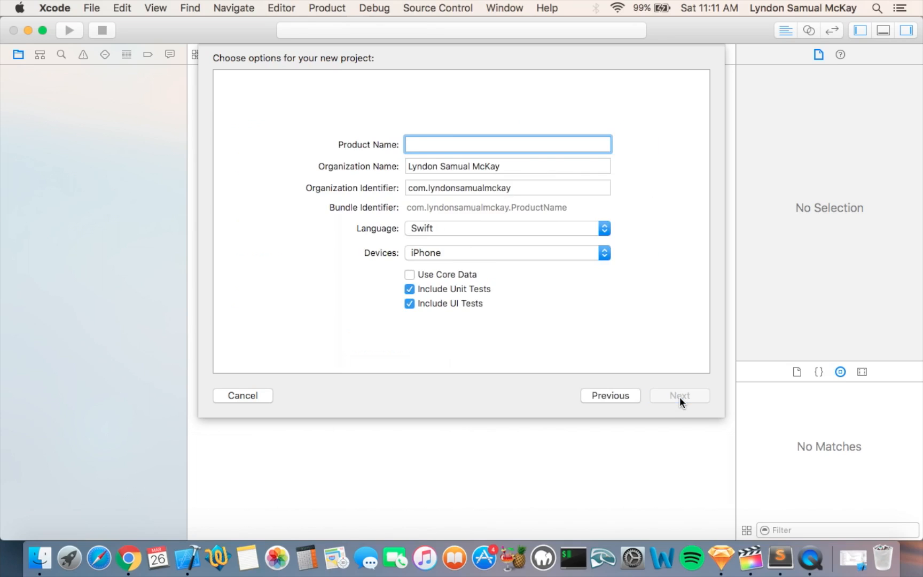
pyautogui.write('sidebarTu')
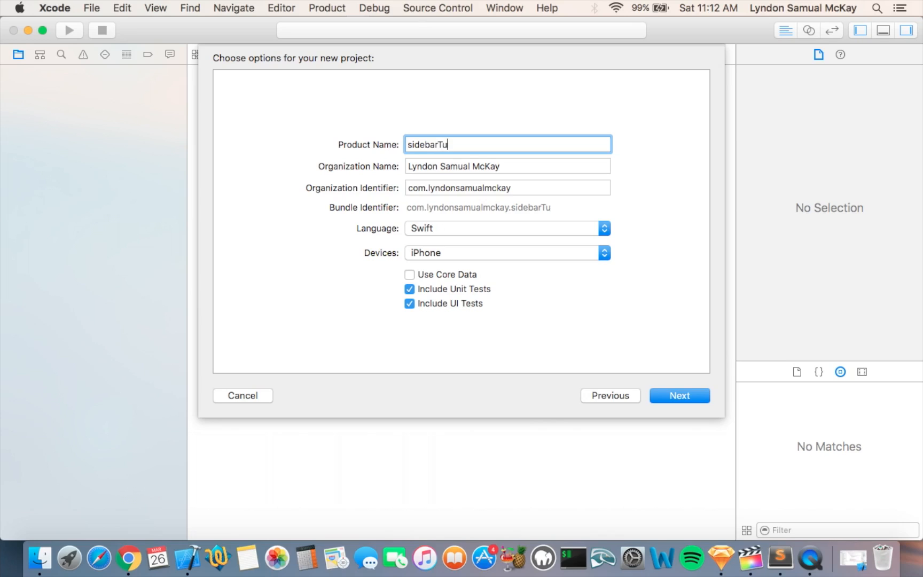
pyautogui.write('t')
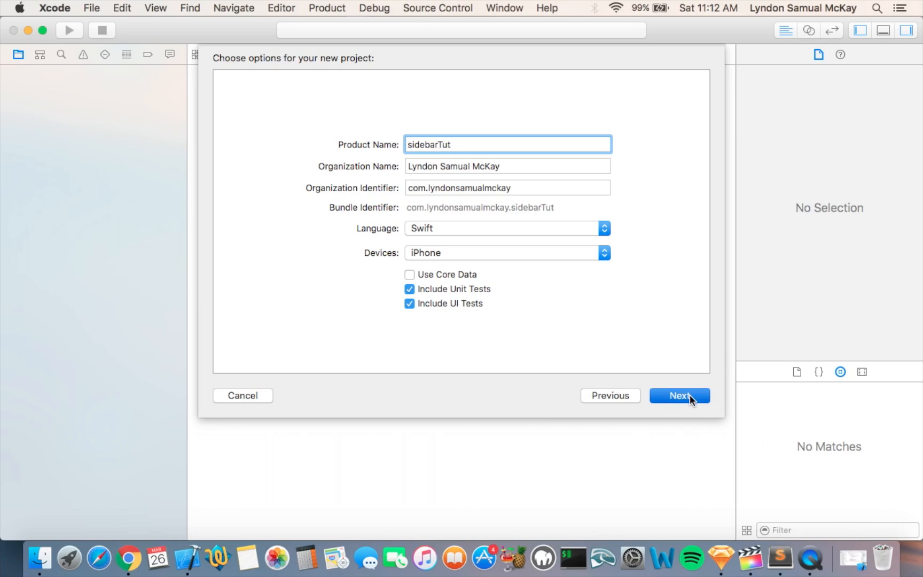
pyautogui.click(680, 395)
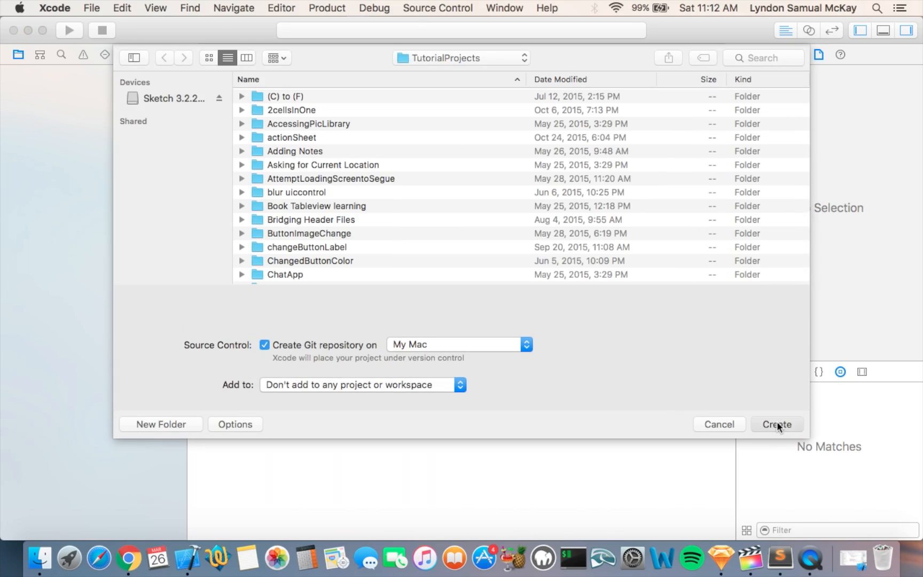
pyautogui.click(777, 425)
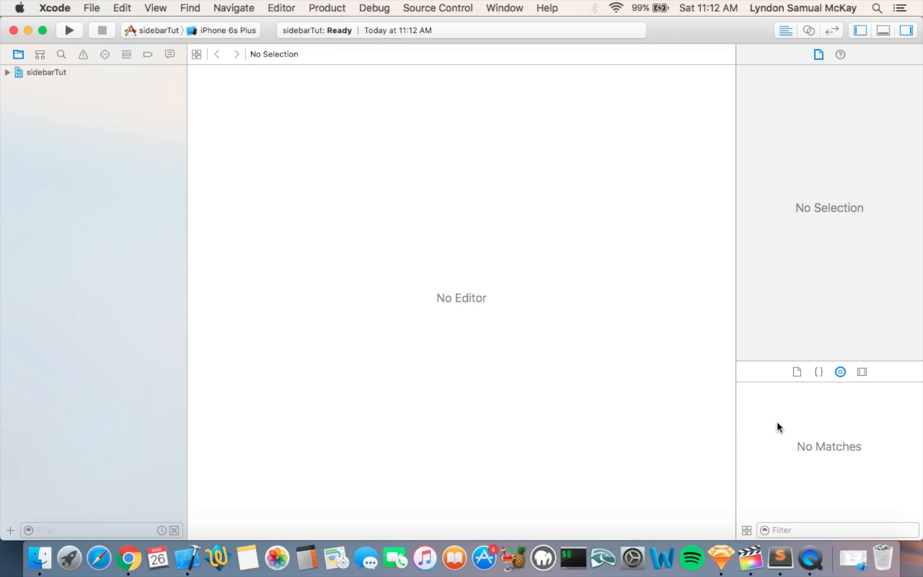
pyautogui.click(47, 72)
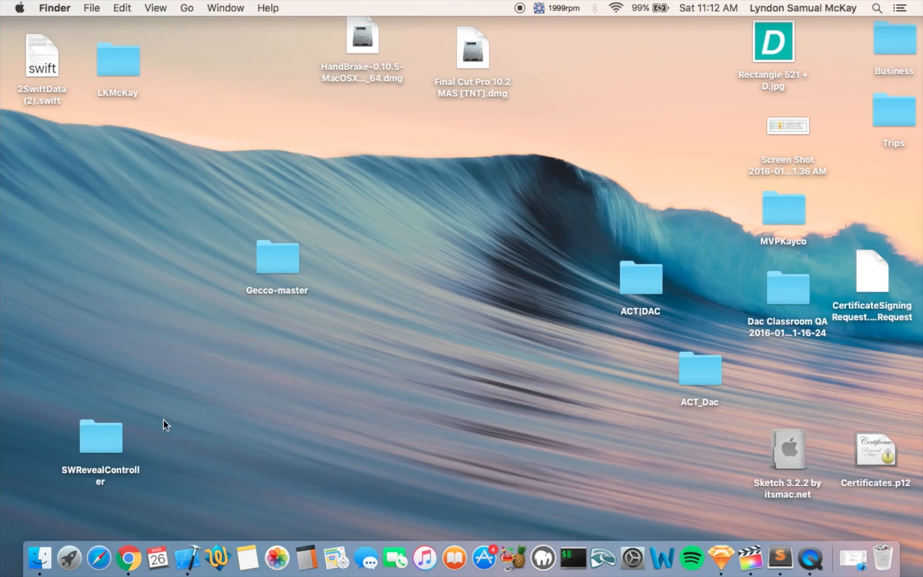
# Step: Drag SWRevealViewController.h and .m from the desktop SWRevealController folder into the project navigator
pyautogui.click(101, 436)
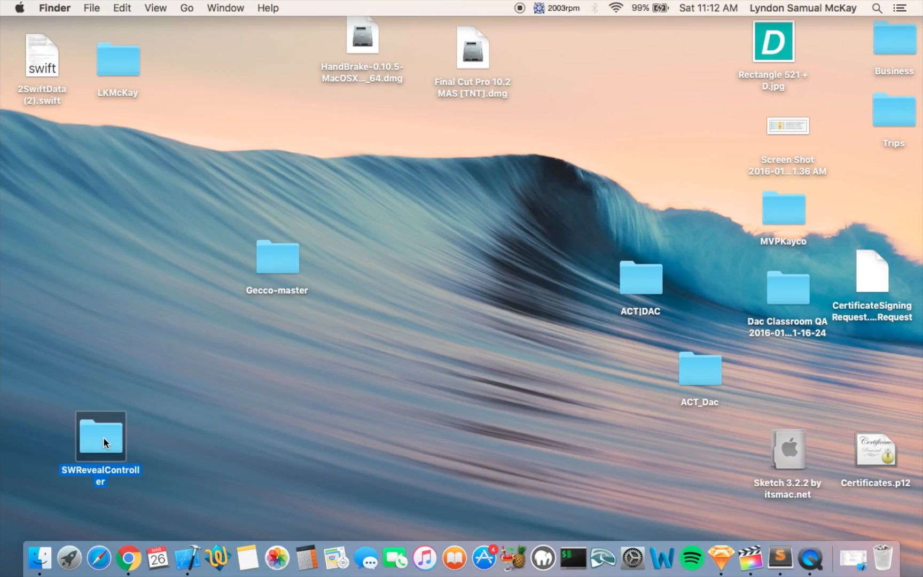
pyautogui.doubleClick(101, 436)
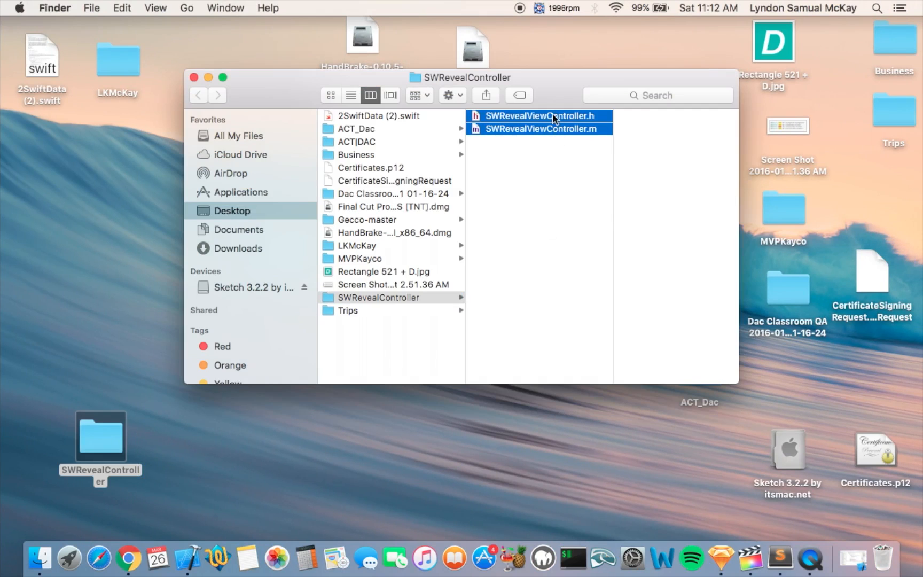
pyautogui.moveTo(538, 121); pyautogui.dragTo(389, 164)
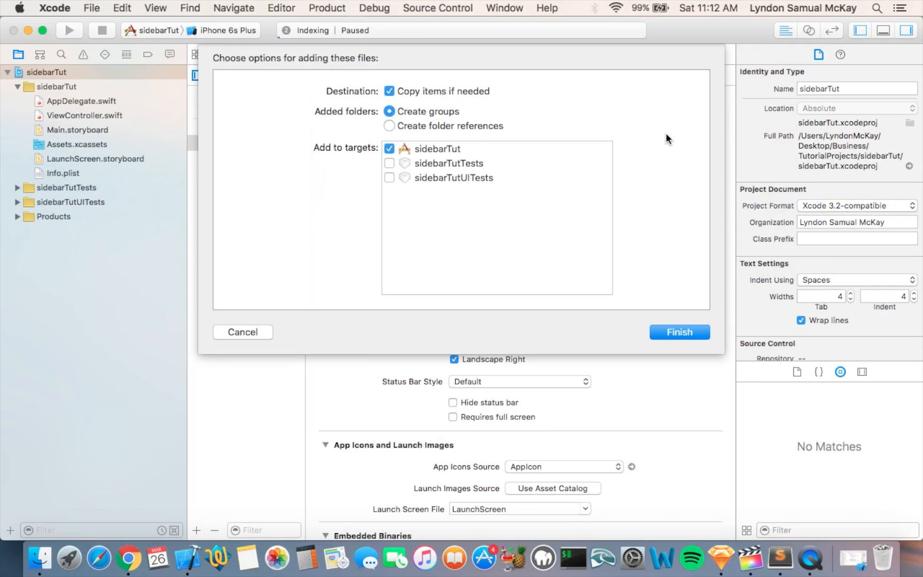
# Step: Finish adding the copied files to the sidebarTut target and accept creating the Objective-C bridging header
pyautogui.click(678, 331)
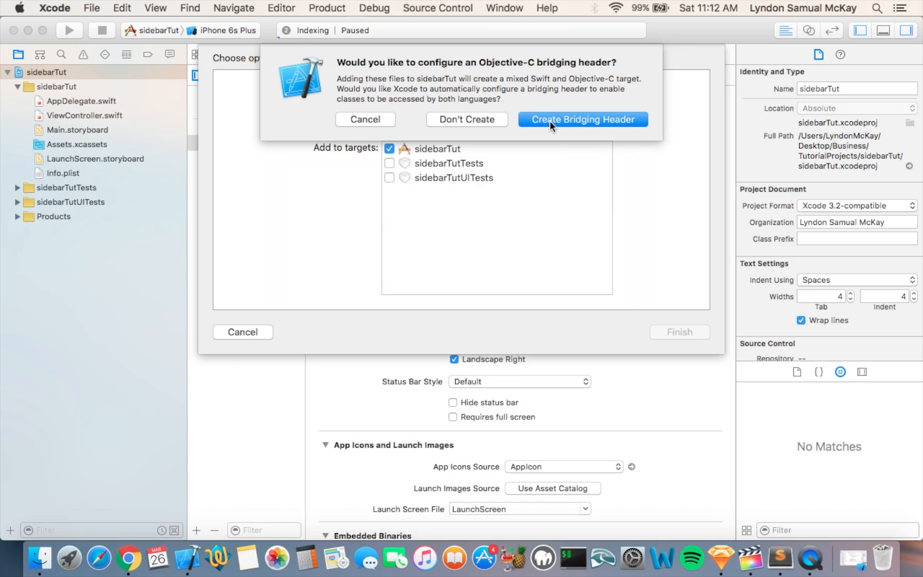
pyautogui.click(582, 119)
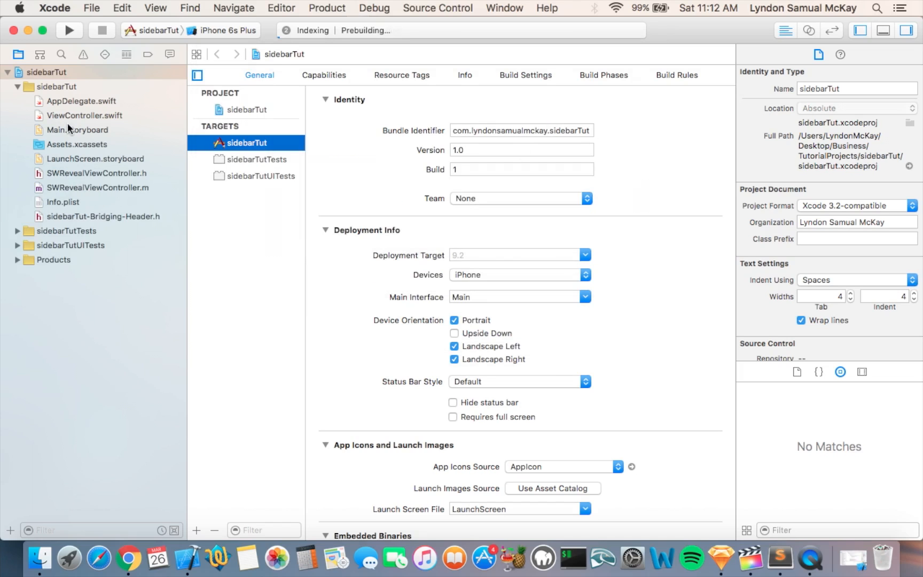
pyautogui.click(102, 216)
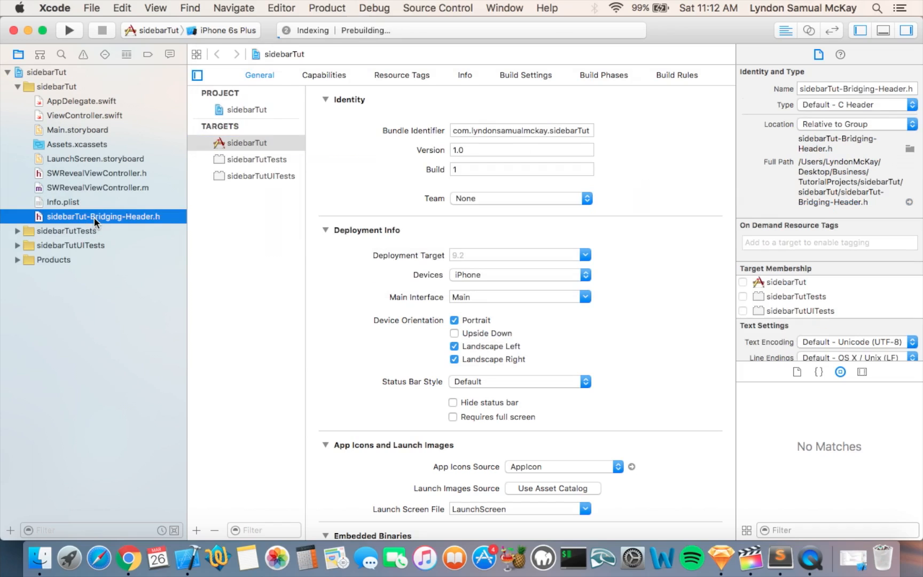
# Step: Add #import "SWRevealViewController.h" to the bridging header and view SWRevealViewController.h
pyautogui.click(103, 216)
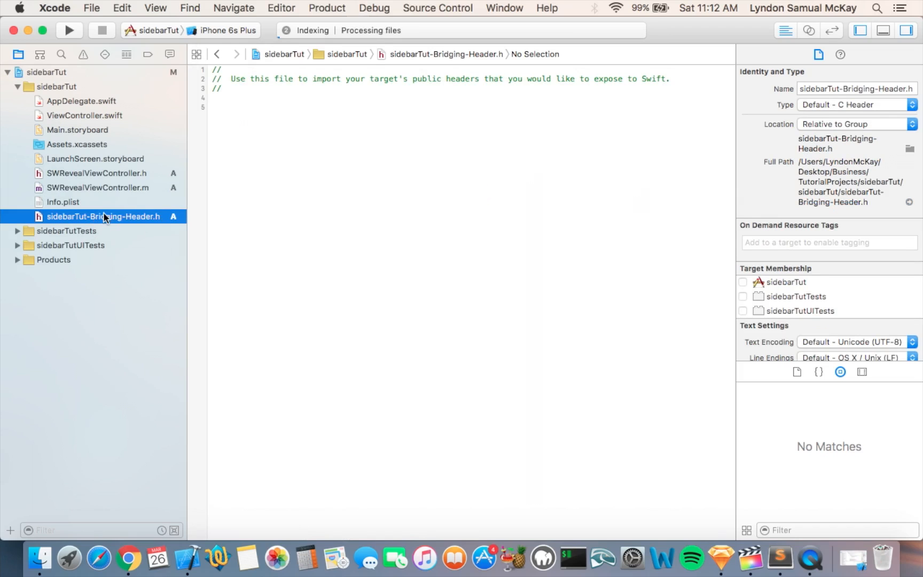
pyautogui.moveTo(135, 217)
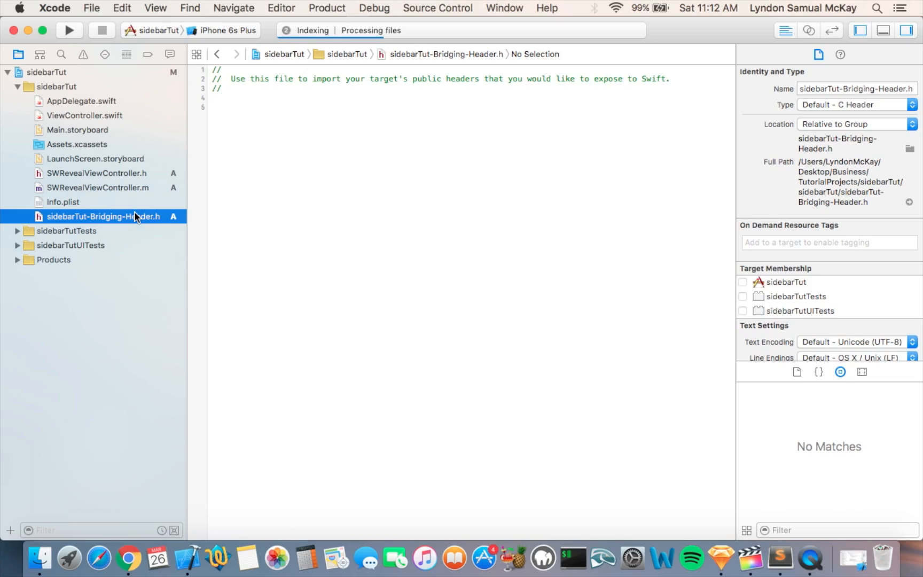
pyautogui.moveTo(109, 216)
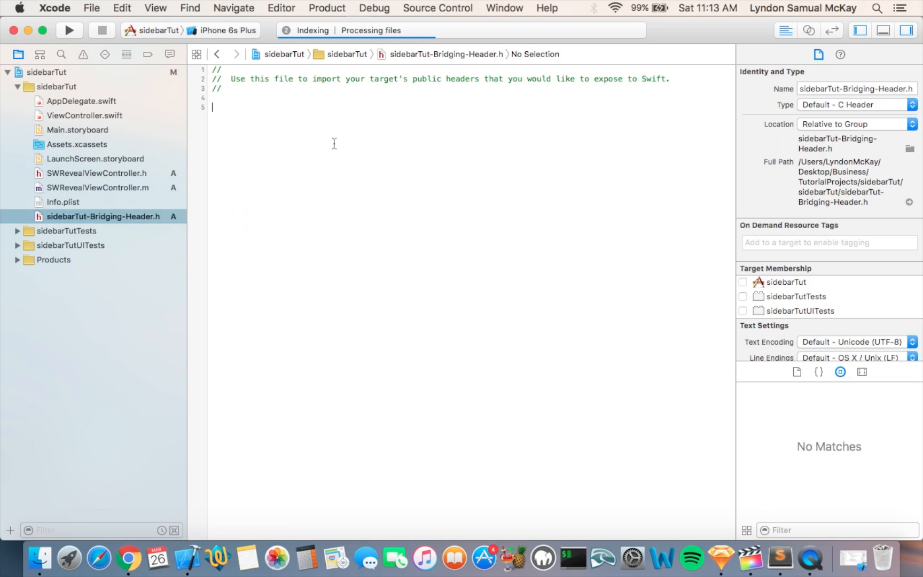
pyautogui.write('#import')
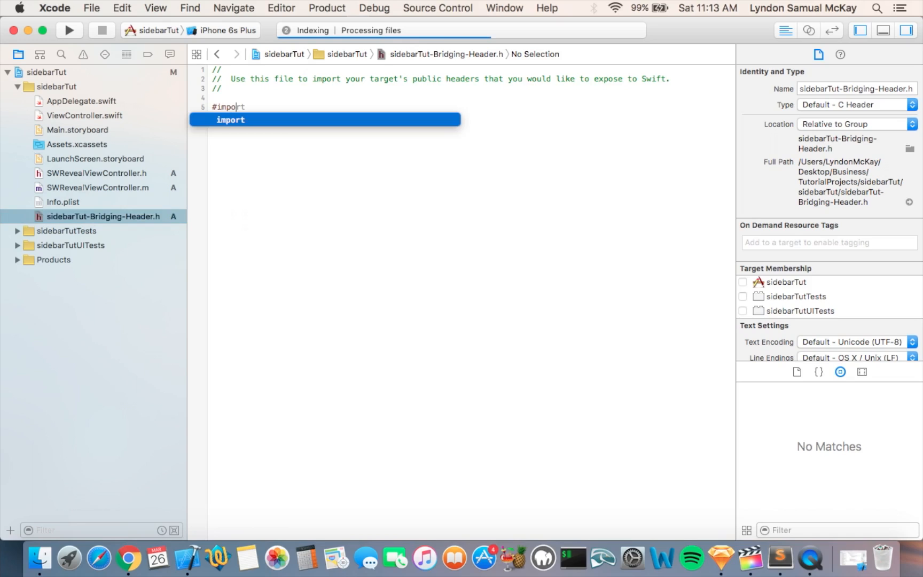
pyautogui.write('"')
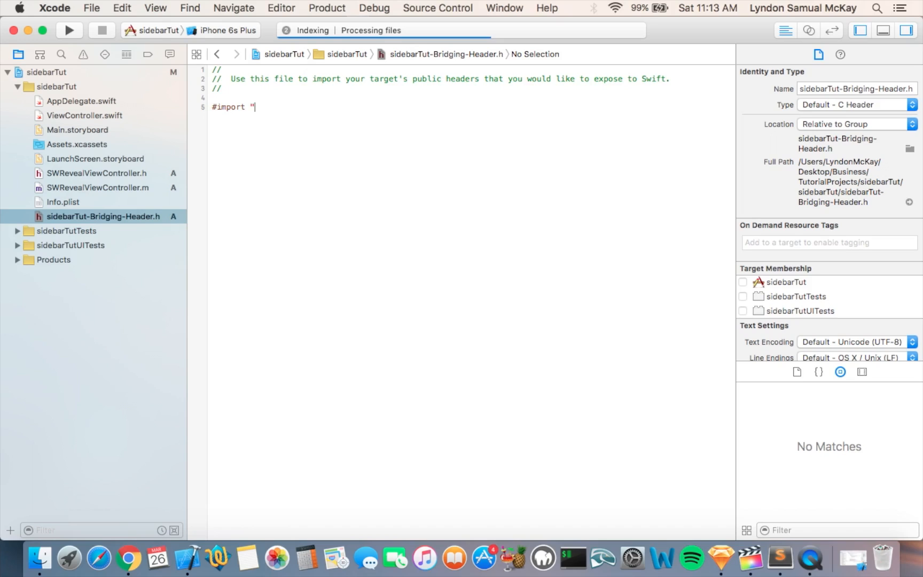
pyautogui.write('"')
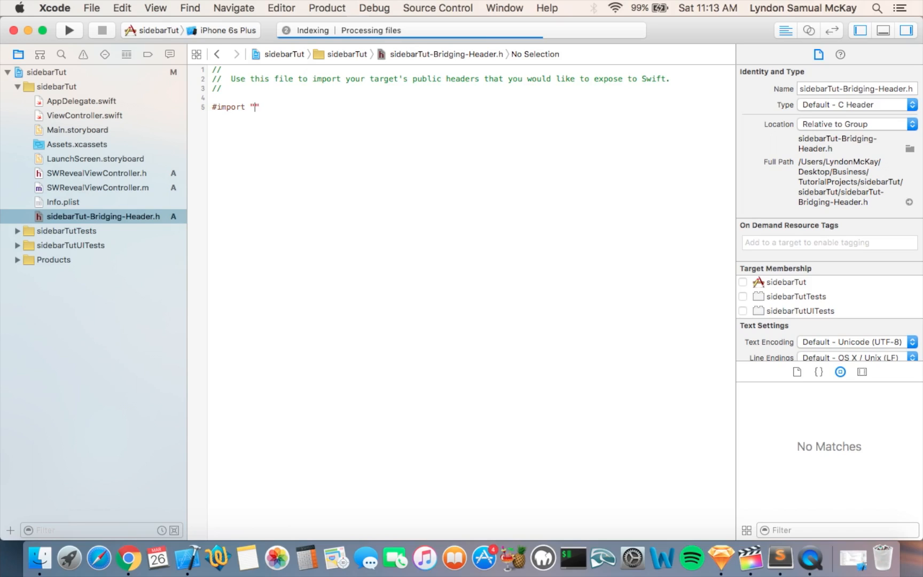
pyautogui.write('SW')
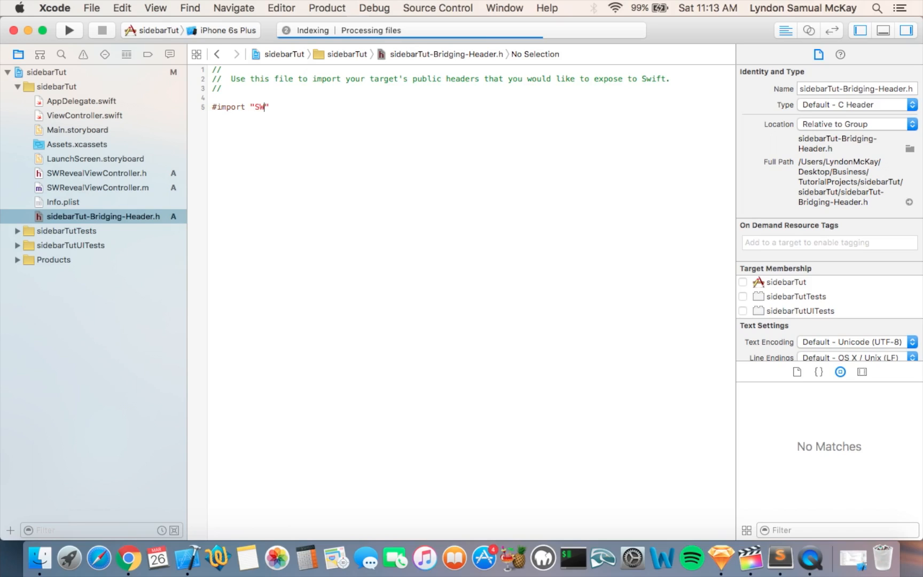
pyautogui.write('Reveal')
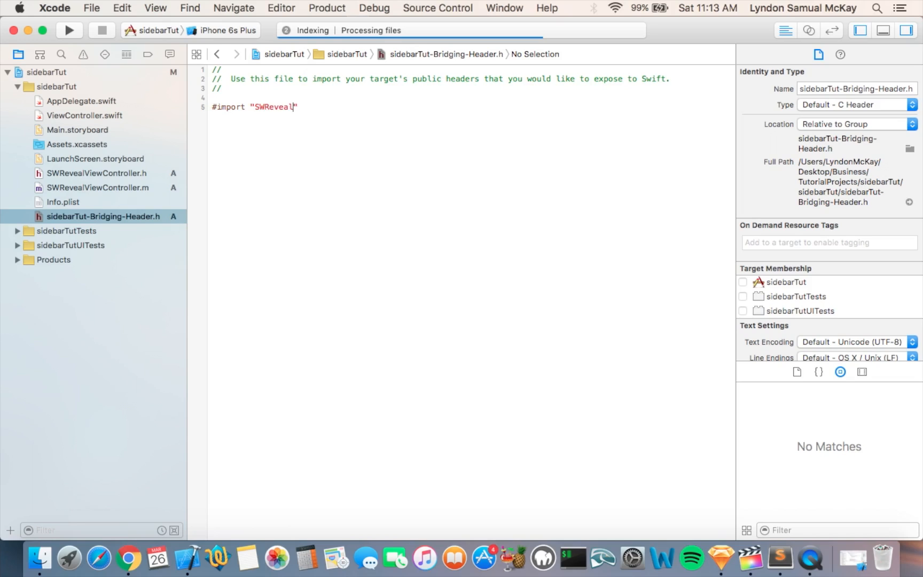
pyautogui.write('C')
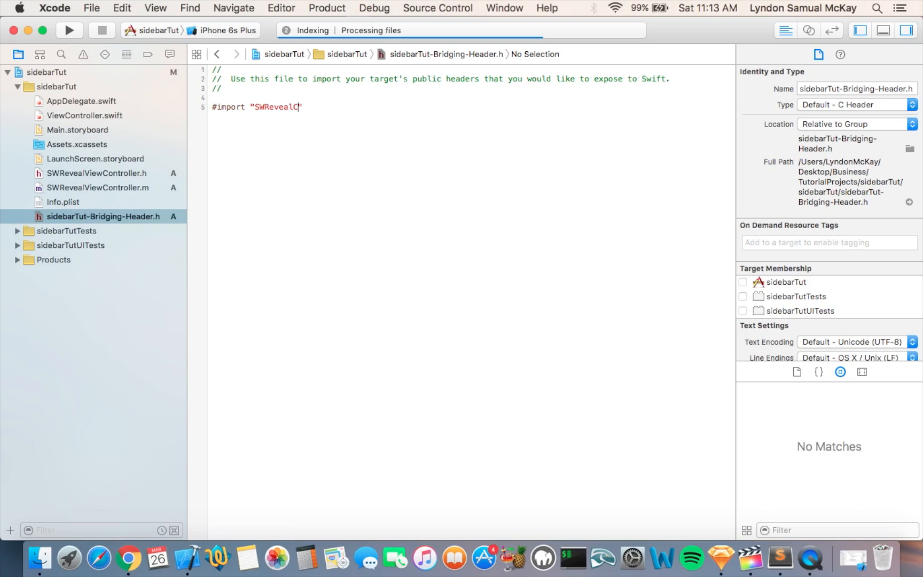
pyautogui.write('View')
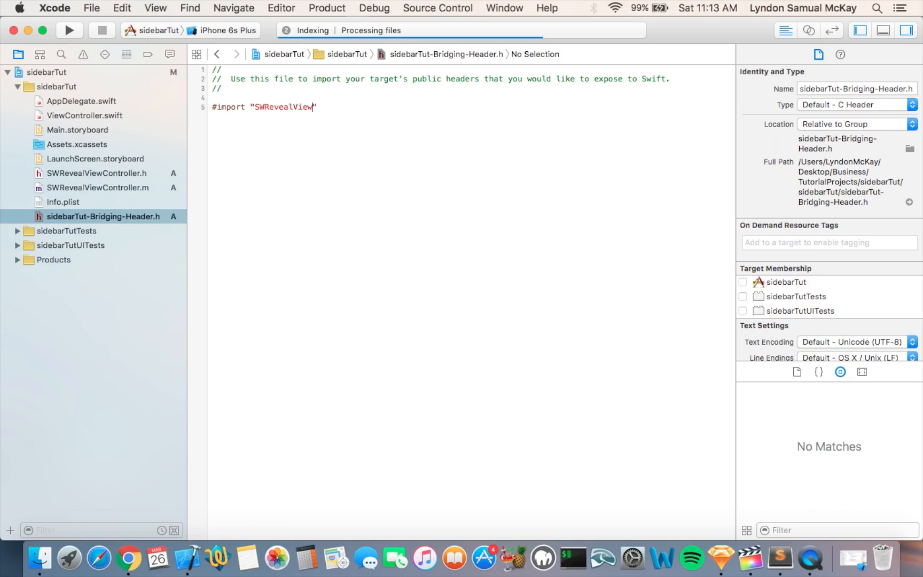
pyautogui.write('Contr')
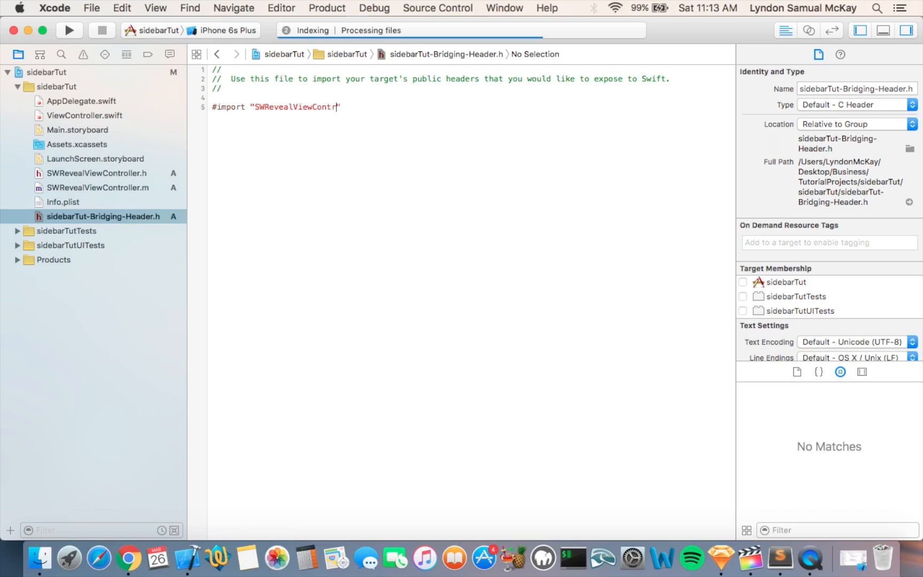
pyautogui.write('oller.')
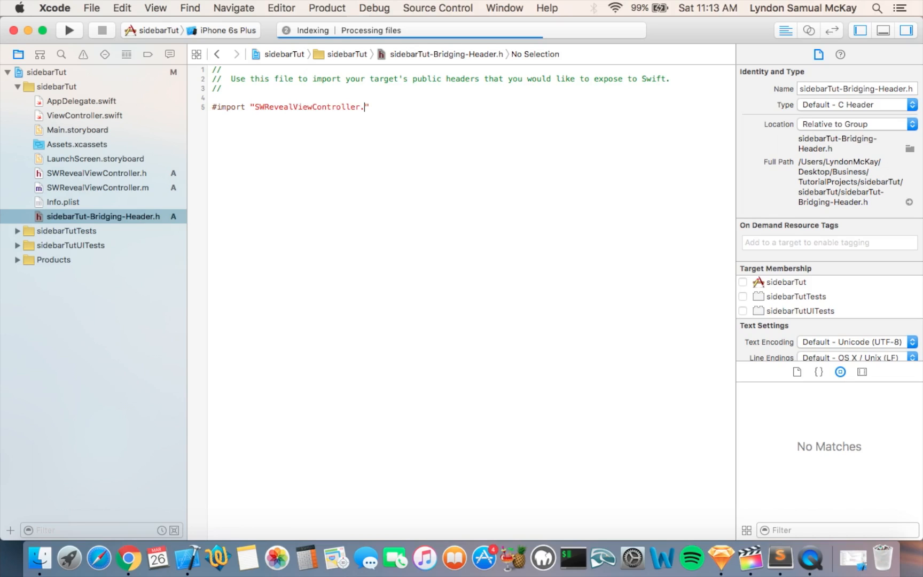
pyautogui.write('h')
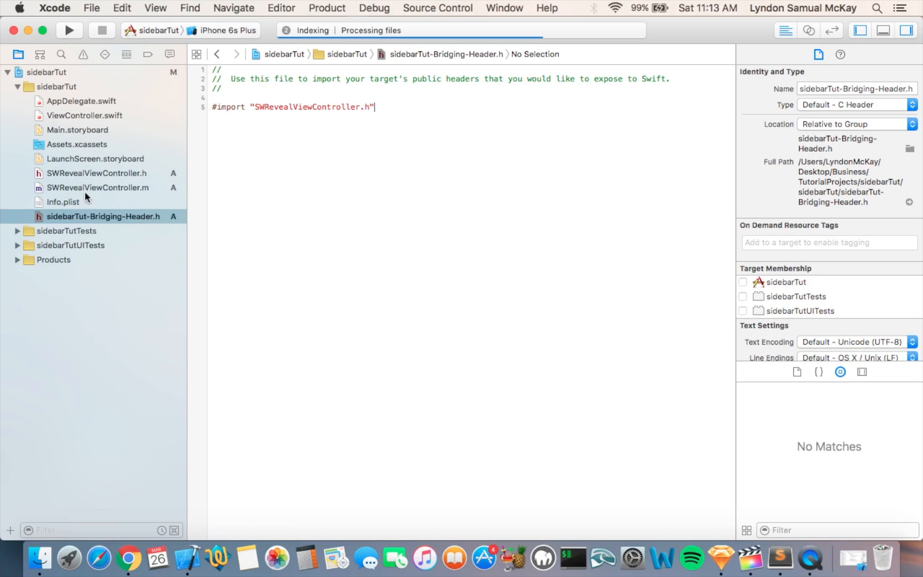
pyautogui.click(96, 172)
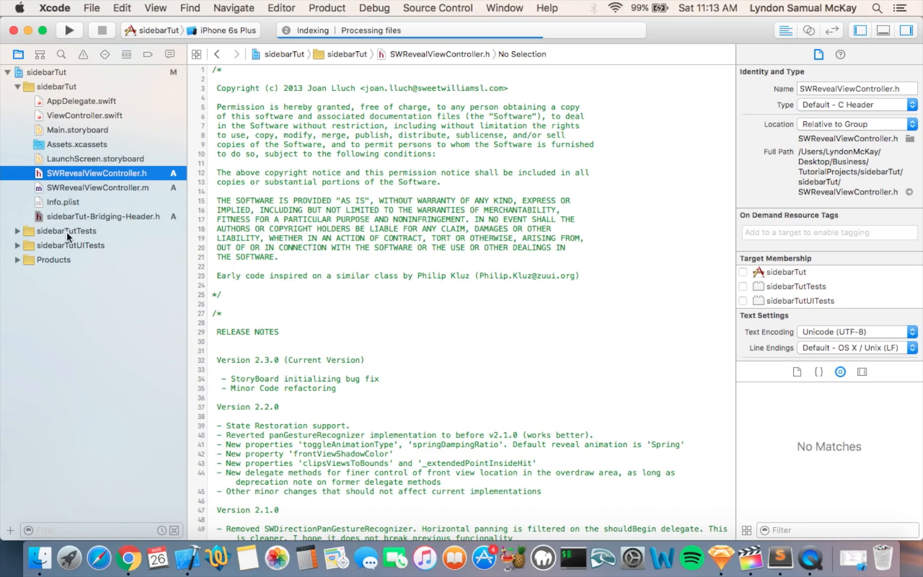
pyautogui.moveTo(92, 138)
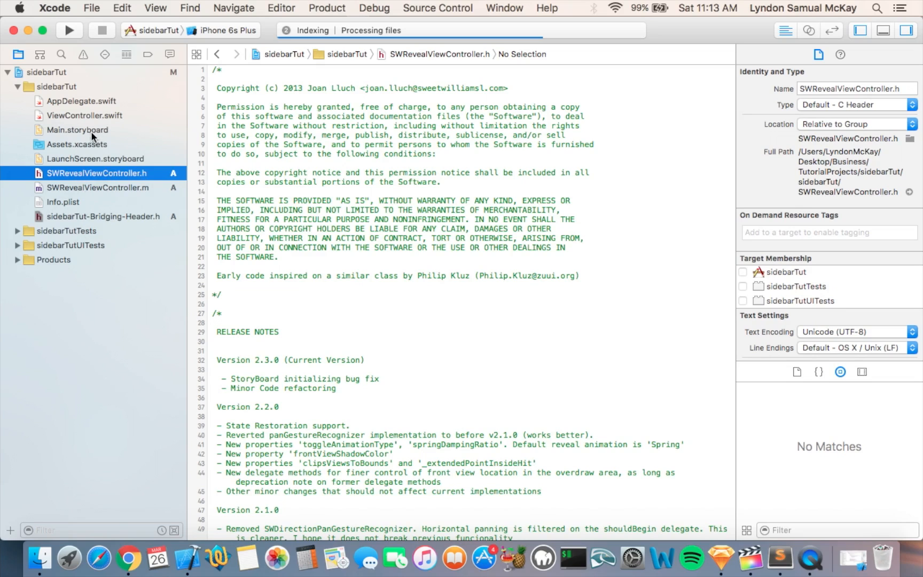
# Step: Set the storyboard's View Controller class to SWRevealViewController and add a Table View Controller scene
pyautogui.click(77, 130)
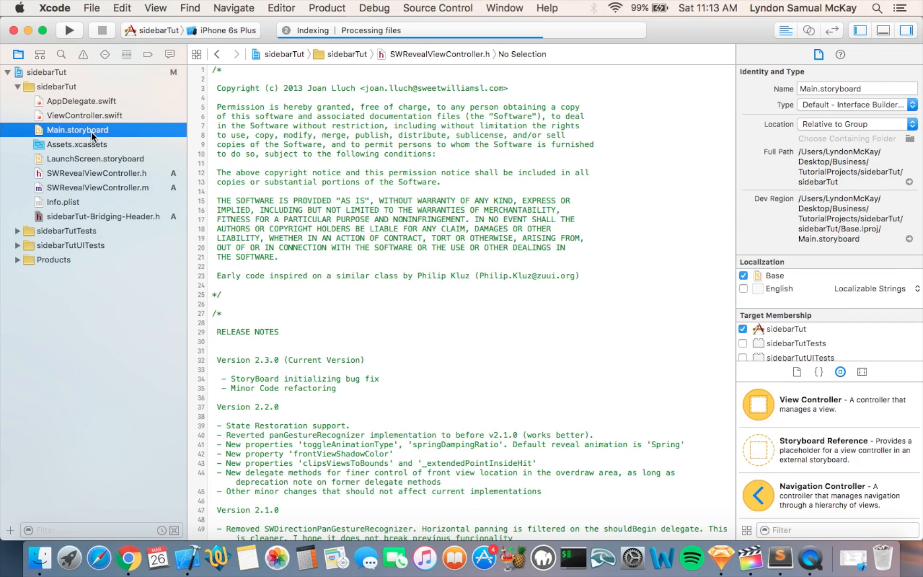
pyautogui.click(77, 129)
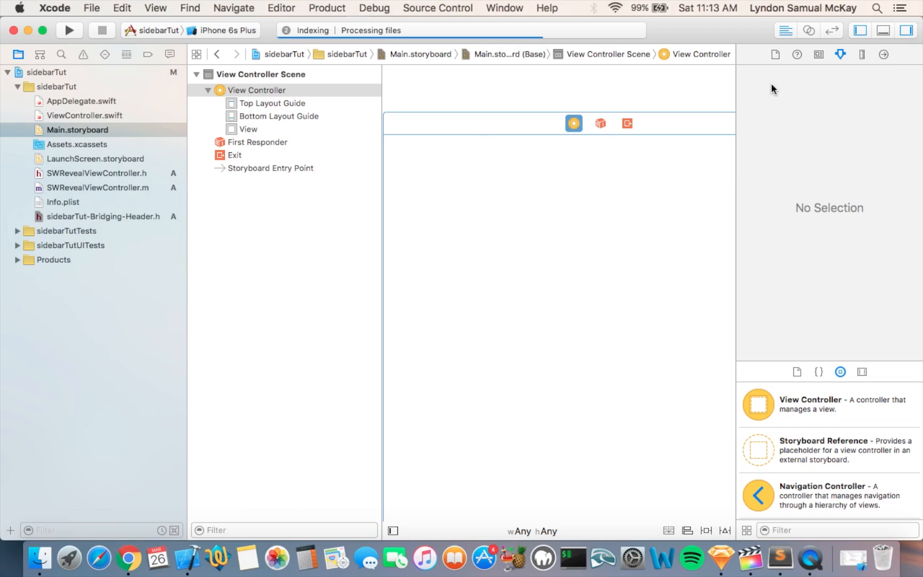
pyautogui.click(819, 55)
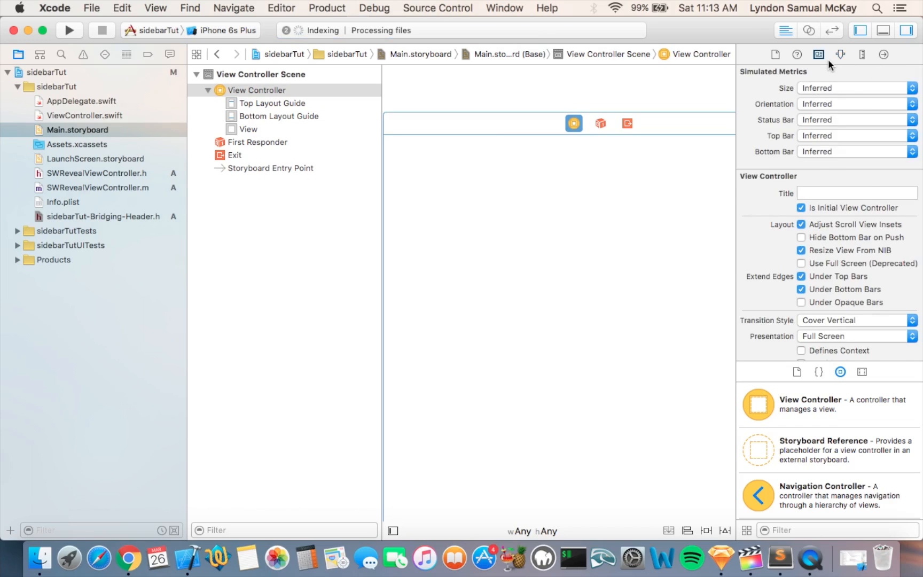
pyautogui.click(817, 55)
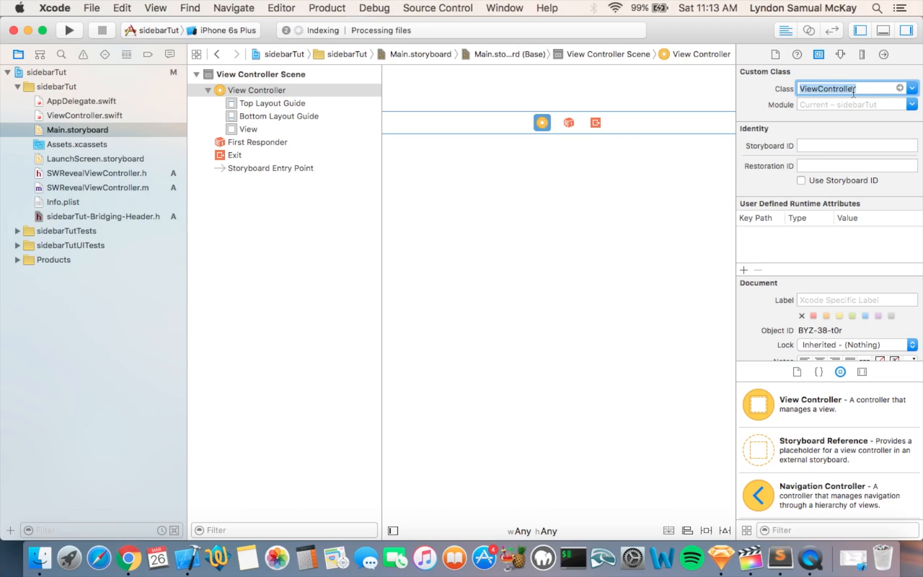
pyautogui.write('SWRevealViewController')
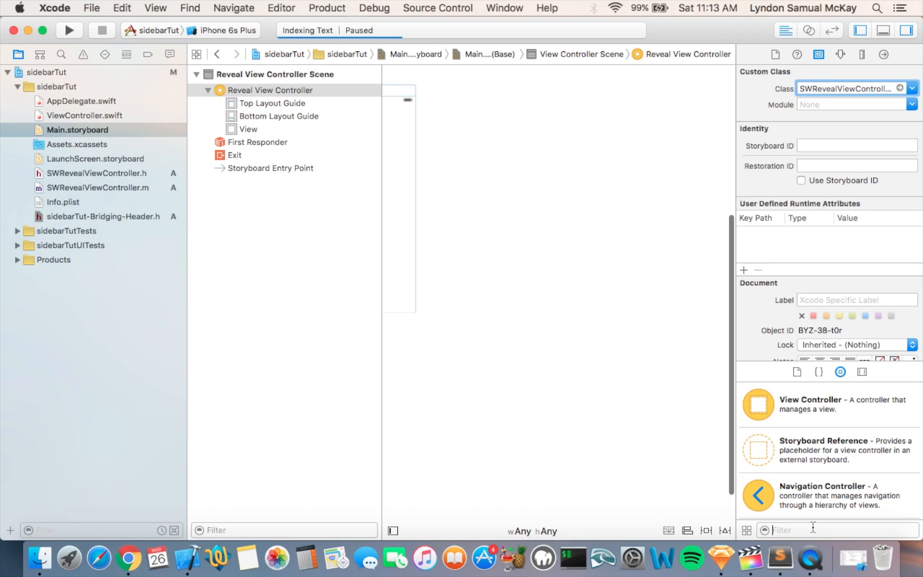
pyautogui.write('table')
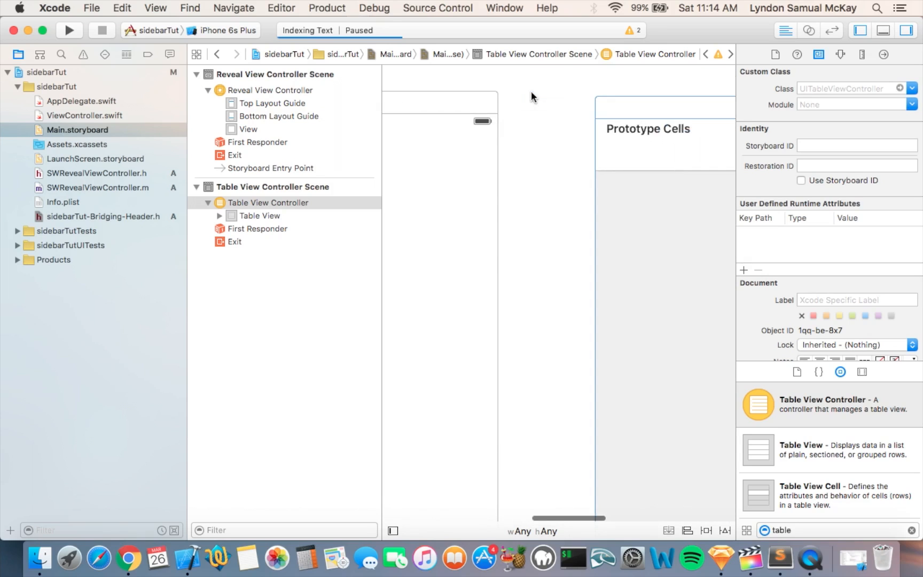
# Step: Control-drag from the Reveal View Controller to the Table View Controller as a 'reveal view controller set controller' segue
pyautogui.click(249, 129)
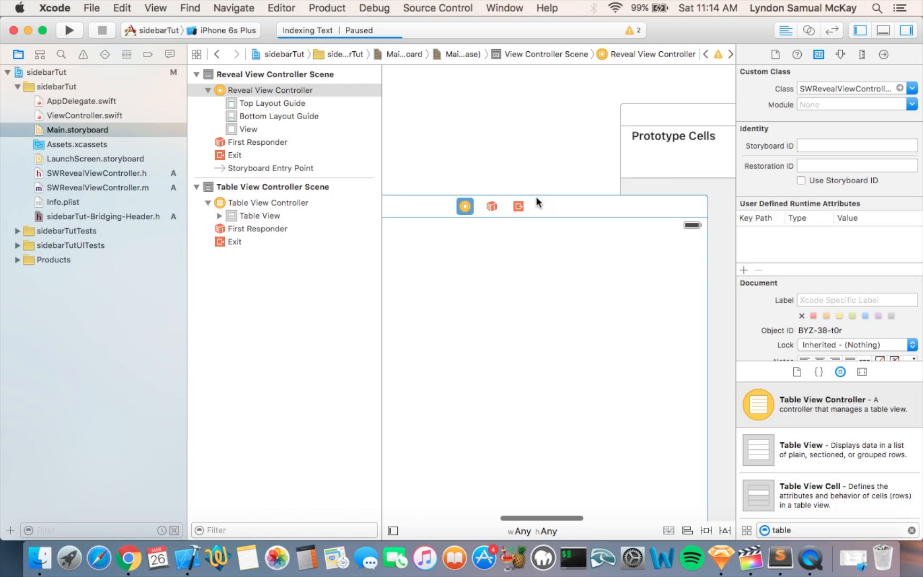
pyautogui.moveTo(465, 207)
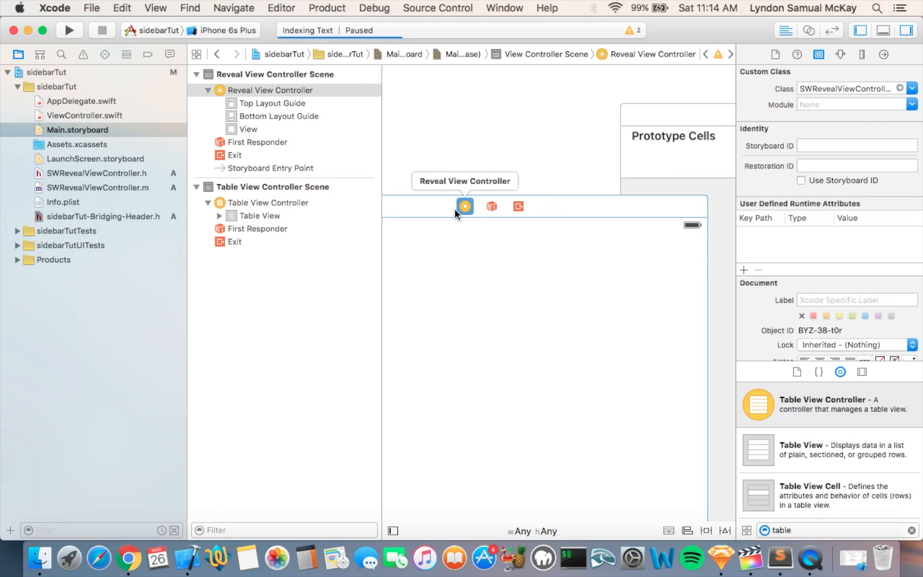
pyautogui.moveTo(465, 206); pyautogui.dragTo(552, 187)
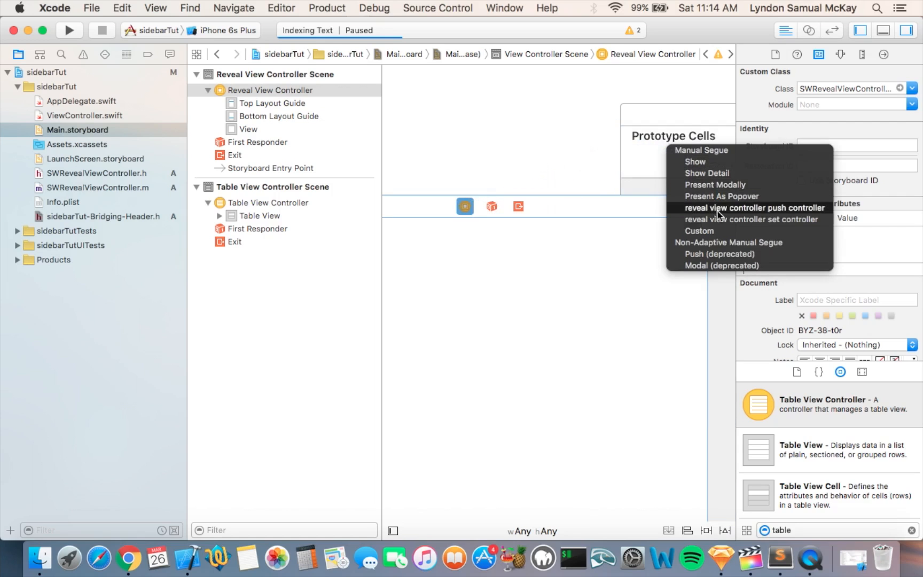
pyautogui.moveTo(725, 219)
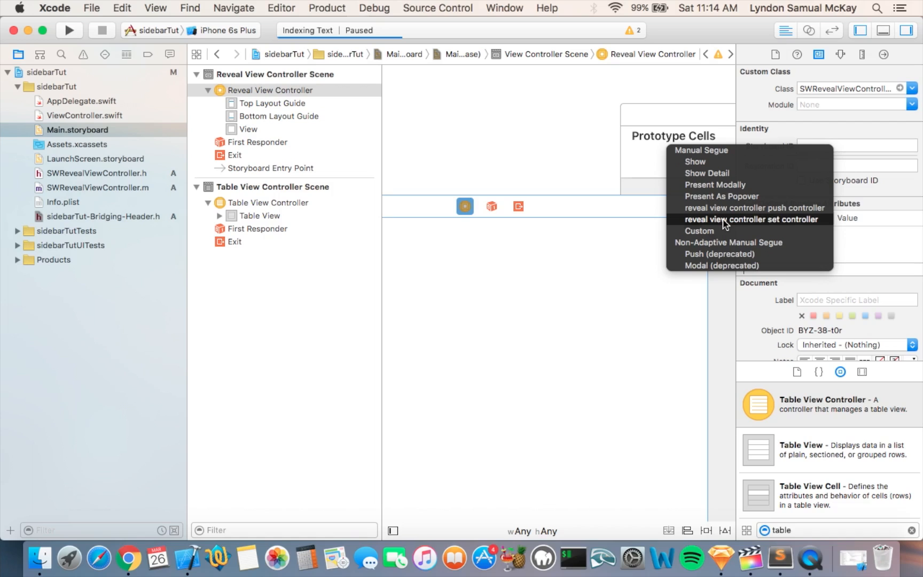
pyautogui.moveTo(724, 224)
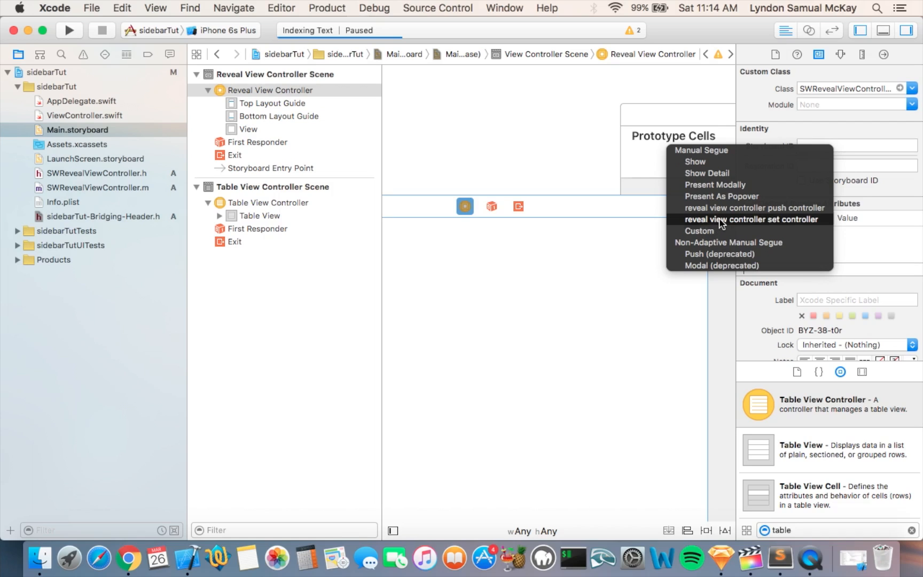
pyautogui.click(753, 219)
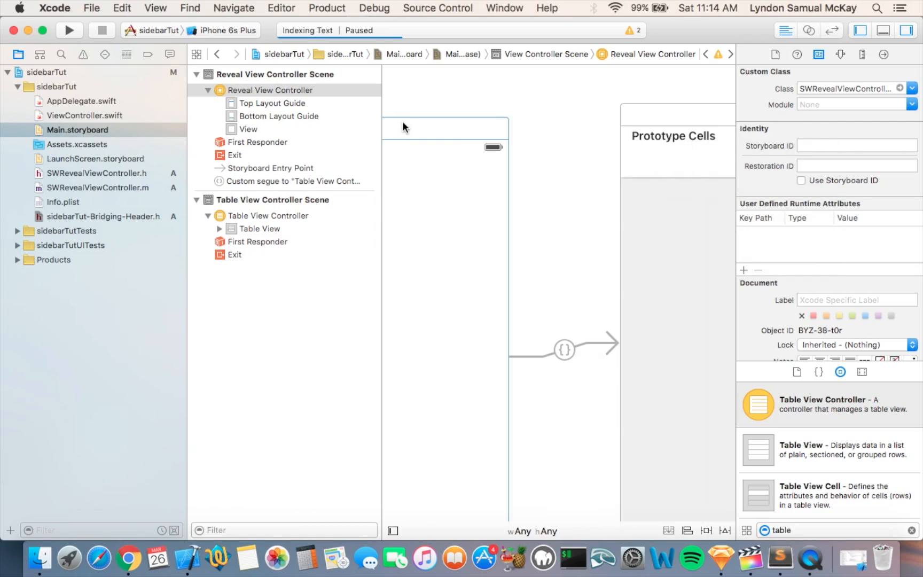
pyautogui.click(290, 180)
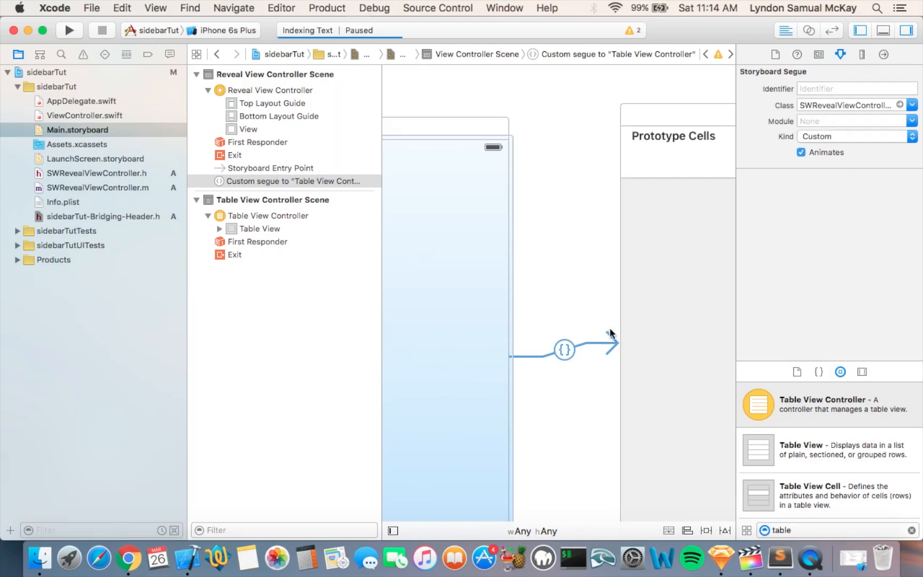
# Step: Set the custom segue's Identifier to sw_rear in the Attributes Inspector
pyautogui.click(853, 89)
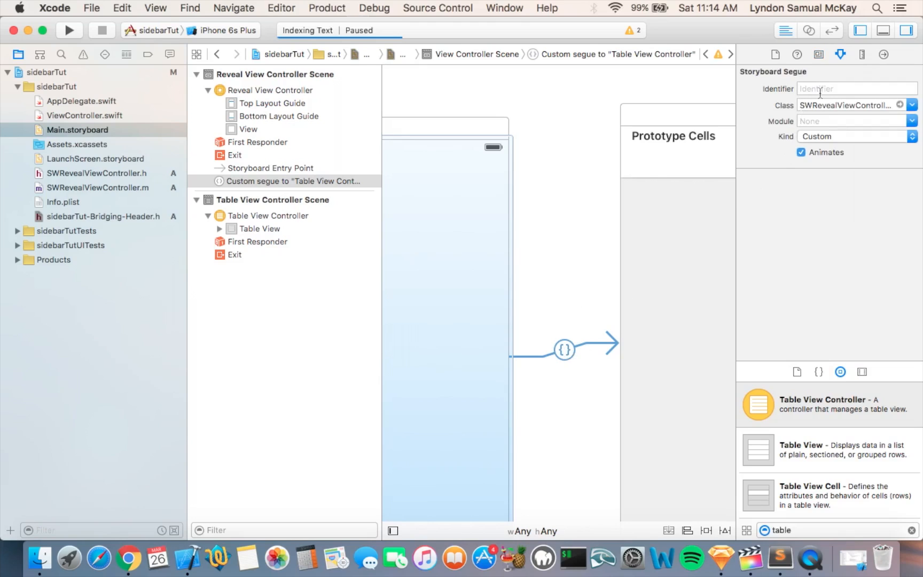
pyautogui.click(856, 89)
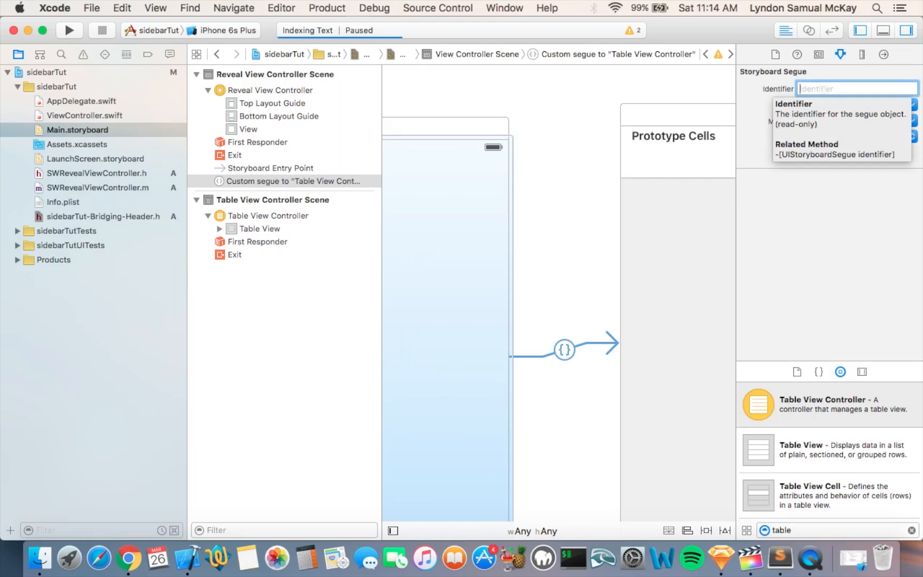
pyautogui.write('sw_rear')
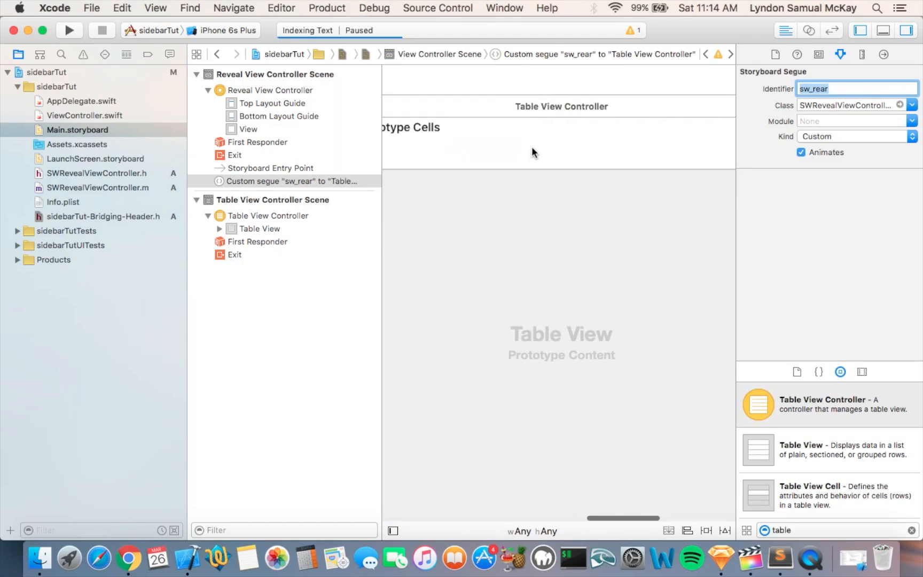
# Step: Give the prototype cell a centered Home label in System 21 font and add its missing constraints
pyautogui.click(279, 242)
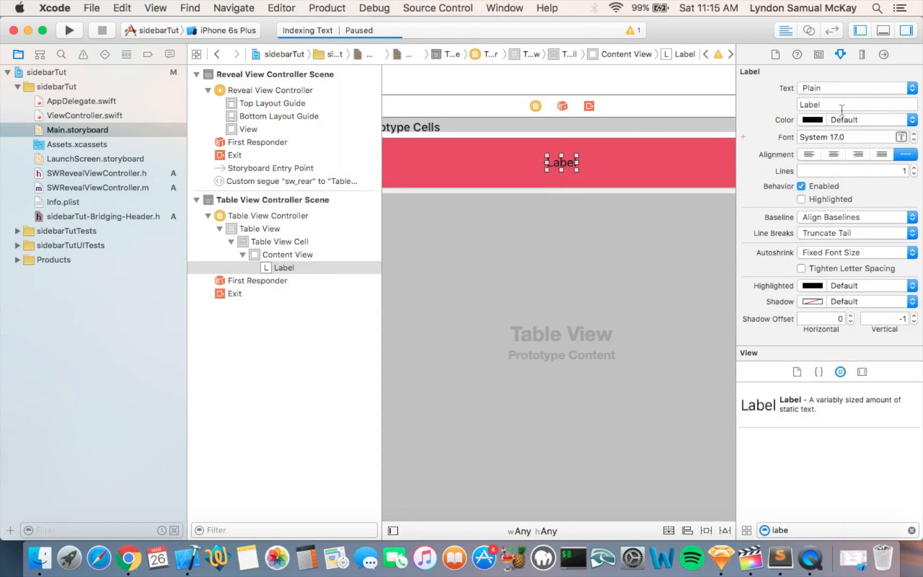
pyautogui.write('Home')
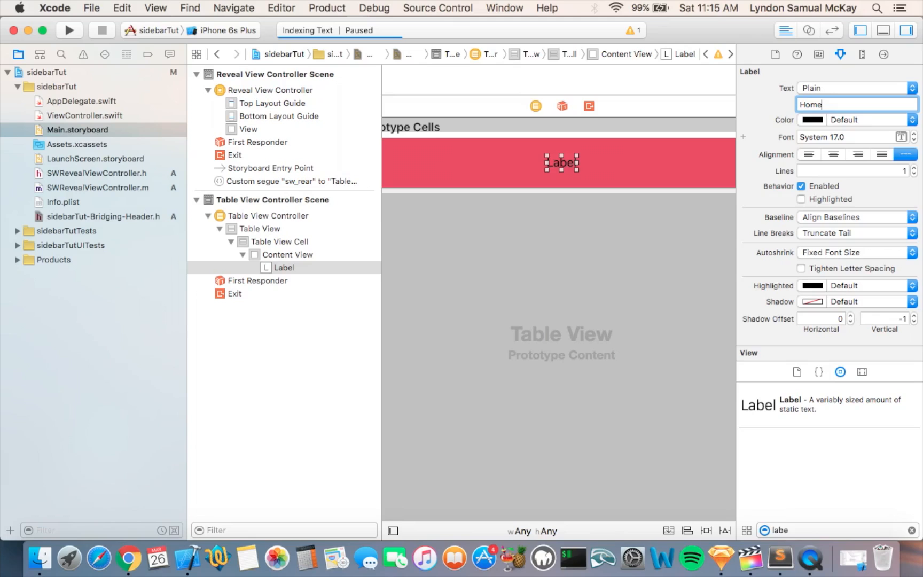
pyautogui.write('Home')
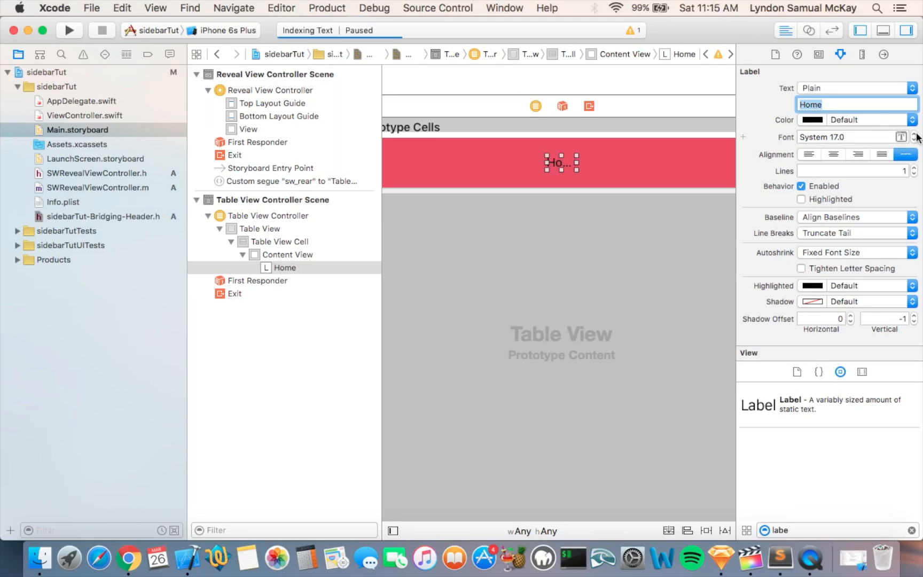
pyautogui.click(916, 133)
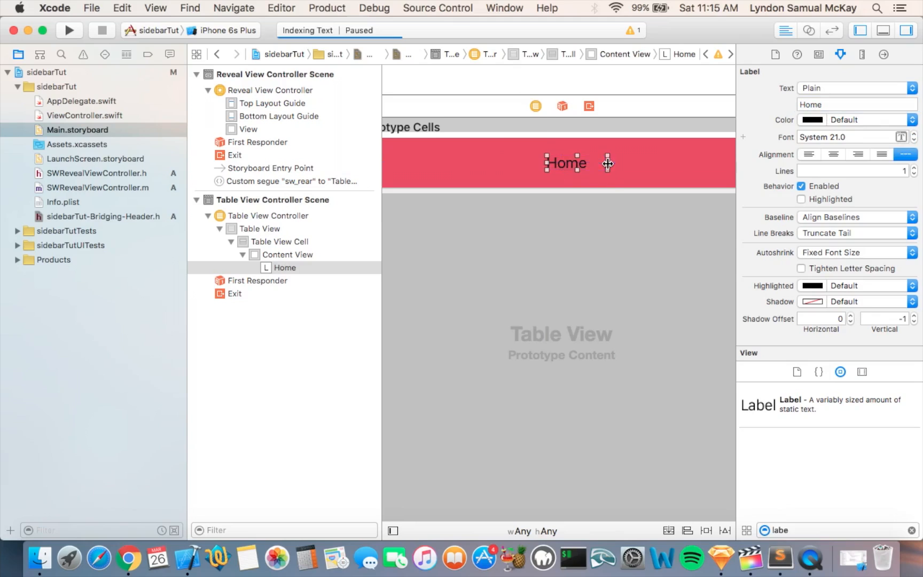
pyautogui.click(835, 154)
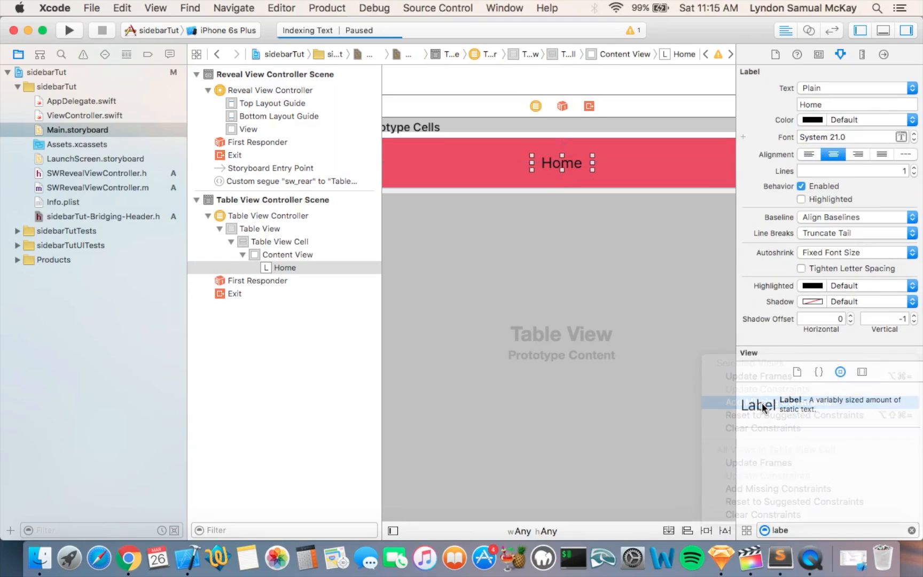
pyautogui.click(768, 402)
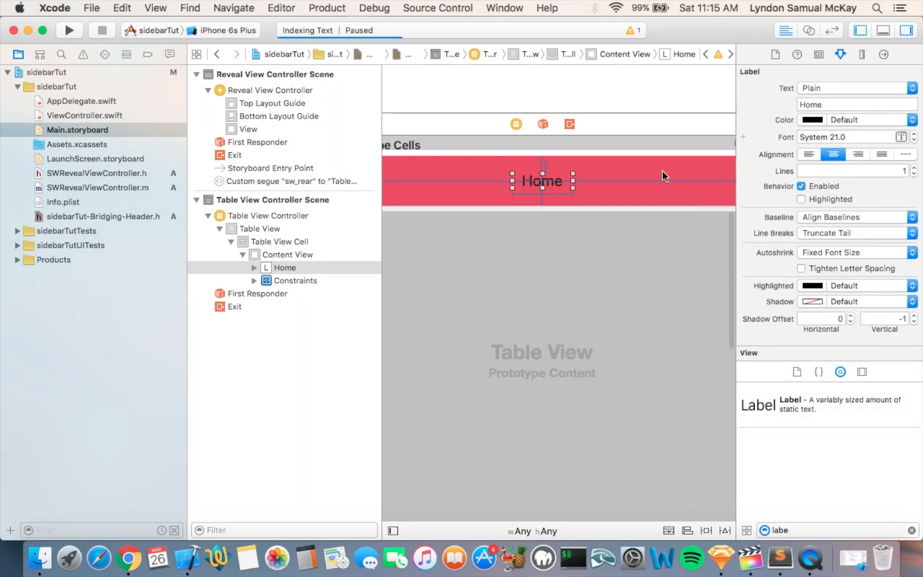
pyautogui.click(257, 229)
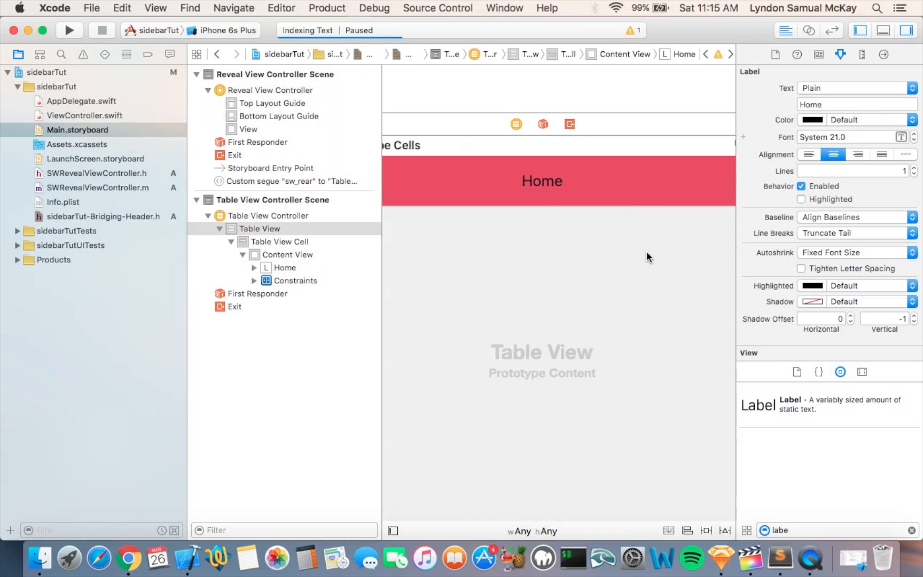
# Step: Set the prototype cell identifier to cell and switch the table view's Content to Static Cells
pyautogui.click(279, 242)
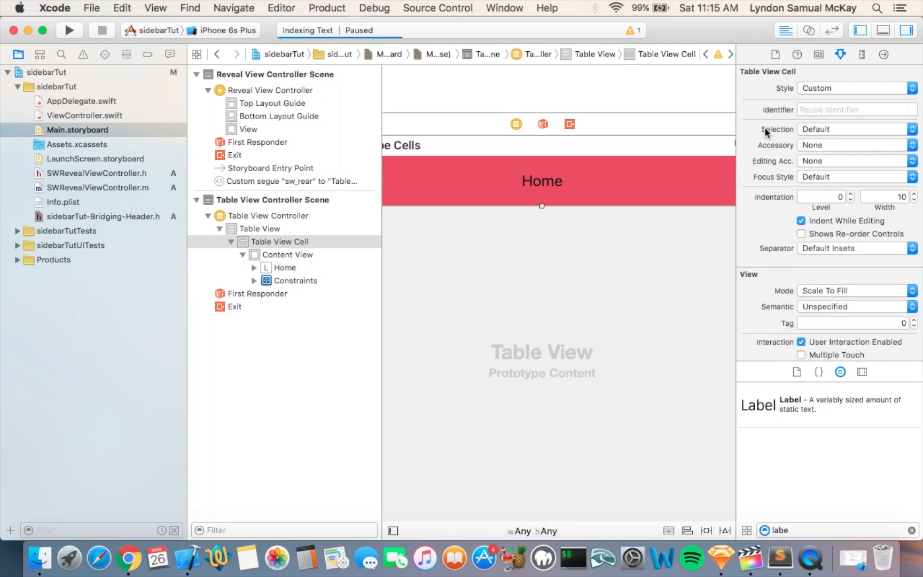
pyautogui.write('cell')
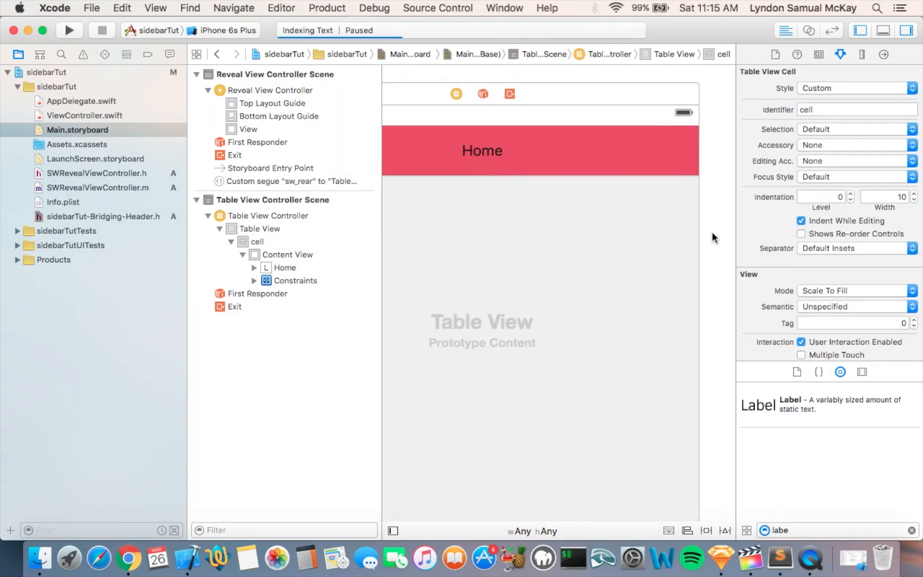
pyautogui.click(258, 229)
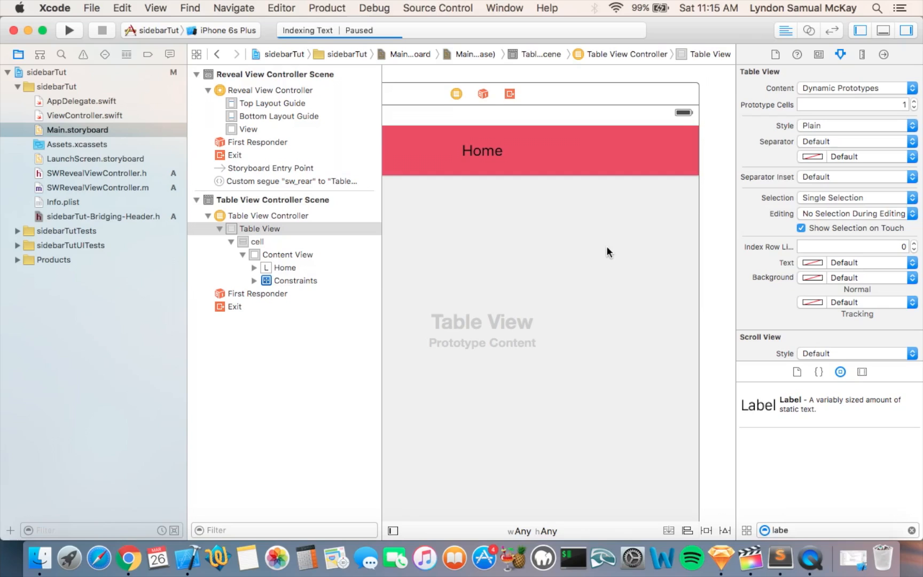
pyautogui.moveTo(871, 79)
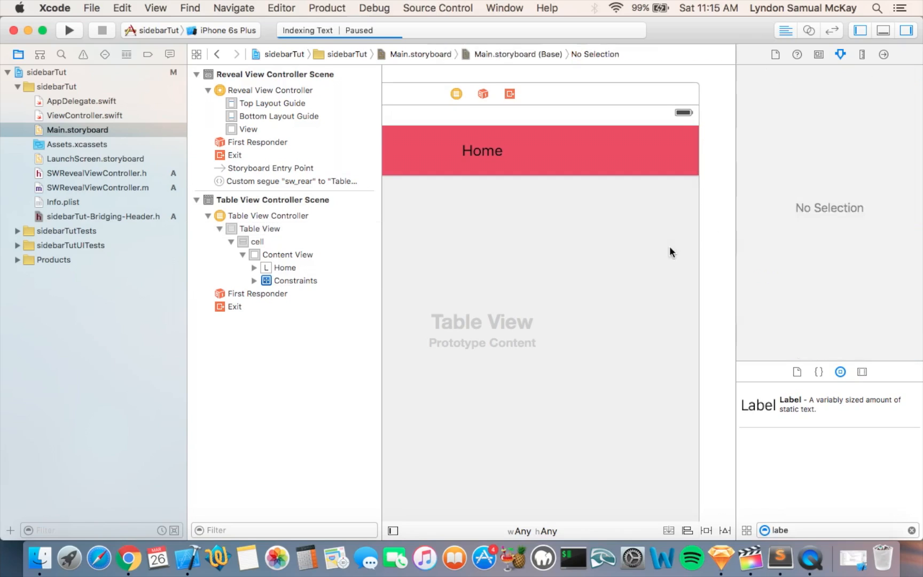
pyautogui.click(258, 229)
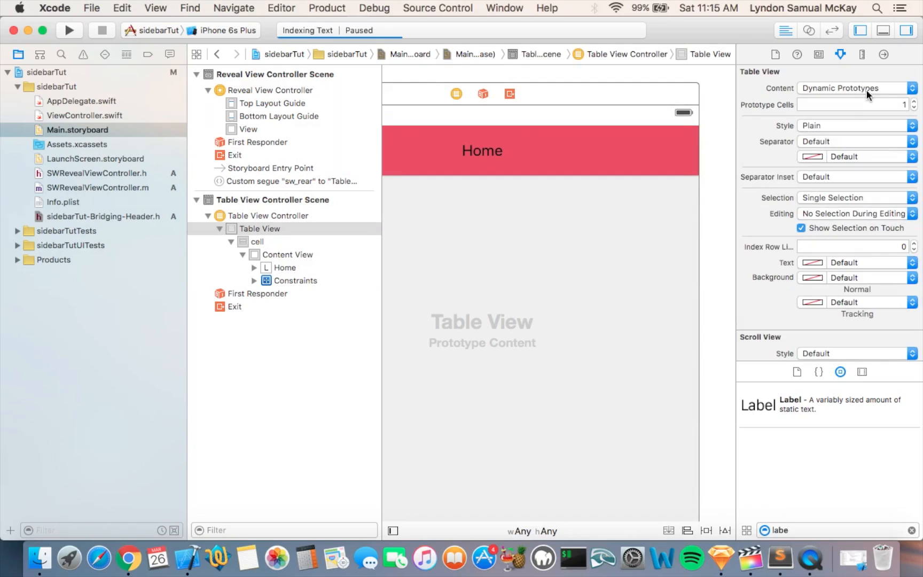
pyautogui.click(853, 87)
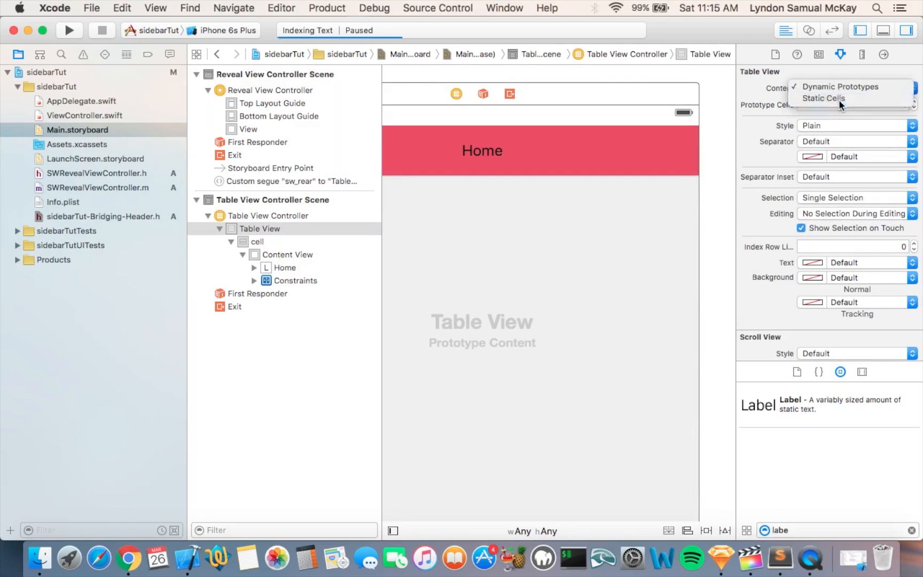
pyautogui.click(823, 97)
pyautogui.write('v')
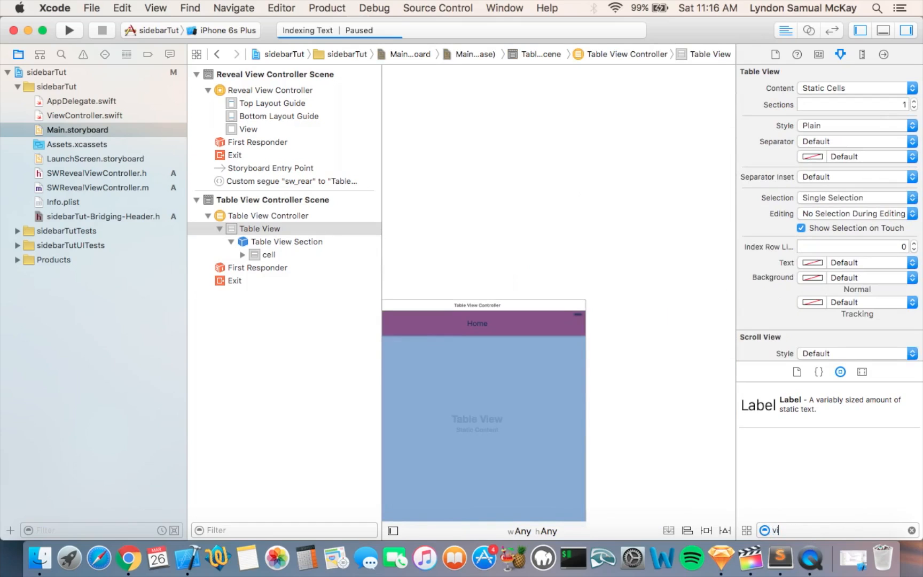
# Step: Drag a new View Controller from the Object Library onto the canvas and change its view's background colour
pyautogui.write('iewco')
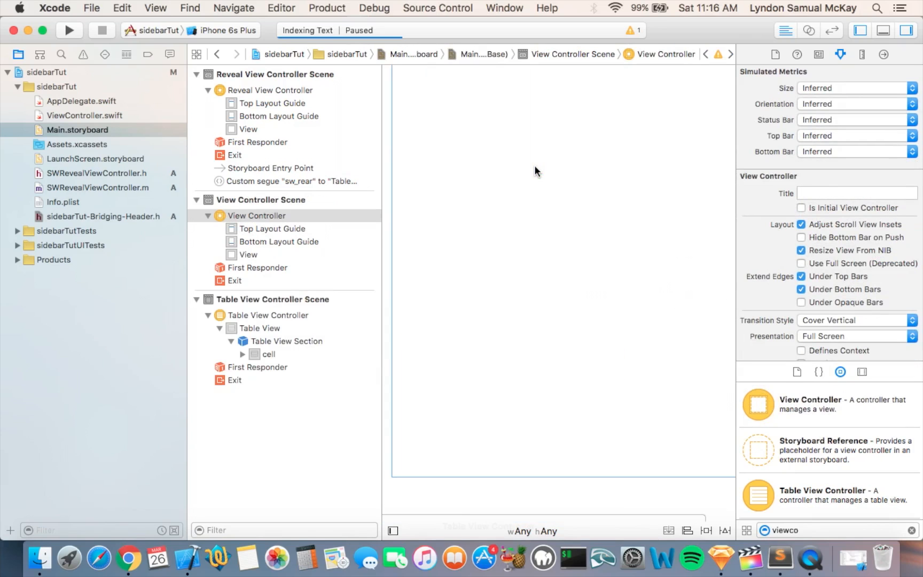
pyautogui.click(249, 255)
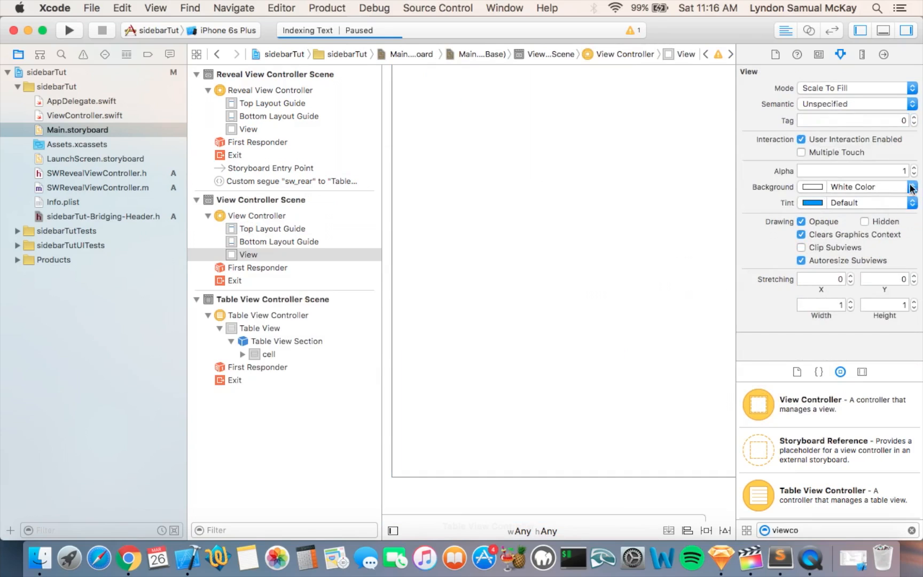
pyautogui.click(913, 187)
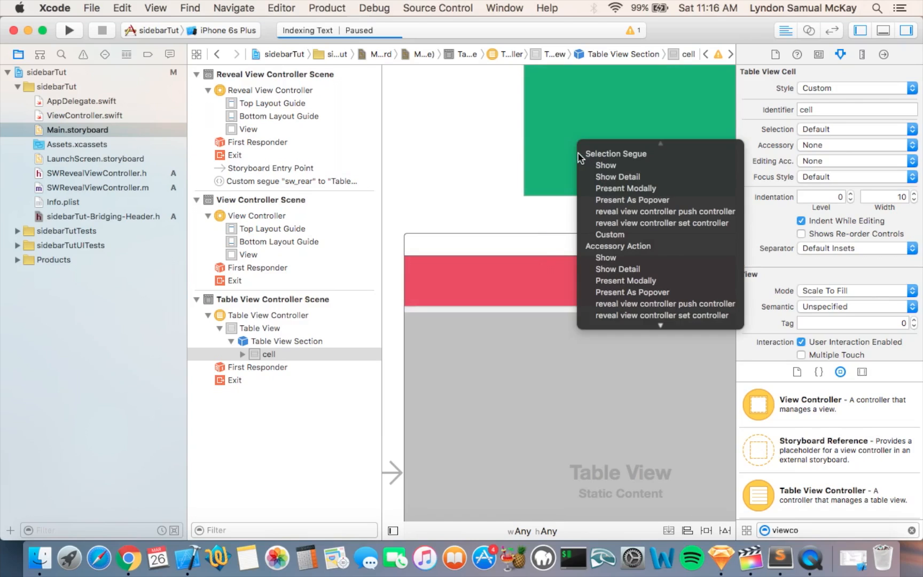
pyautogui.moveTo(666, 212)
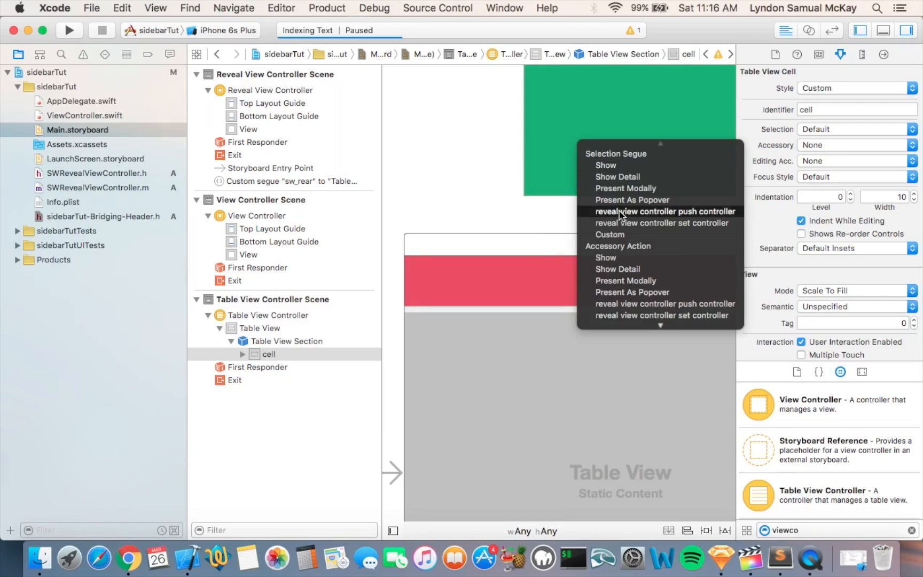
# Step: Choose 'reveal view controller push controller' as the selection segue from the table cell to the View Controller
pyautogui.click(666, 211)
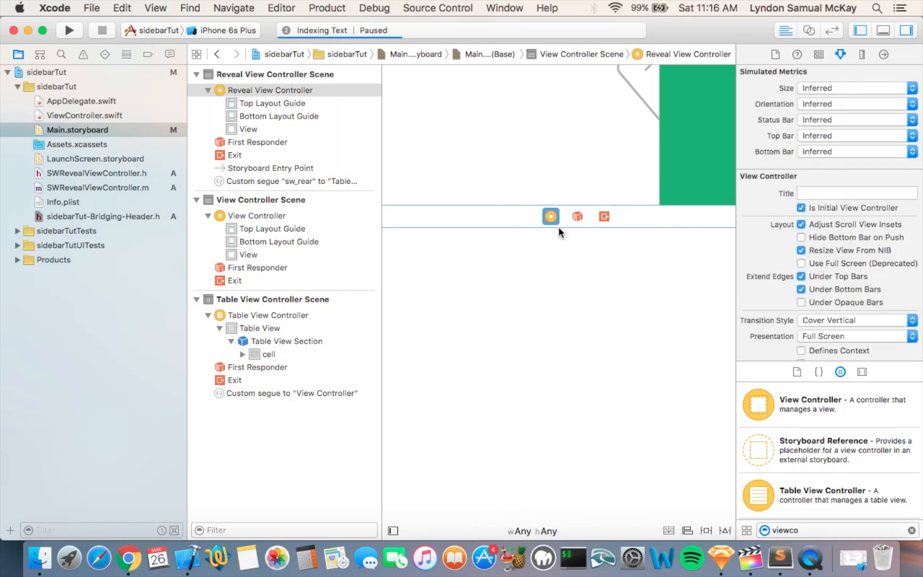
pyautogui.moveTo(551, 216)
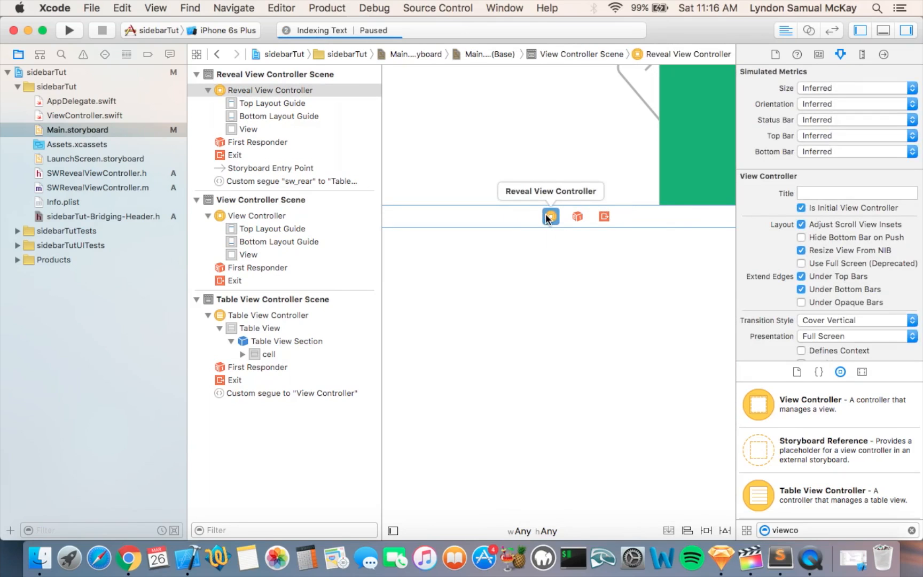
pyautogui.moveTo(685, 164)
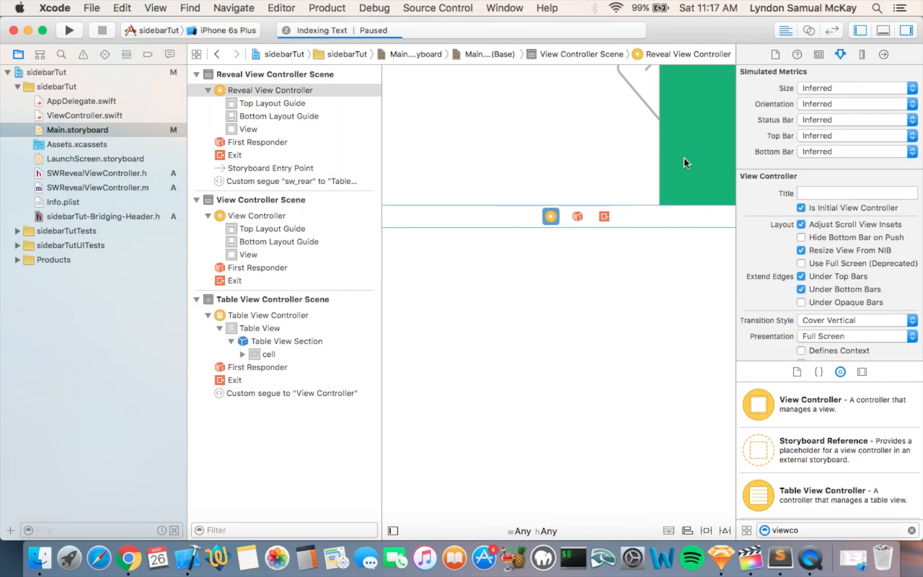
pyautogui.moveTo(551, 216)
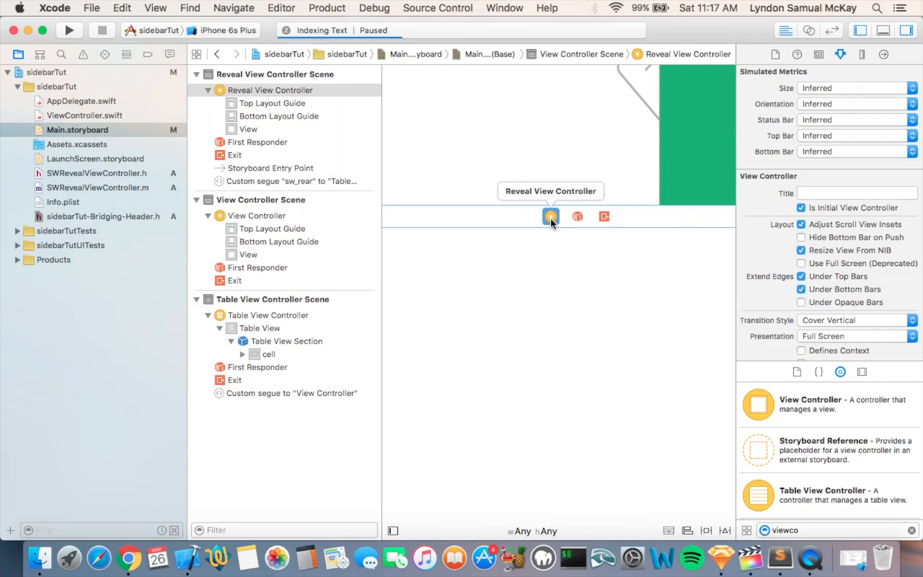
# Step: Make a 'reveal view controller set controller' segue from the Reveal View Controller to the View Controller, identified sw_front
pyautogui.click(550, 216)
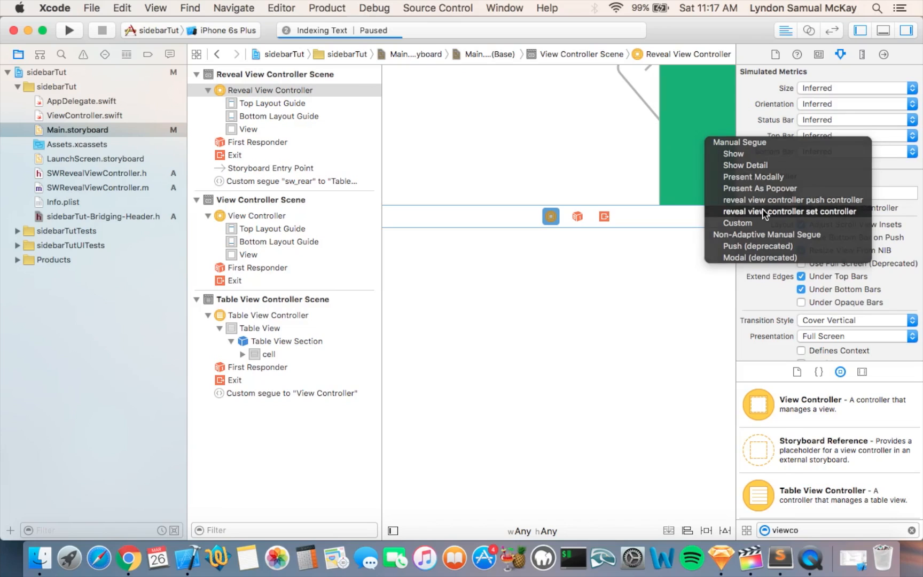
pyautogui.click(790, 211)
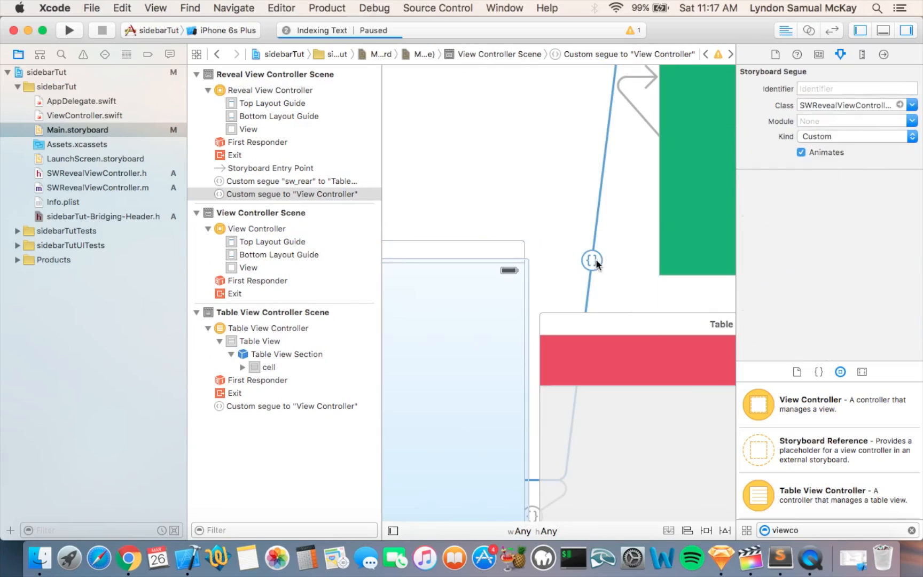
pyautogui.click(857, 89)
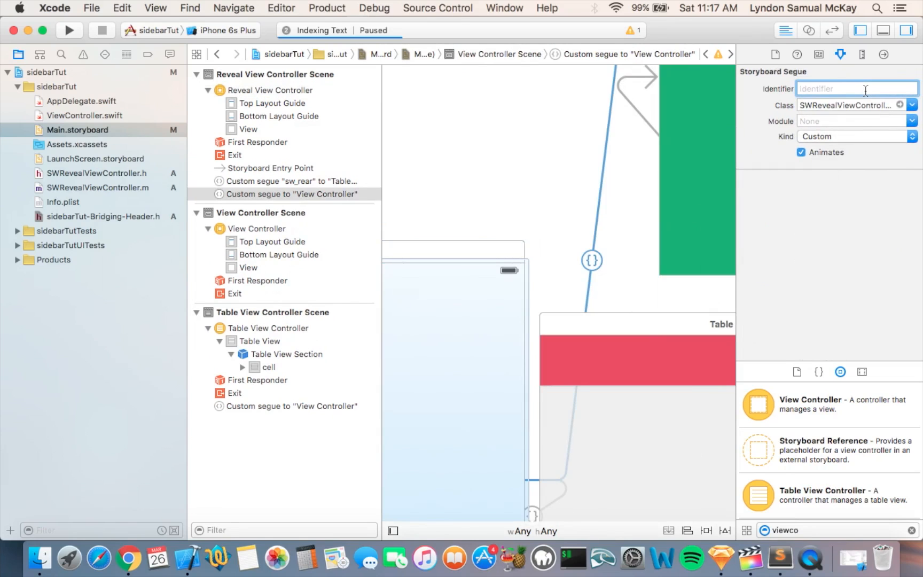
pyautogui.write('sw_front')
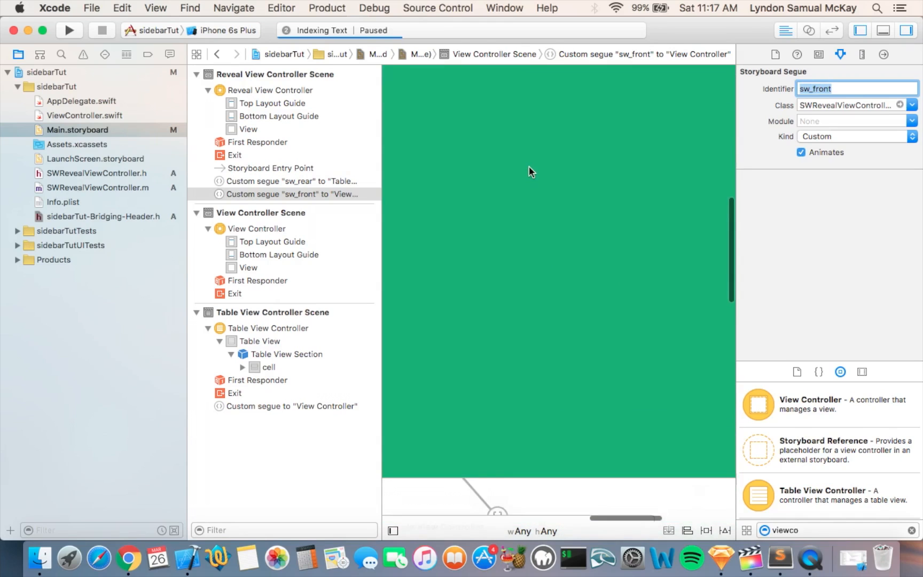
pyautogui.scroll(-3)
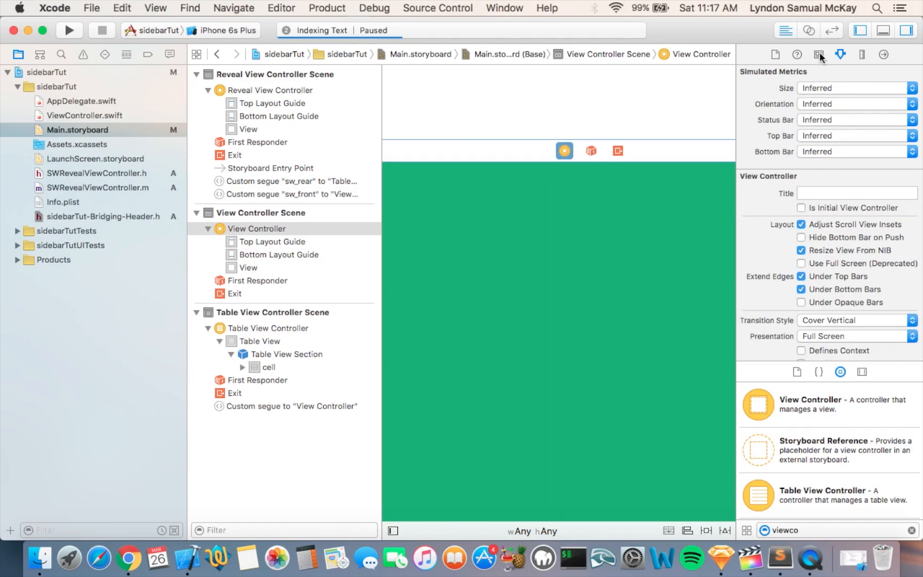
# Step: Set the green scene's Class to ViewController in the Identity inspector, then begin adding a project file
pyautogui.click(819, 54)
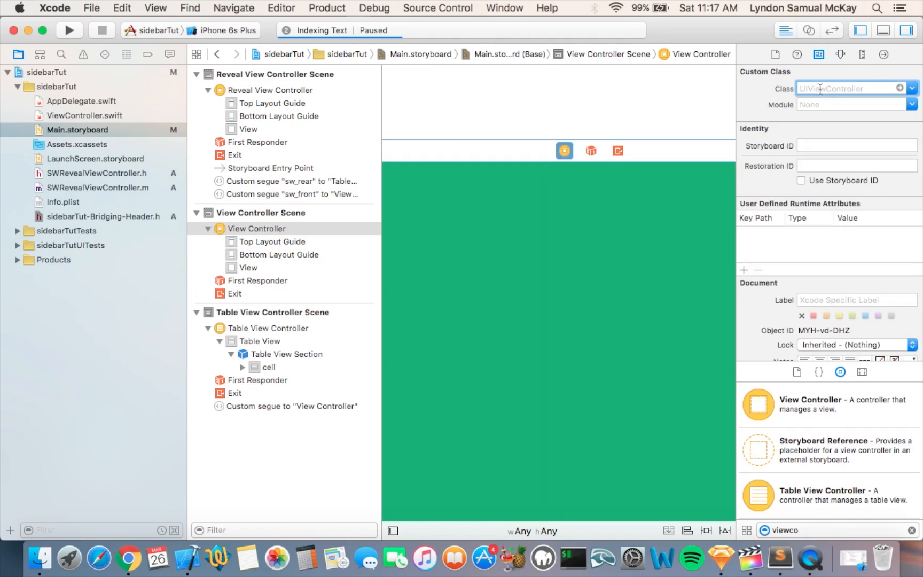
pyautogui.write('ViewController')
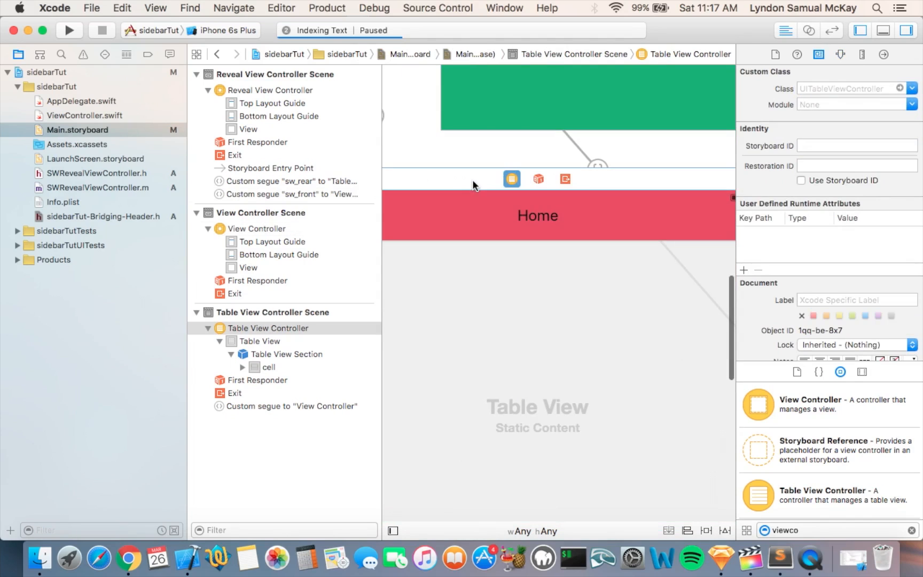
pyautogui.moveTo(441, 249)
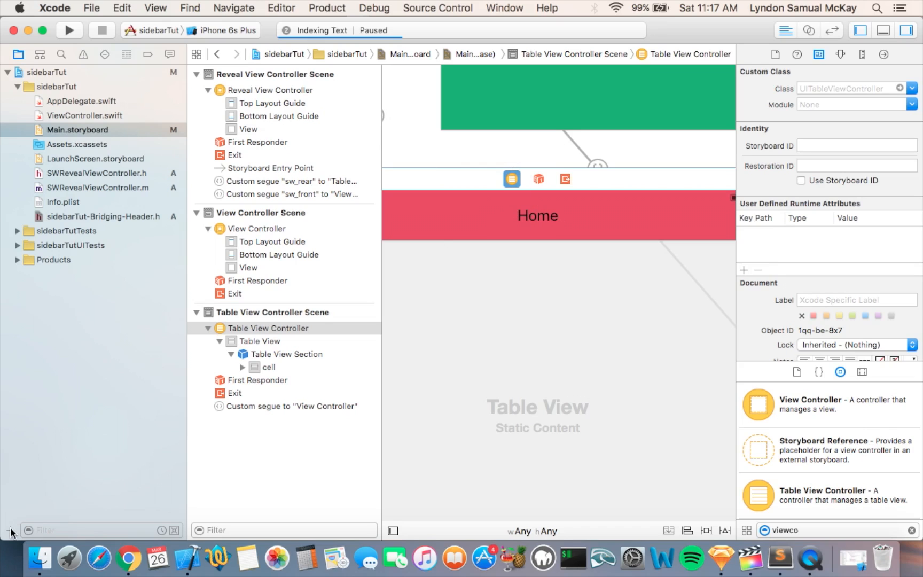
pyautogui.click(10, 530)
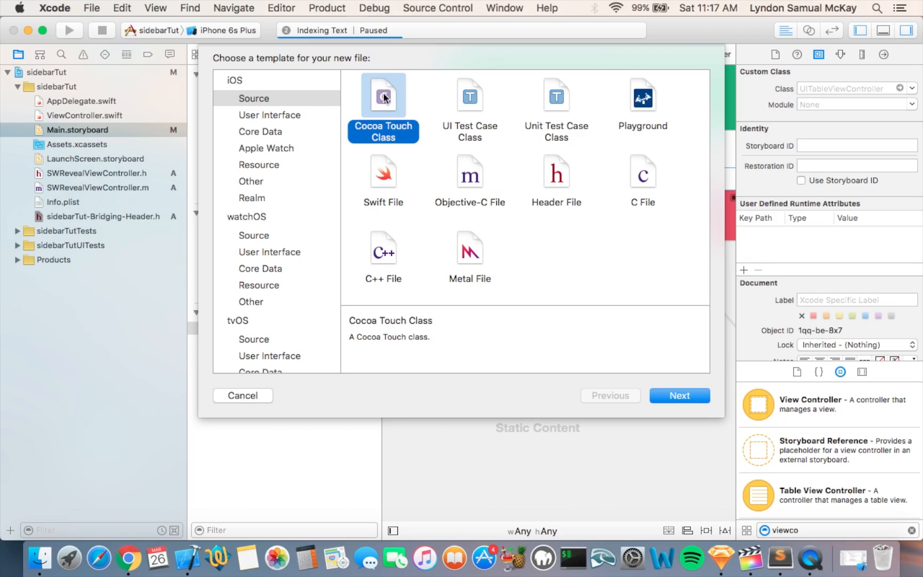
pyautogui.moveTo(430, 168)
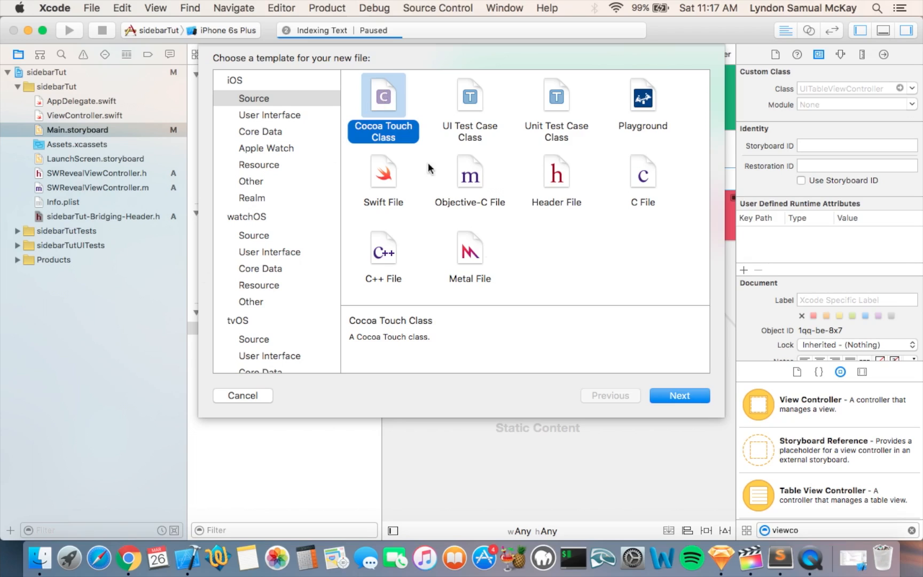
# Step: Create SidebarTableViewController.swift, a Cocoa Touch Class subclassing UITableViewController, in the sidebarTut project
pyautogui.click(678, 396)
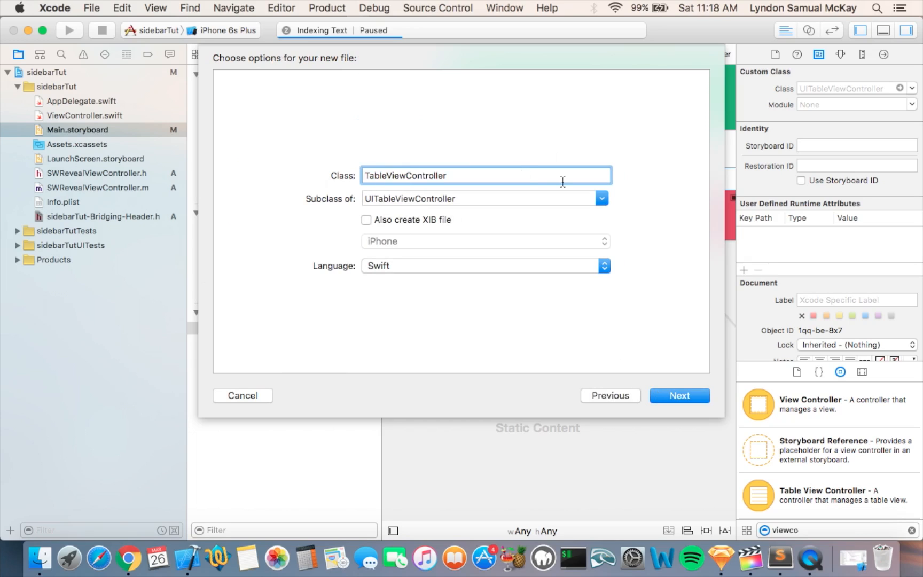
pyautogui.moveTo(401, 188)
pyautogui.write('Sidebar')
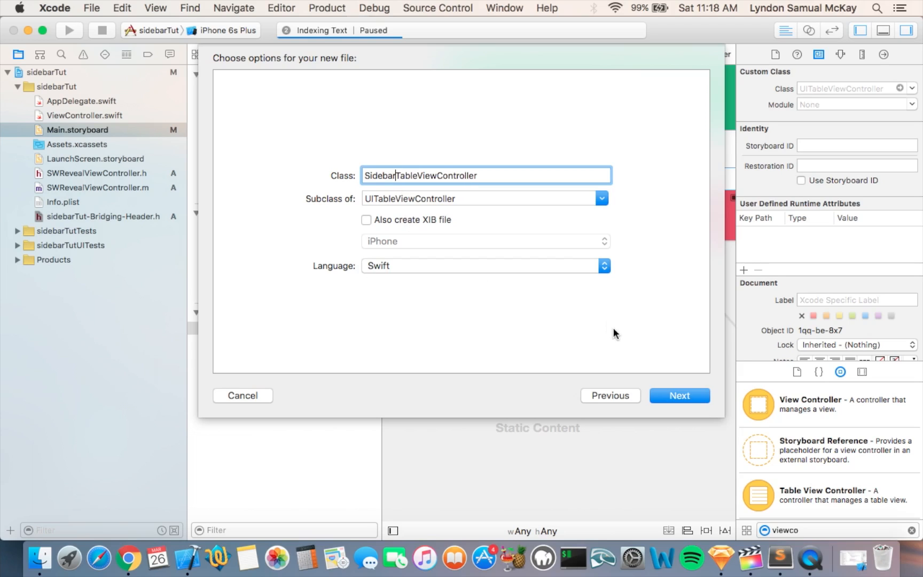
pyautogui.click(679, 395)
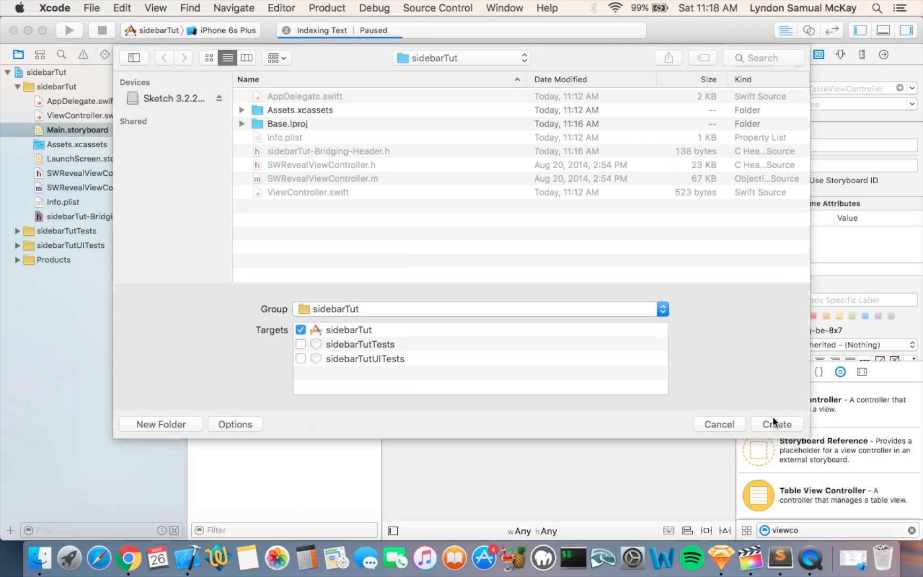
pyautogui.click(776, 425)
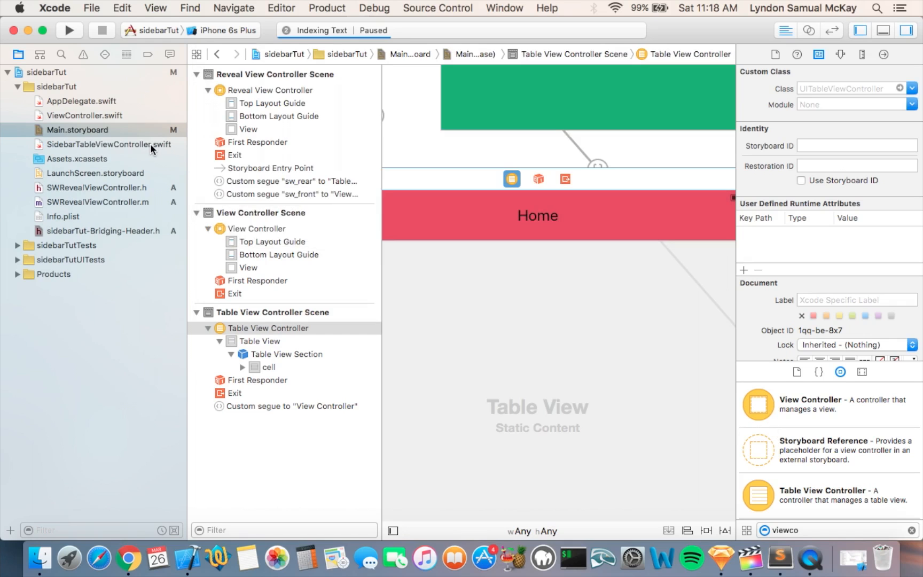
# Step: In SidebarTableViewController.swift make numberOfSectionsInTableView return 1
pyautogui.click(104, 144)
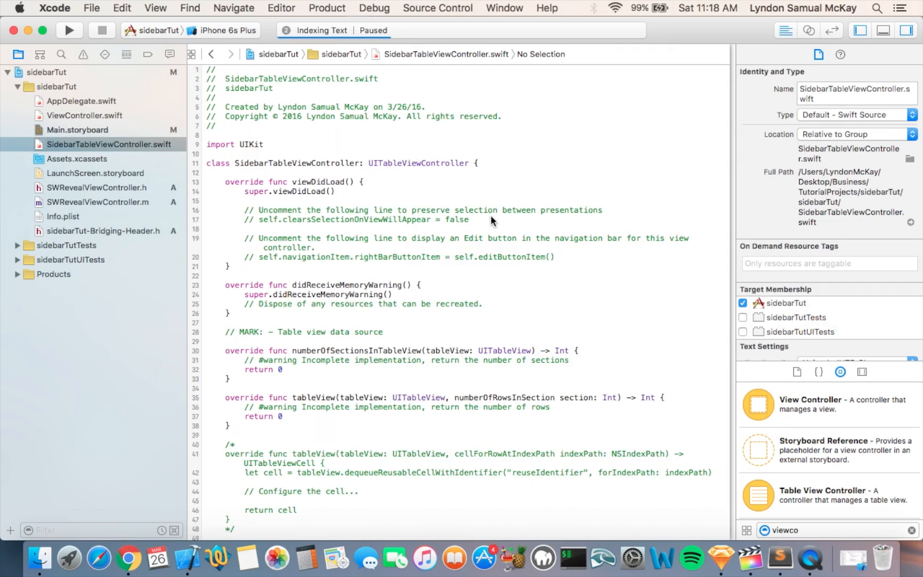
pyautogui.scroll(-3)
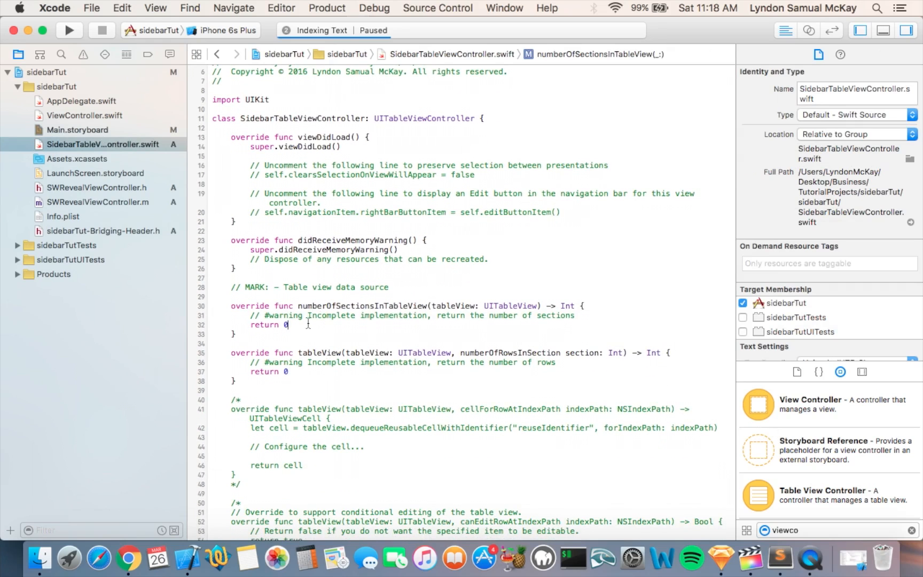
pyautogui.write('16')
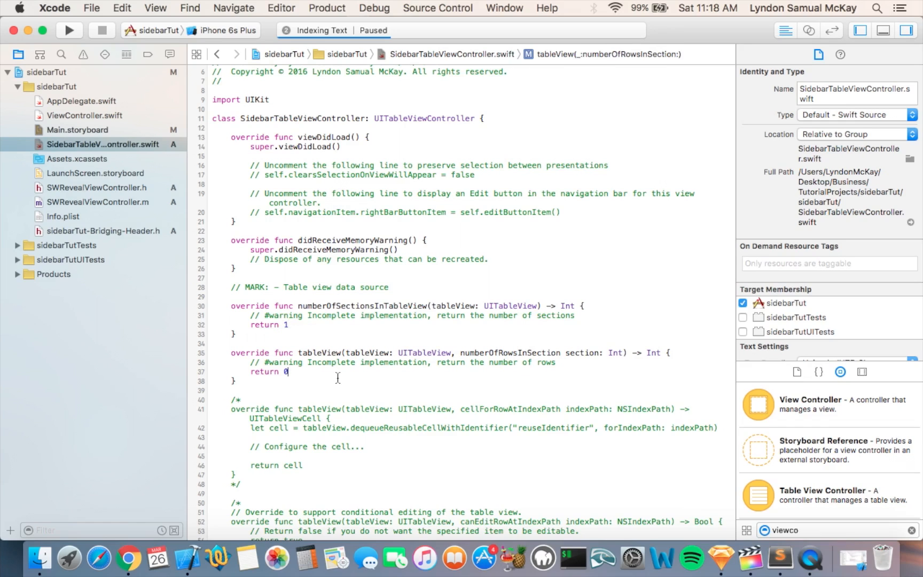
pyautogui.write('16')
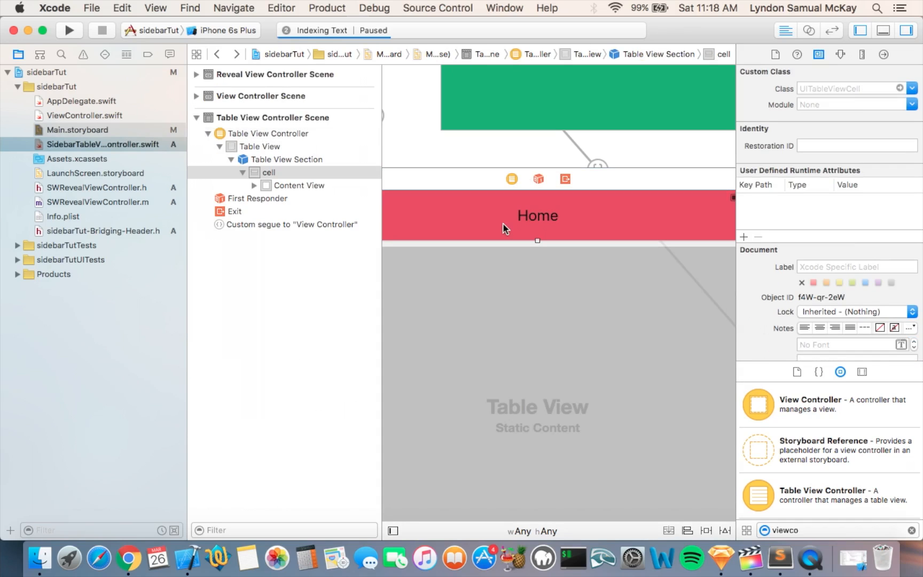
pyautogui.moveTo(616, 223)
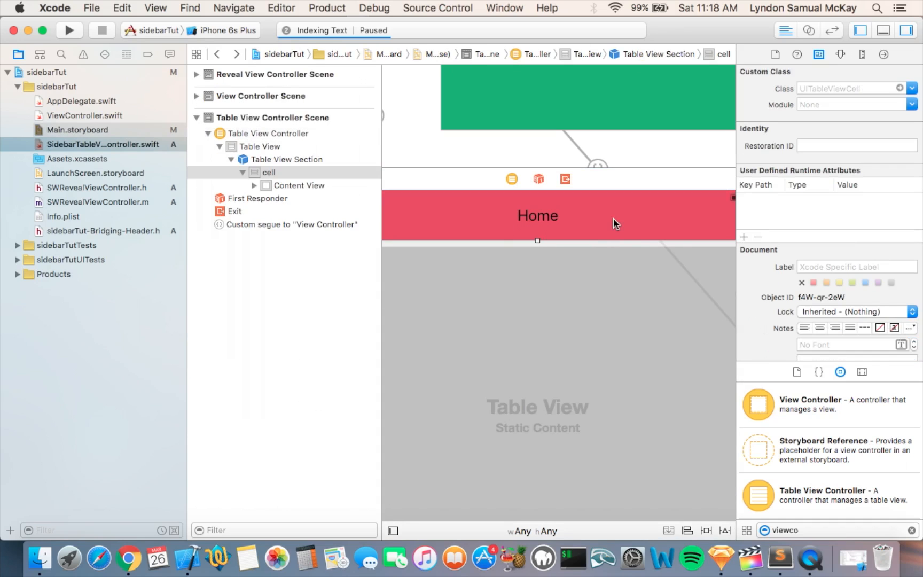
# Step: Scroll the storyboard to the green View Controller scene and select its title bar
pyautogui.scroll(-3)
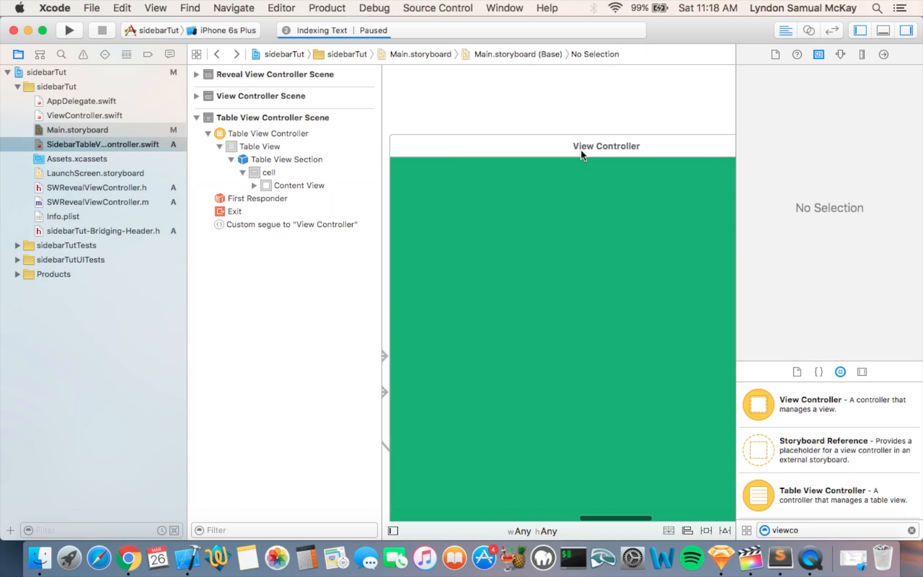
pyautogui.click(607, 146)
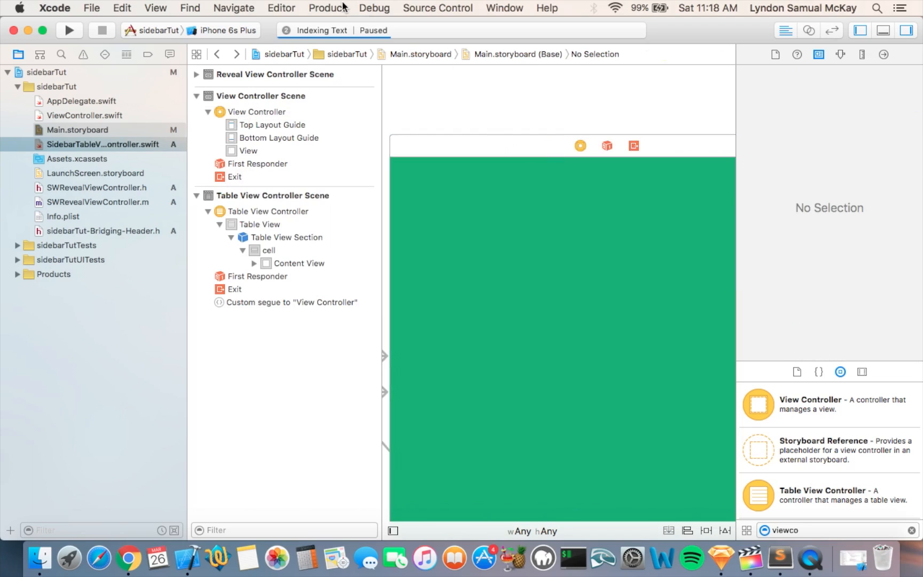
# Step: Use Editor > Embed In > Navigation Controller to wrap the View Controller, giving it a Navigation Item
pyautogui.click(281, 8)
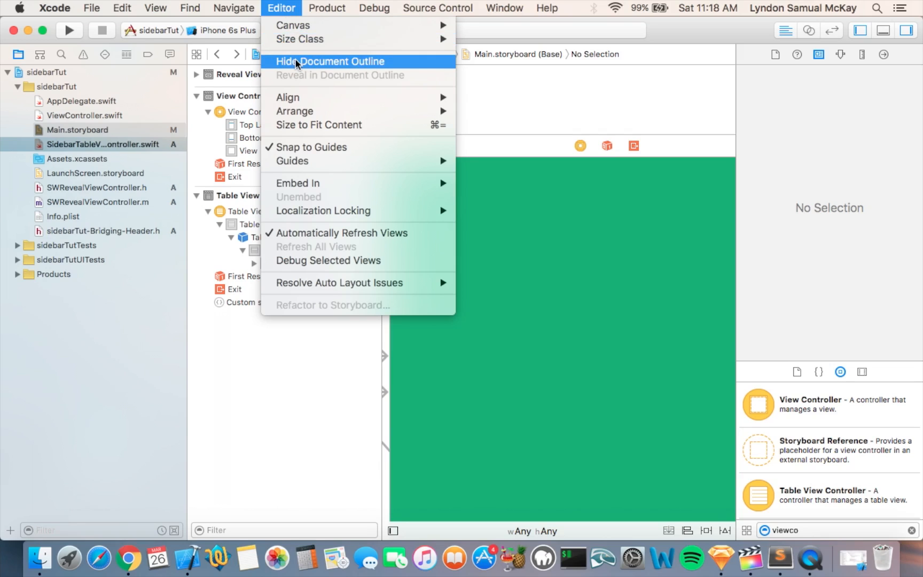
pyautogui.moveTo(327, 183)
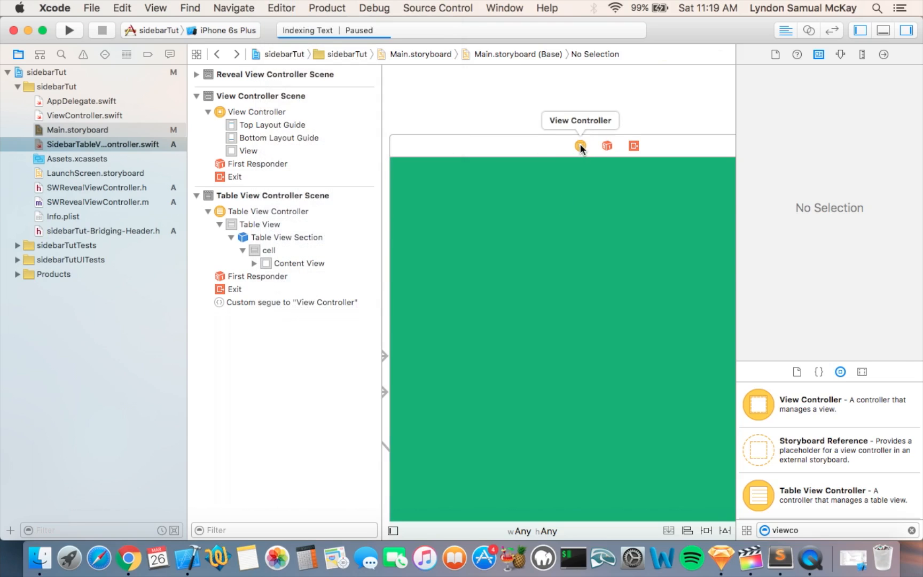
pyautogui.click(282, 7)
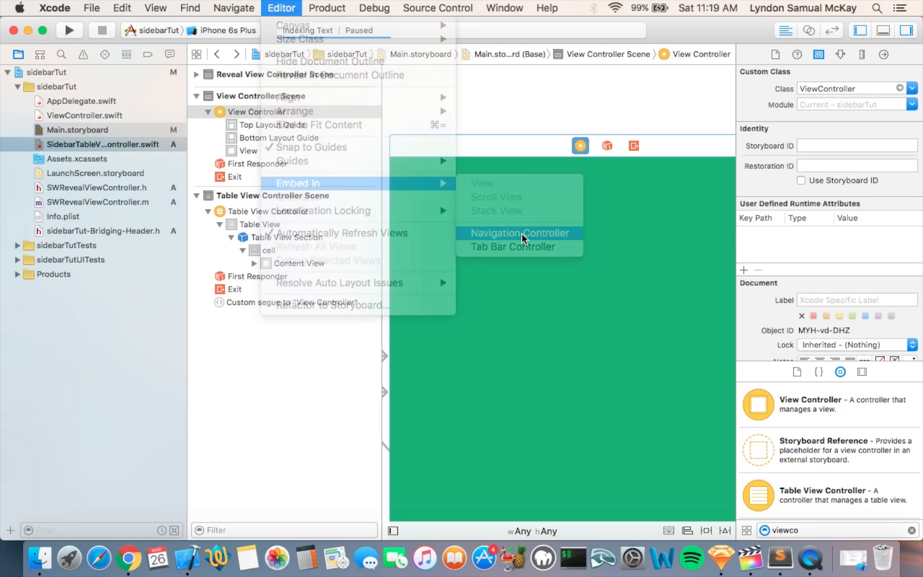
pyautogui.click(519, 233)
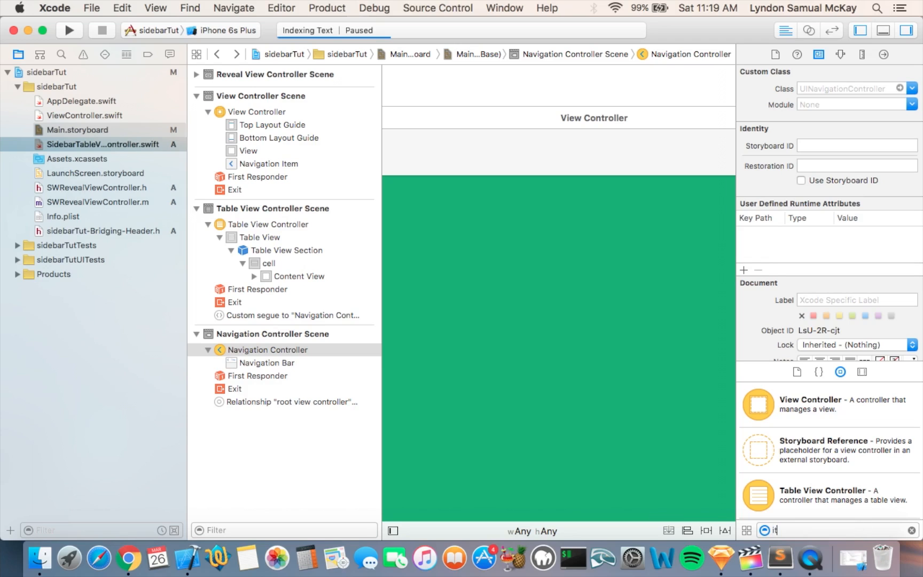
# Step: Filter the Object Library for 'item' and drag a Bar Button Item onto the navigation bar's left side
pyautogui.write('item')
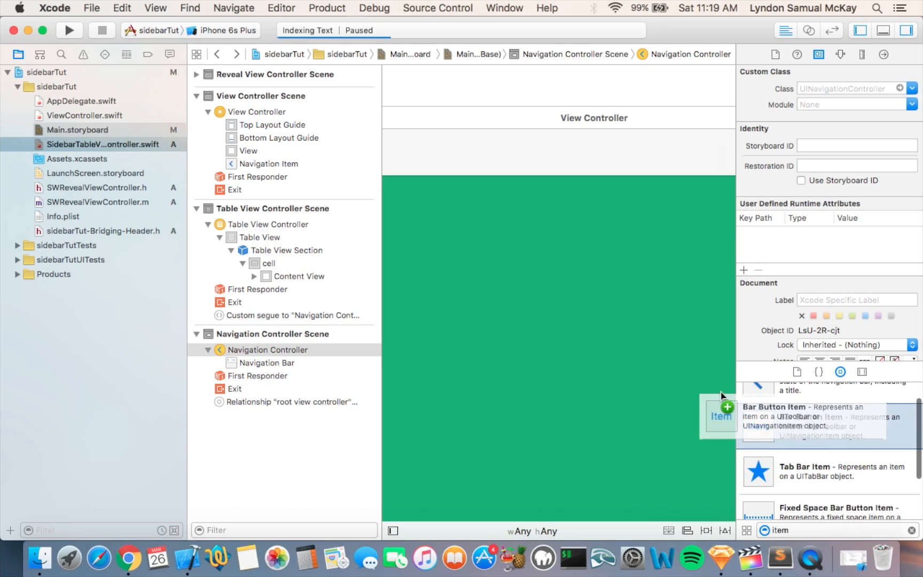
pyautogui.moveTo(720, 417); pyautogui.dragTo(404, 160)
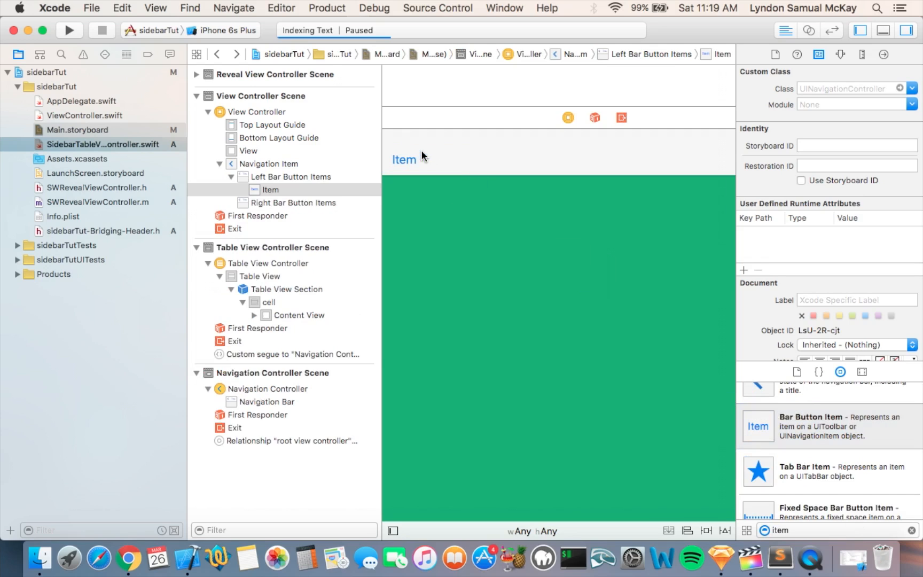
pyautogui.click(404, 159)
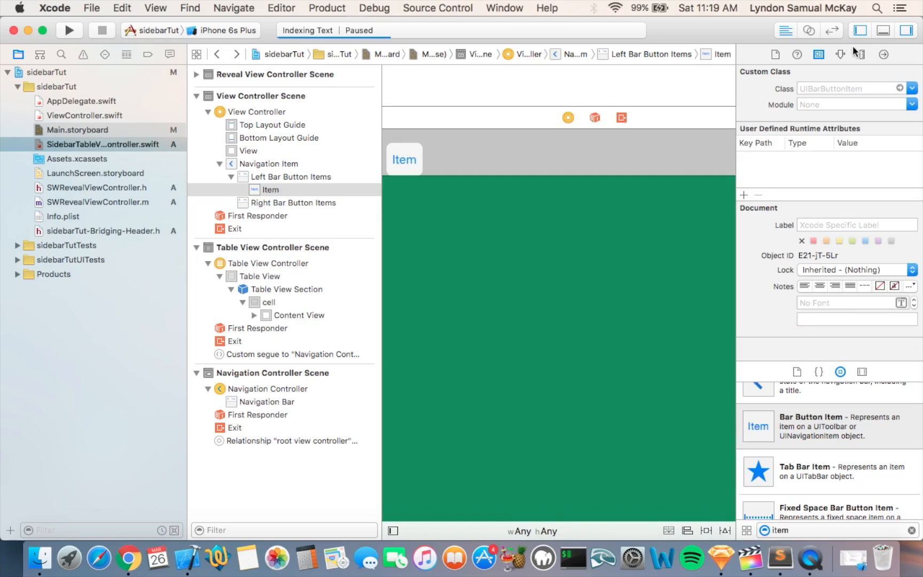
# Step: Set the bar button's Title to 'Menu' in the Attributes inspector and show ViewController.swift in the assistant editor
pyautogui.click(840, 54)
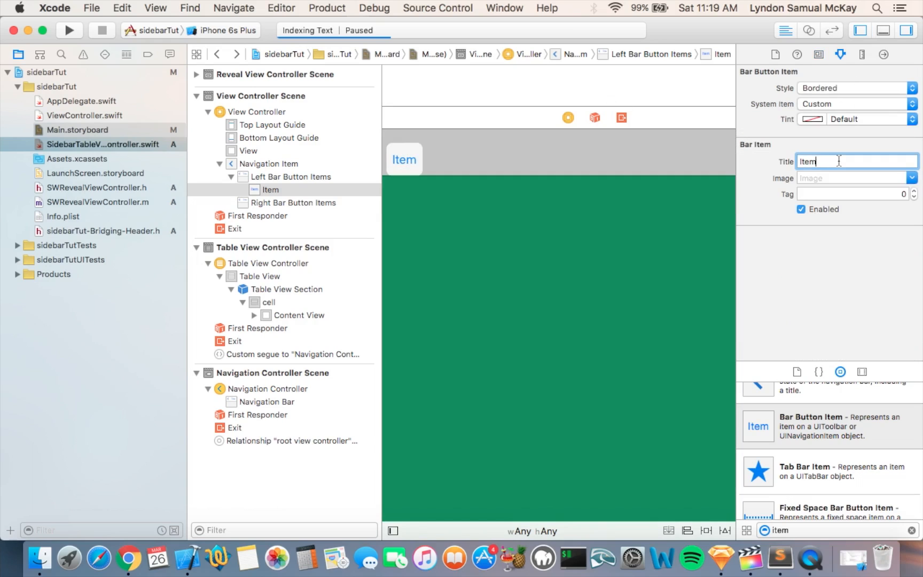
pyautogui.write('Menu')
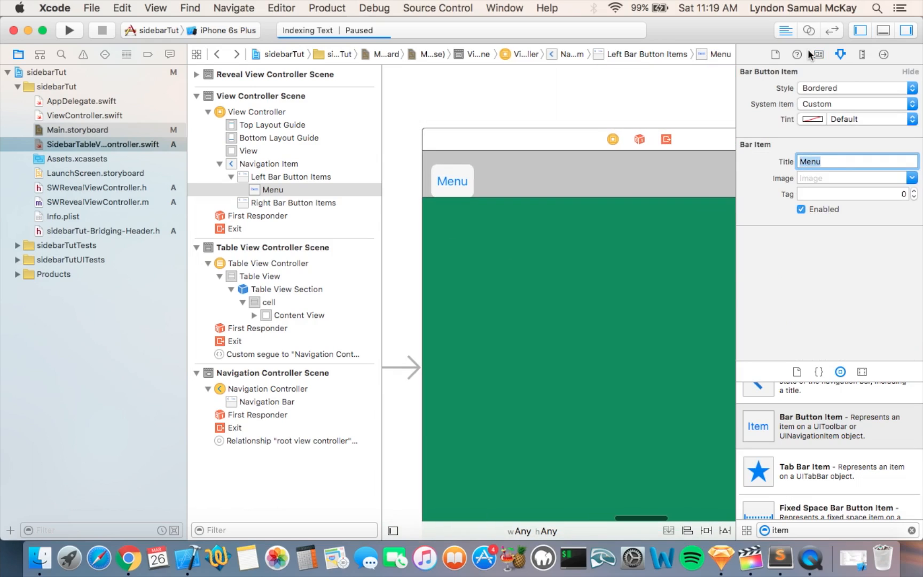
pyautogui.moveTo(810, 30)
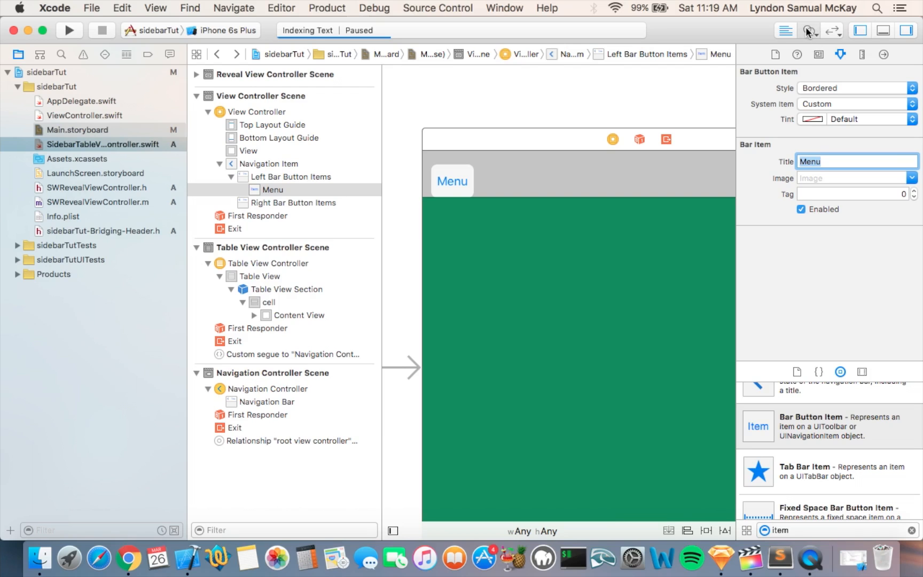
pyautogui.click(809, 30)
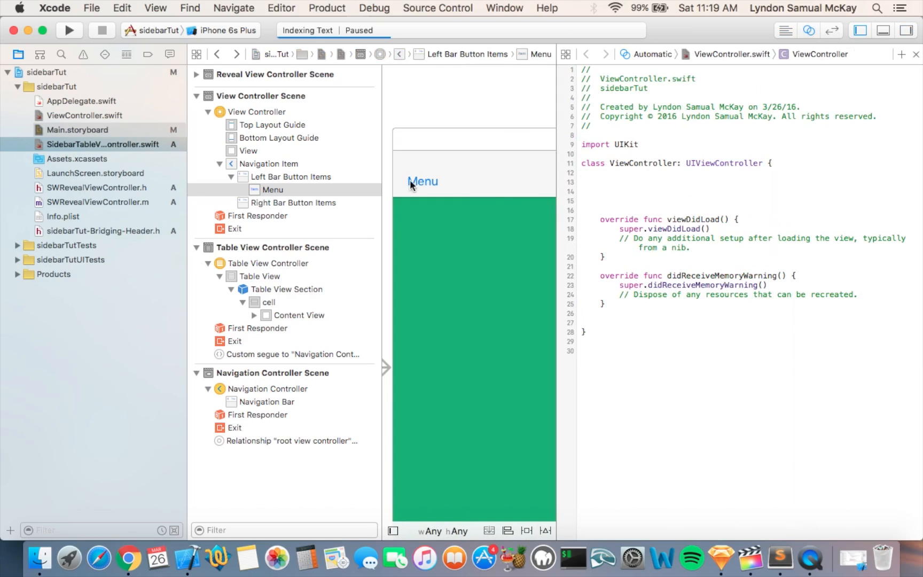
pyautogui.moveTo(422, 188)
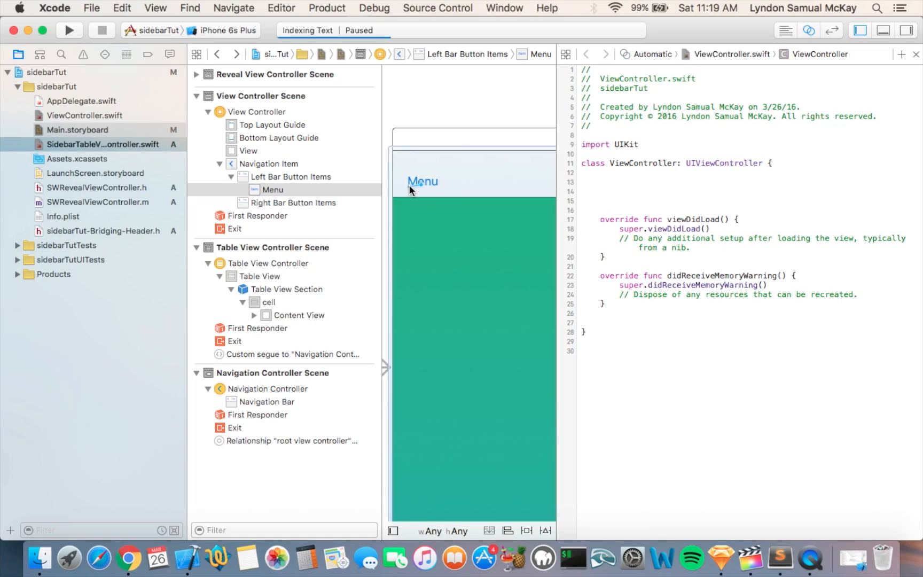
pyautogui.click(422, 180)
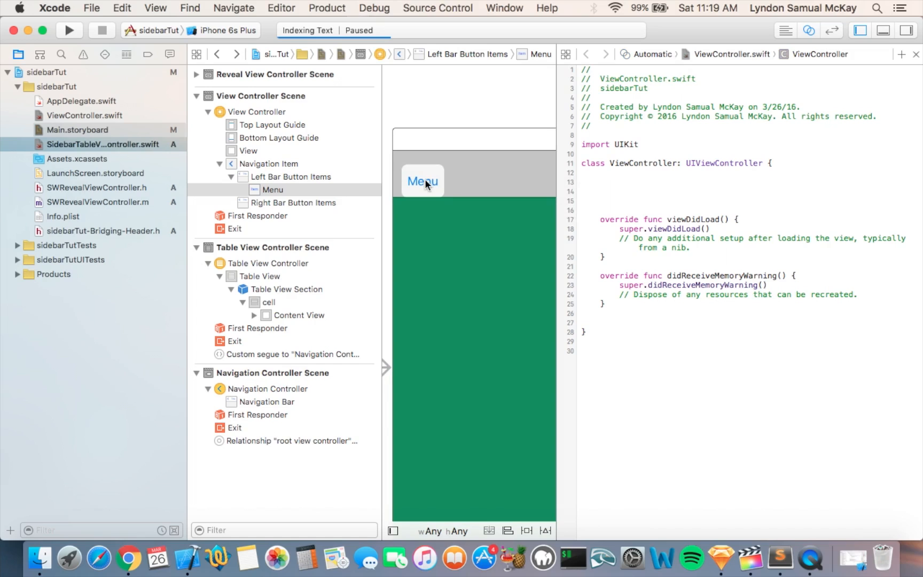
pyautogui.moveTo(422, 181); pyautogui.dragTo(604, 195)
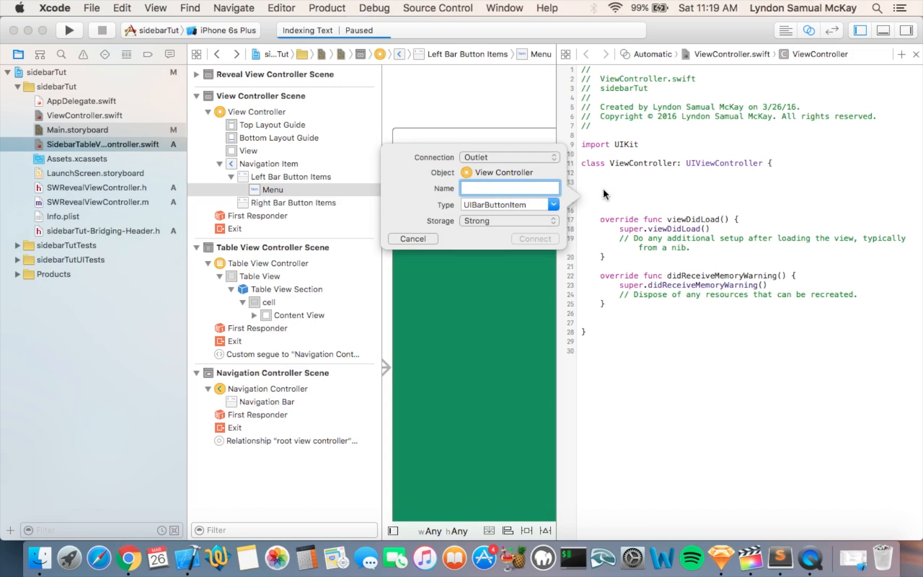
pyautogui.write('menu')
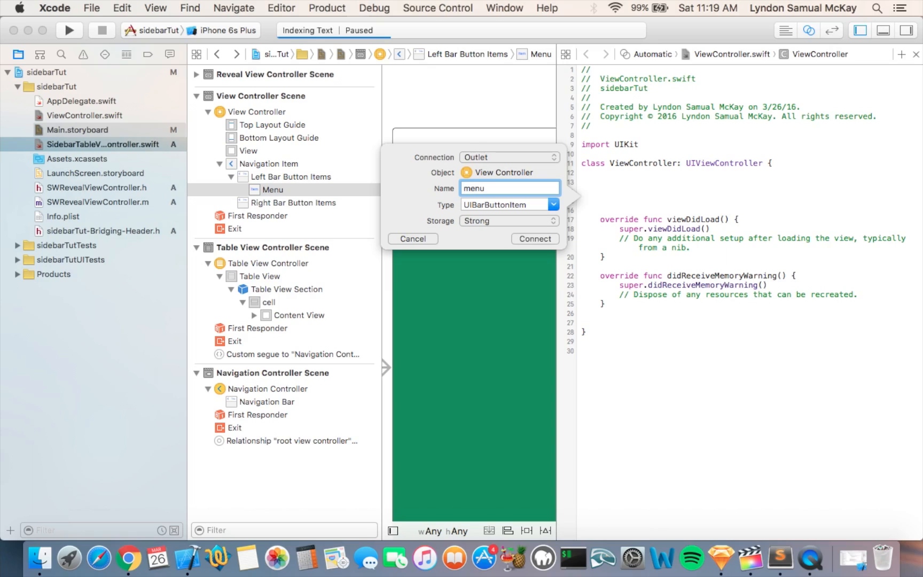
pyautogui.write('Button')
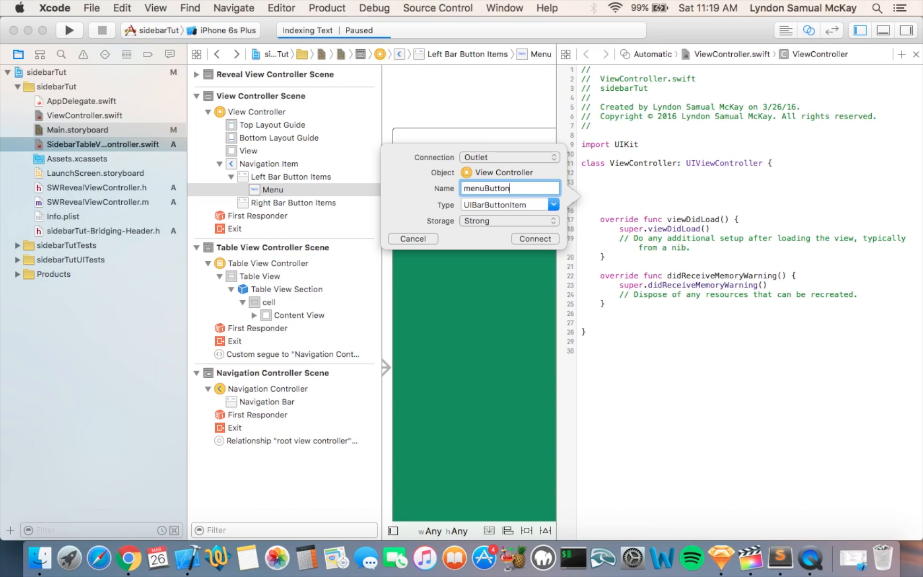
pyautogui.click(534, 238)
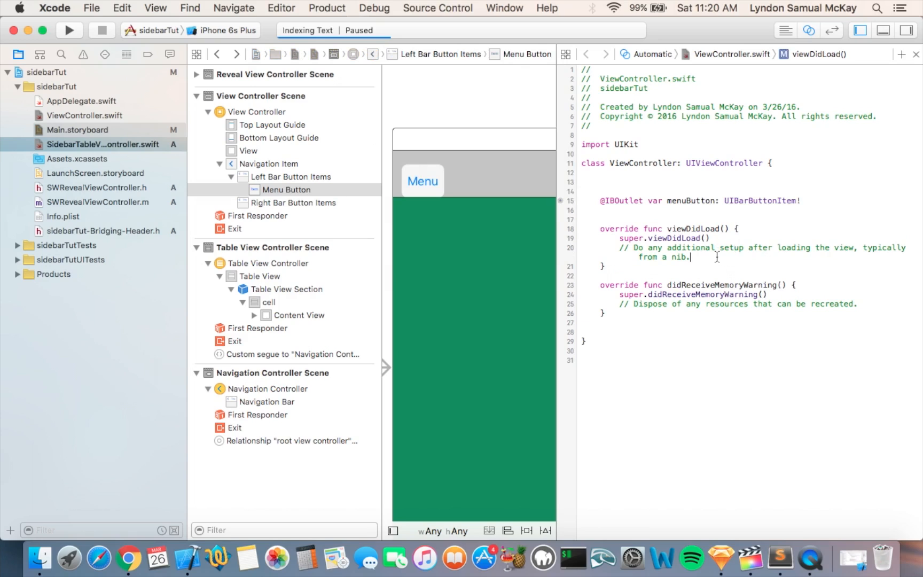
# Step: Add an if revealViewController() != nil { check in viewDidLoad
pyautogui.press('Return')
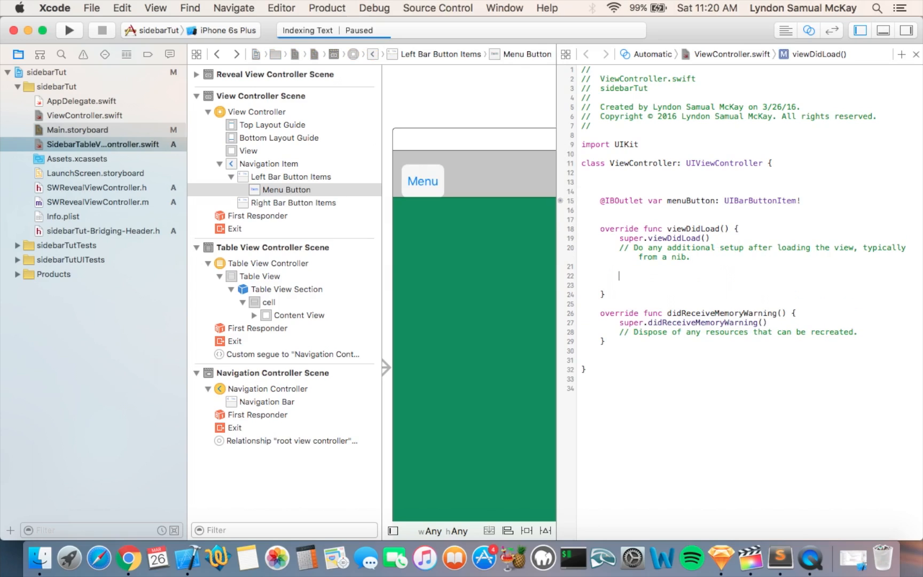
pyautogui.press('Return')
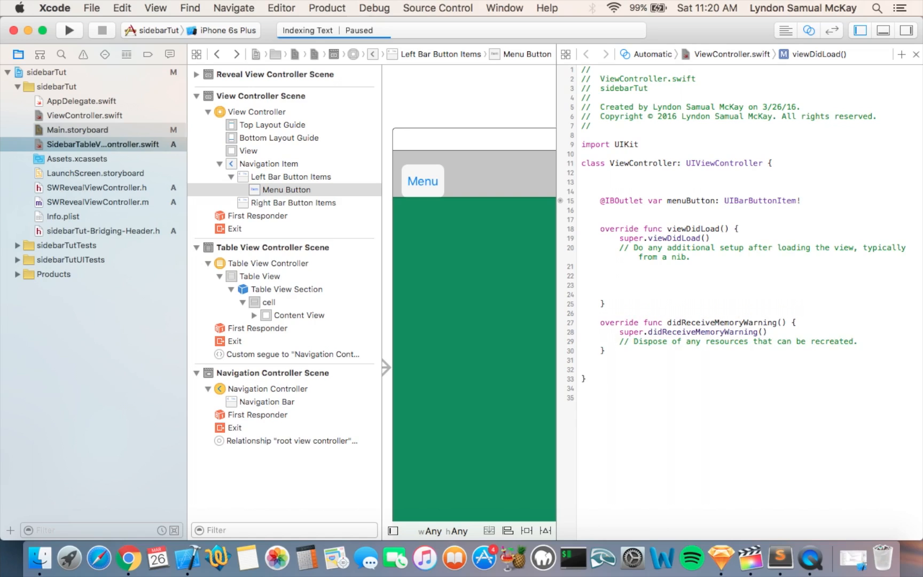
pyautogui.write('if')
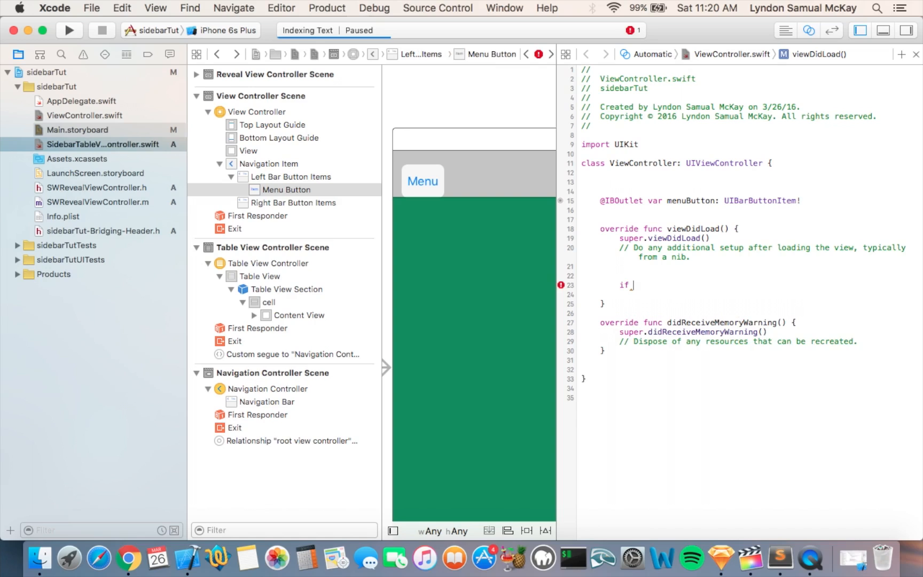
pyautogui.write('revealViewController(')
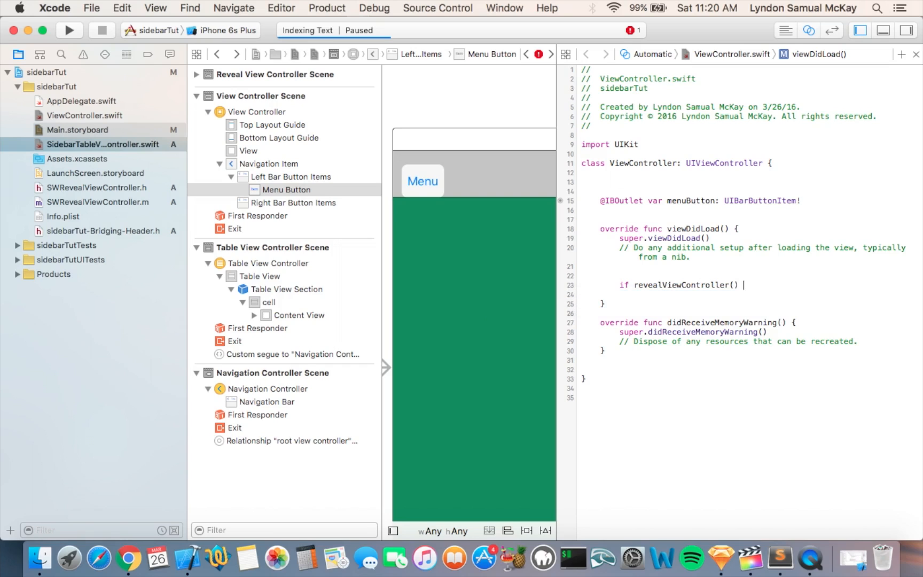
pyautogui.write('!=')
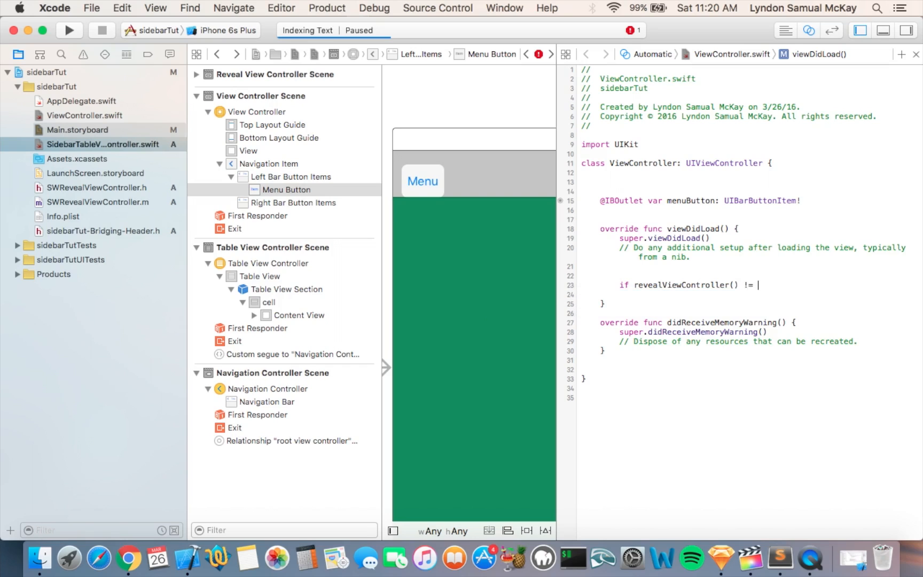
pyautogui.write('nil')
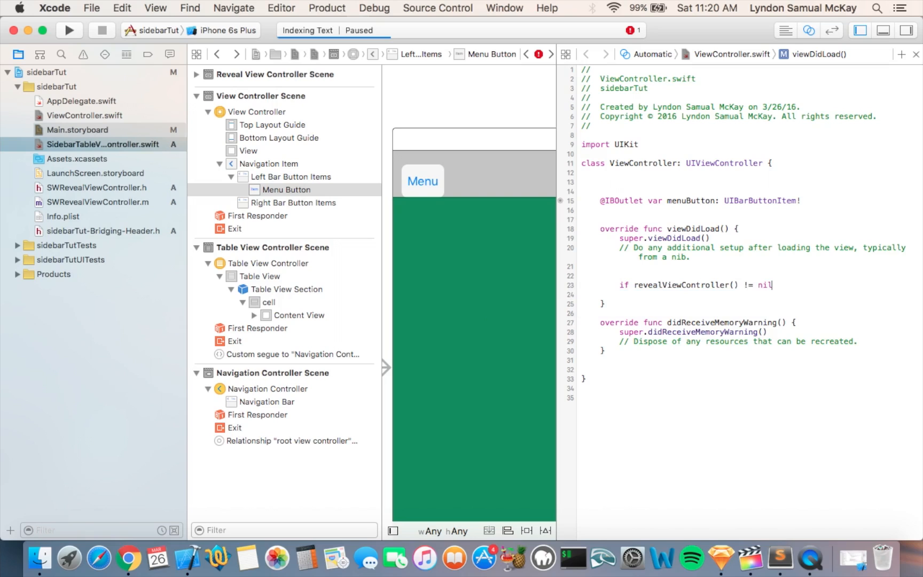
pyautogui.write('{')
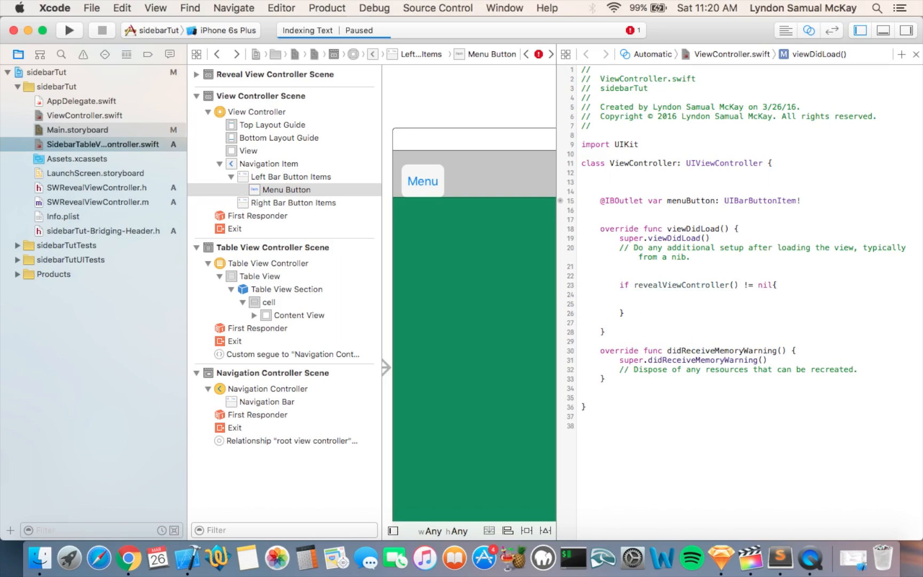
# Step: Inside the check, write menuButton.target = self.revealViewController via autocomplete
pyautogui.write('menuButton')
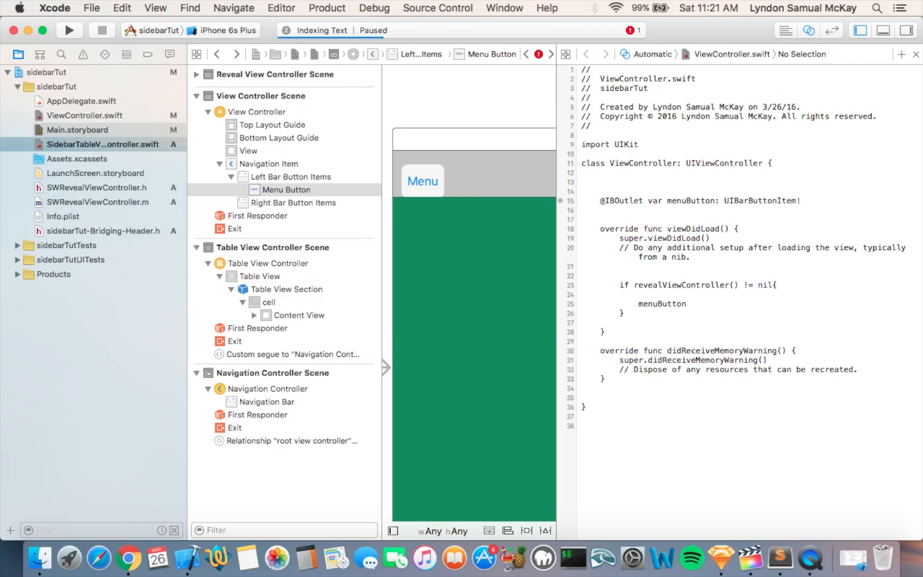
pyautogui.write('.the')
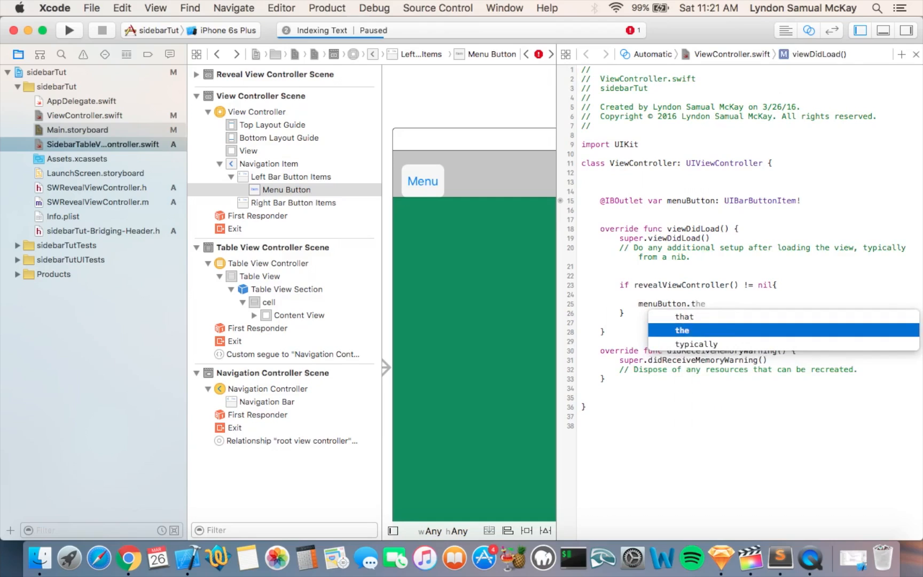
pyautogui.write('targ')
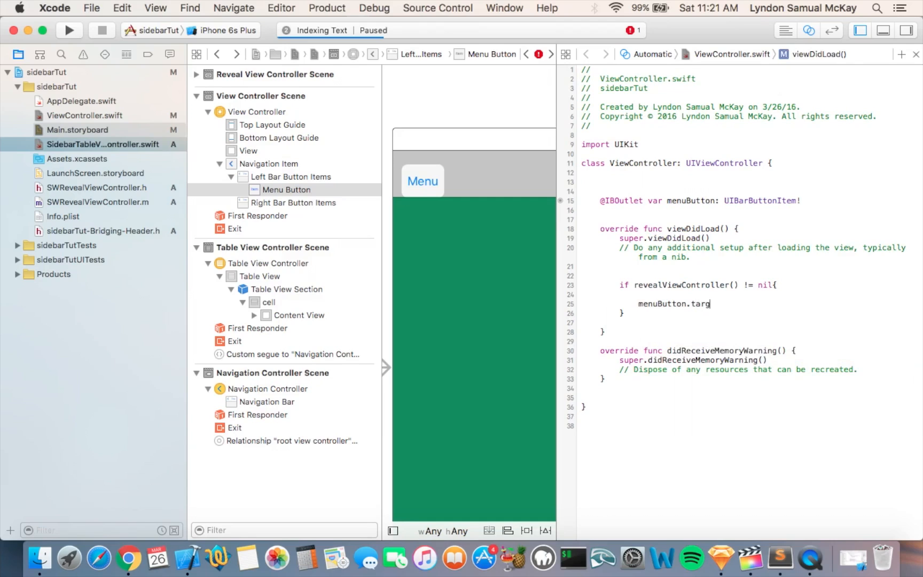
pyautogui.write('et =')
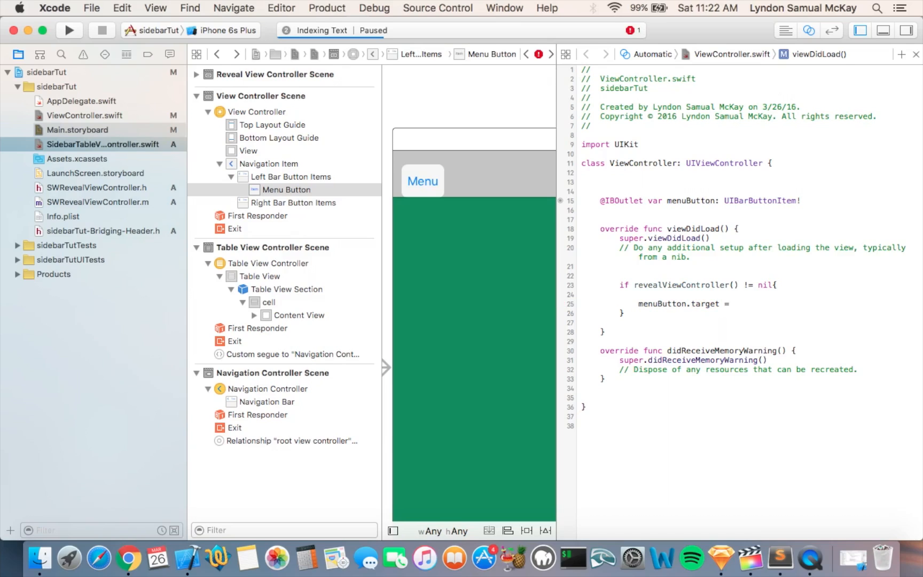
pyautogui.write('self.re')
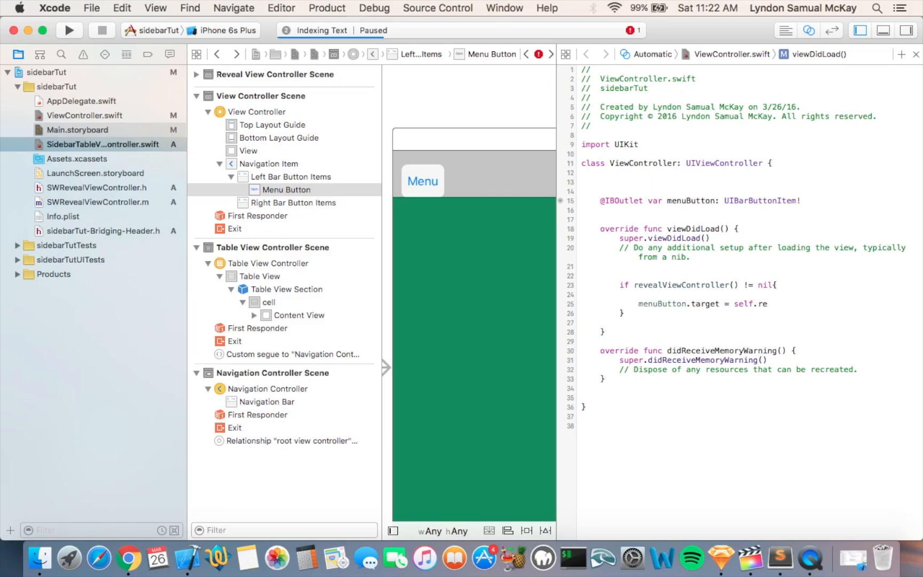
pyautogui.write('vealViewController')
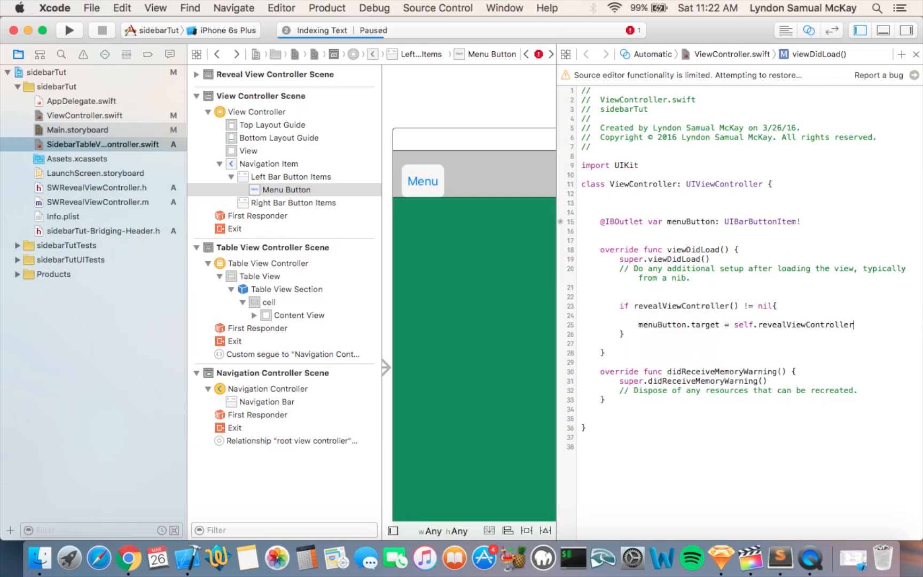
# Step: Make the target self.revealViewController() and add menuButton.action = "revealToggle:" with a blank line after
pyautogui.write('(')
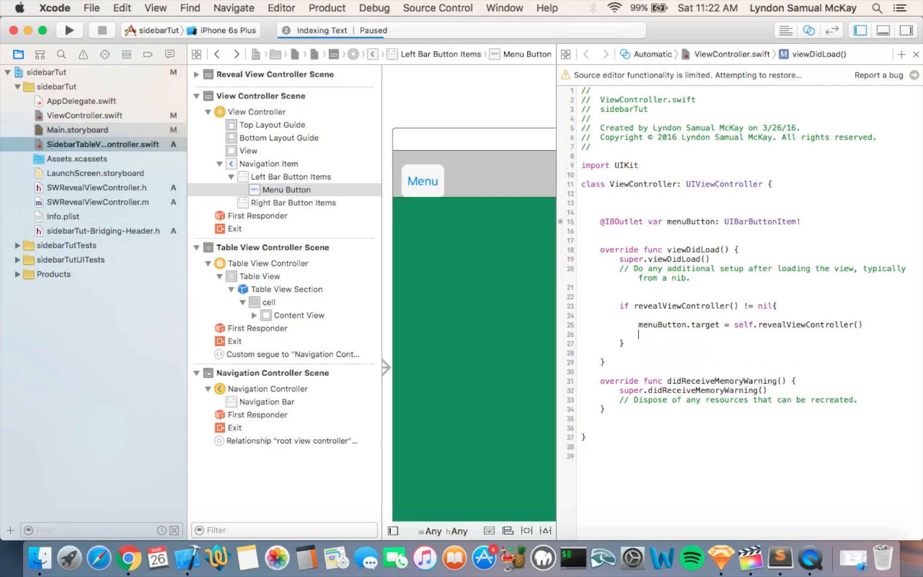
pyautogui.write('me')
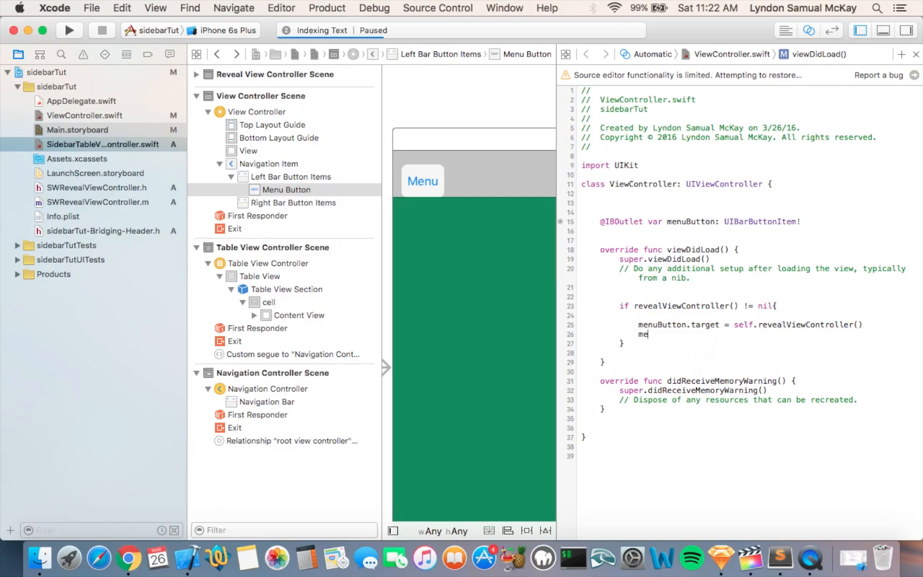
pyautogui.write('nuButton.action =')
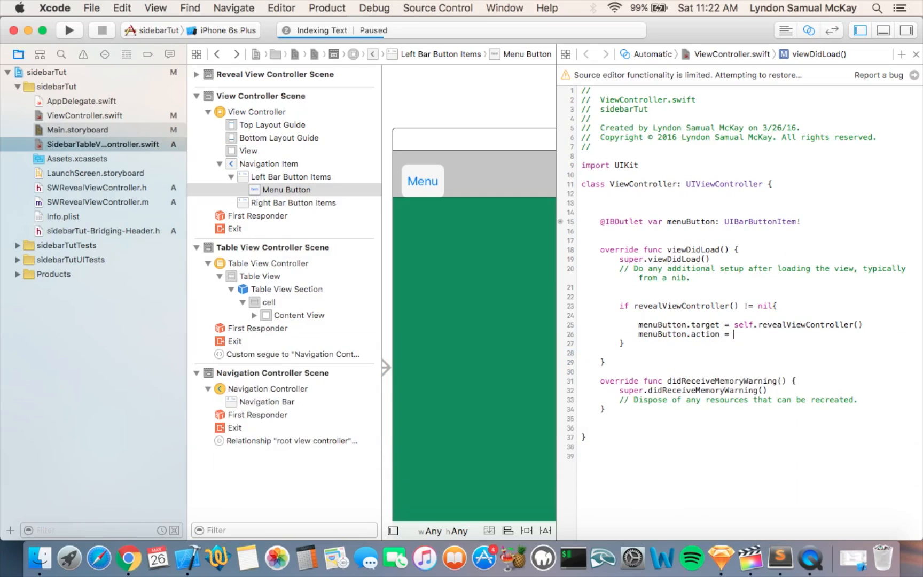
pyautogui.write('revea"')
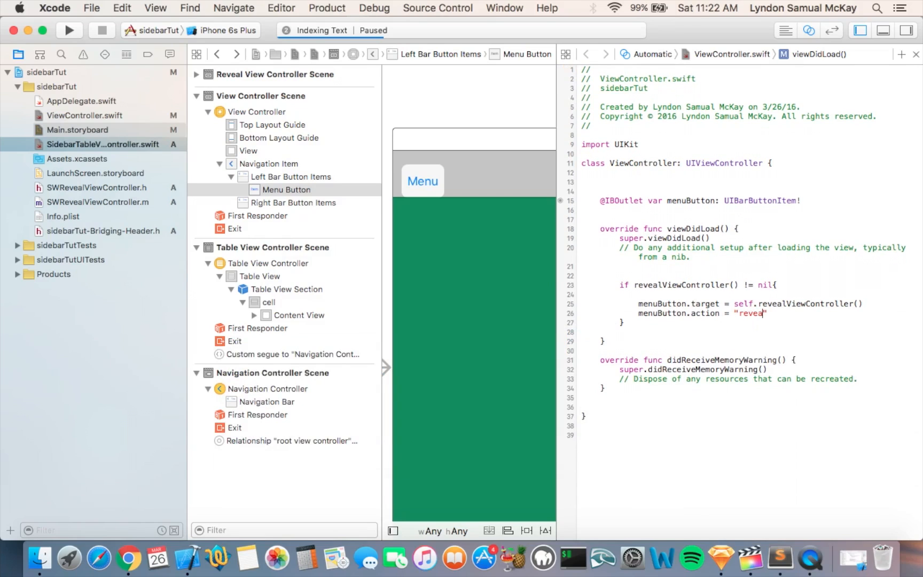
pyautogui.write('lToggle:')
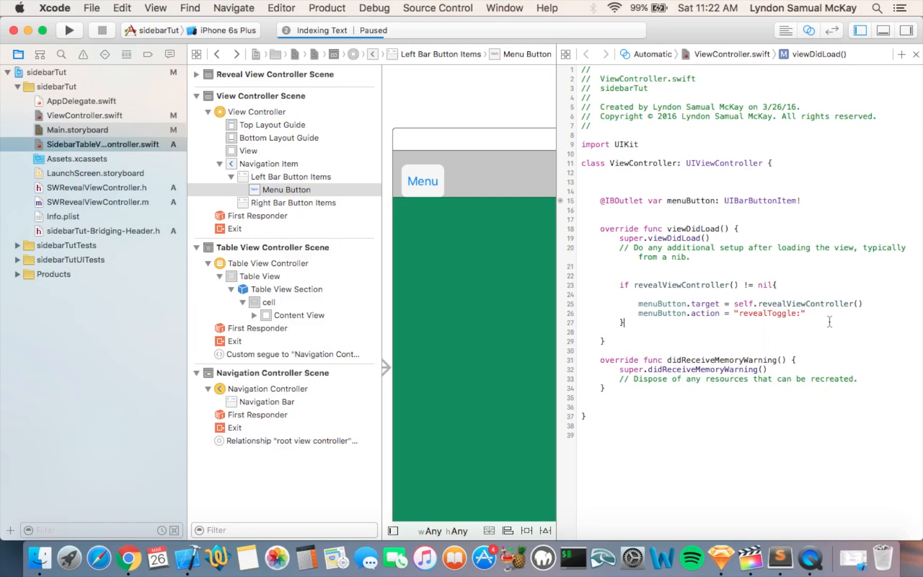
pyautogui.press('return')
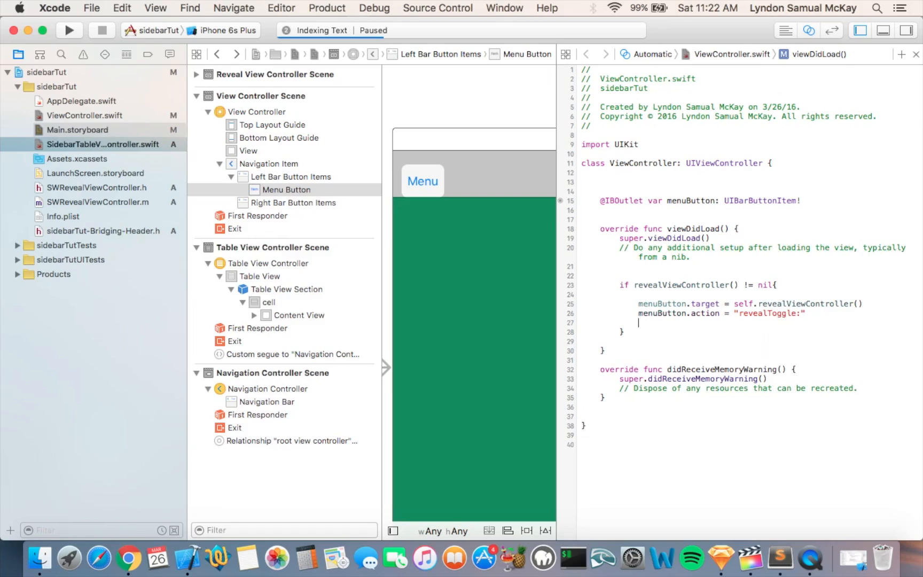
pyautogui.press('Return')
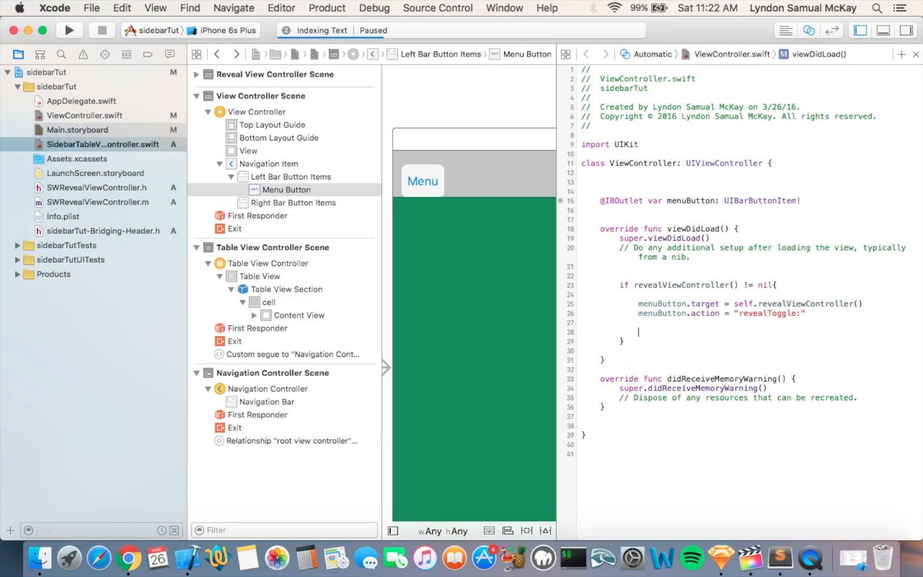
# Step: Add self.view.addGestureRecognizer(revealViewController().panGestureRecognizer()) inside the check
pyautogui.write('self.')
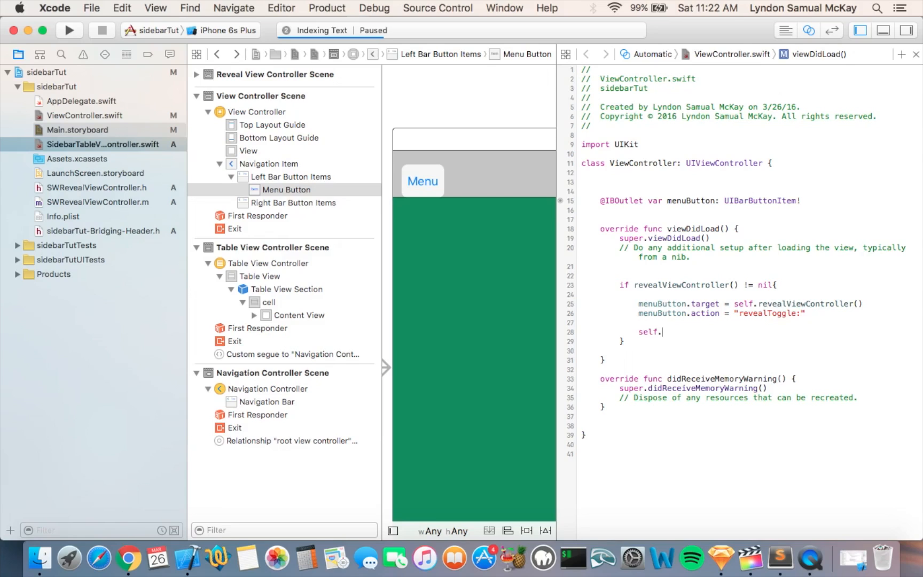
pyautogui.write('a')
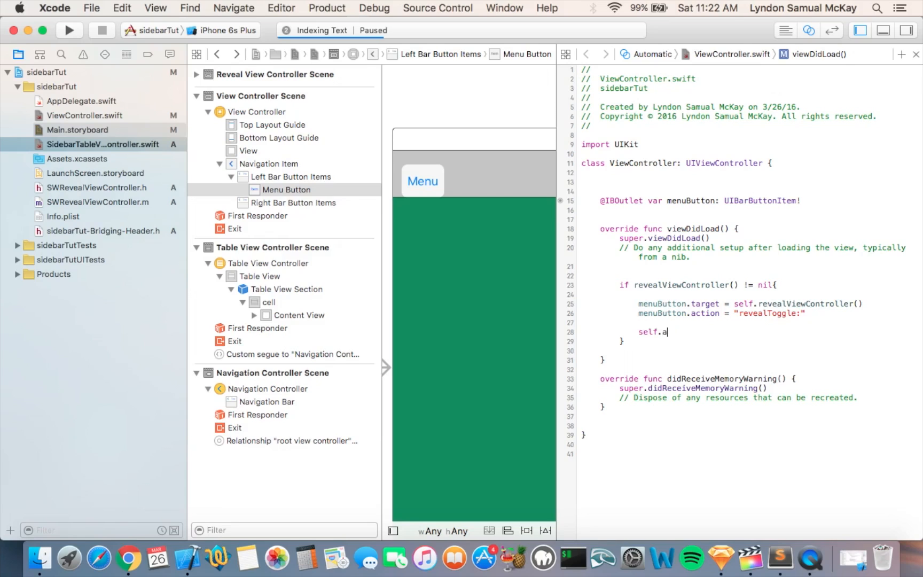
pyautogui.write('iew.addGestureRecognizer(')
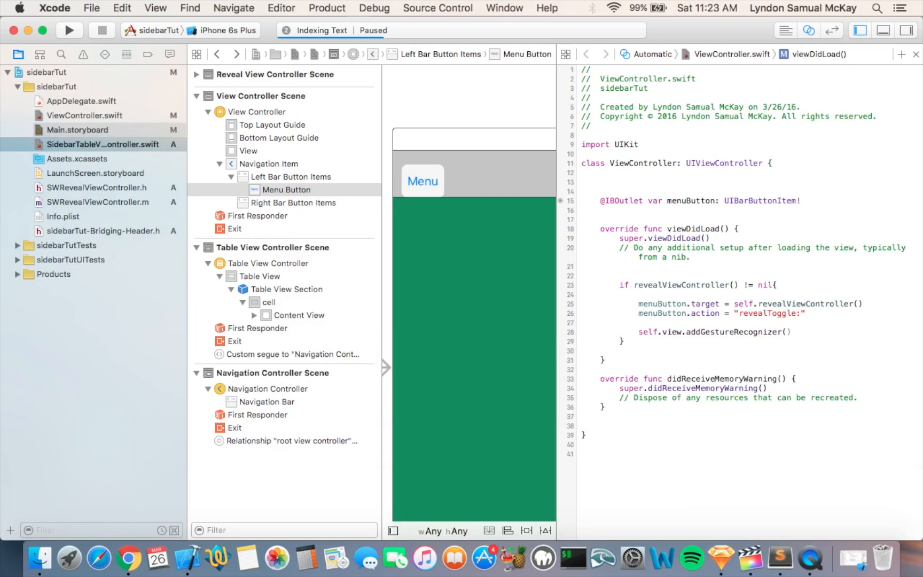
pyautogui.write('rev')
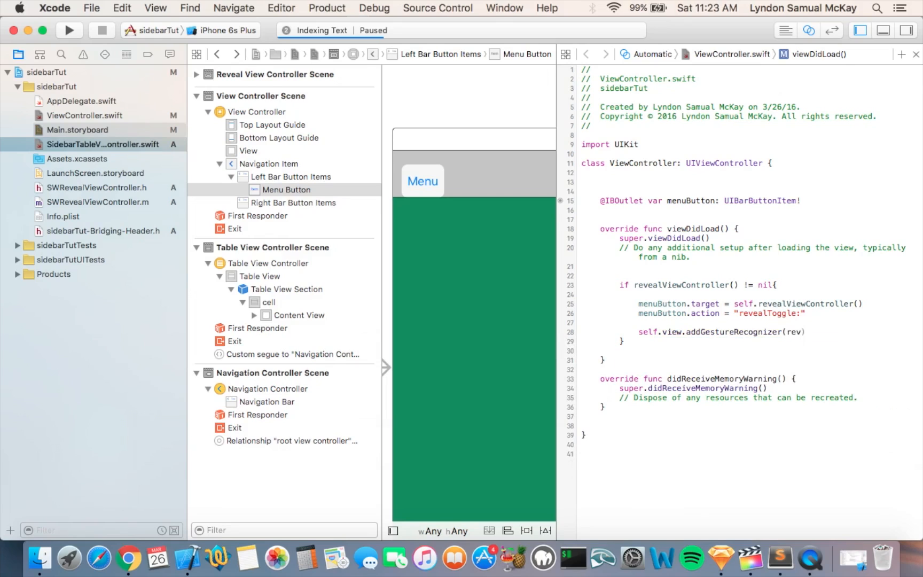
pyautogui.write('ealViewController(')
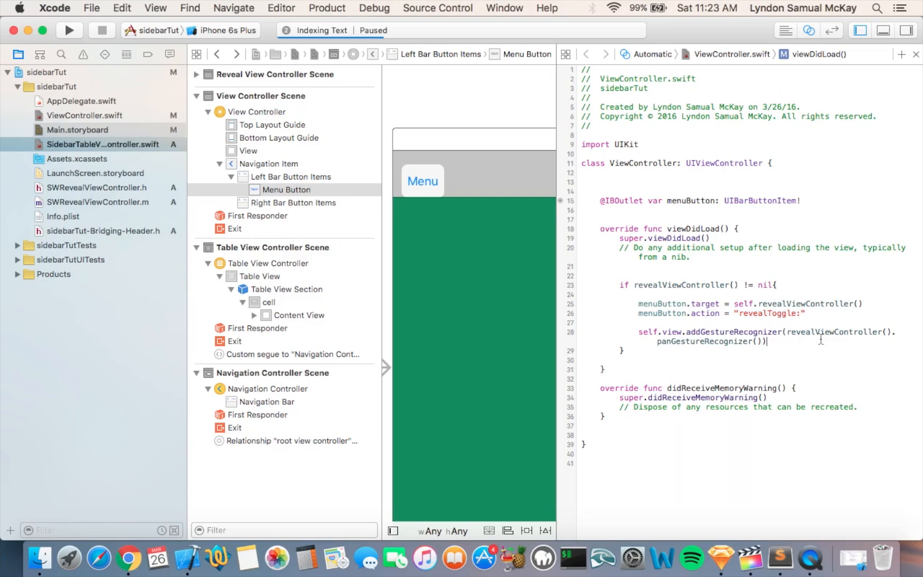
pyautogui.moveTo(434, 102)
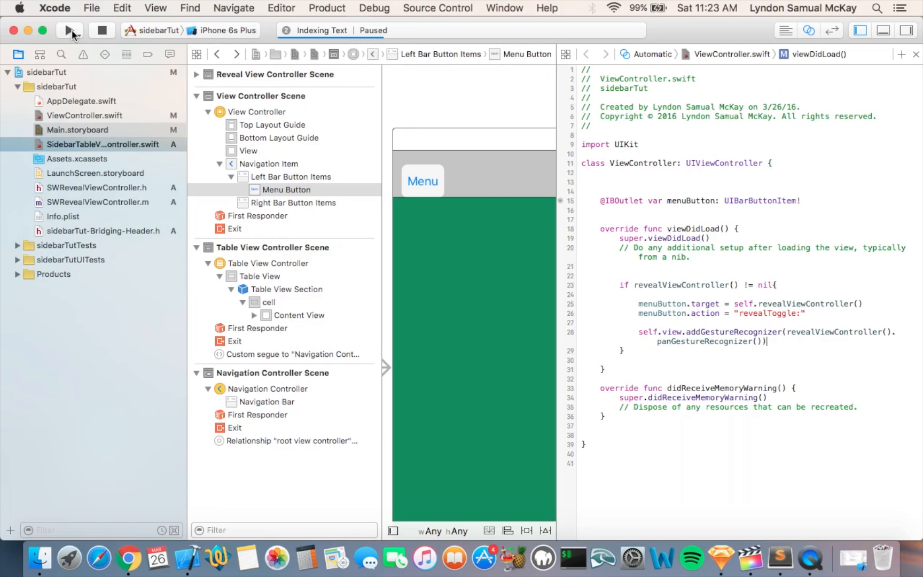
# Step: Run sidebarTut in Simulator and toggle the red Home sidebar closed and open with Menu
pyautogui.click(68, 30)
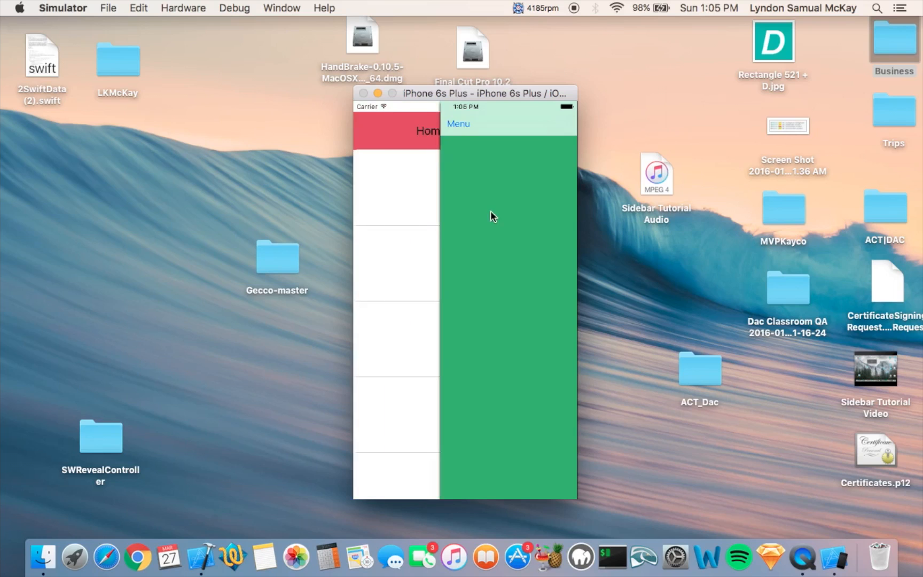
pyautogui.click(459, 124)
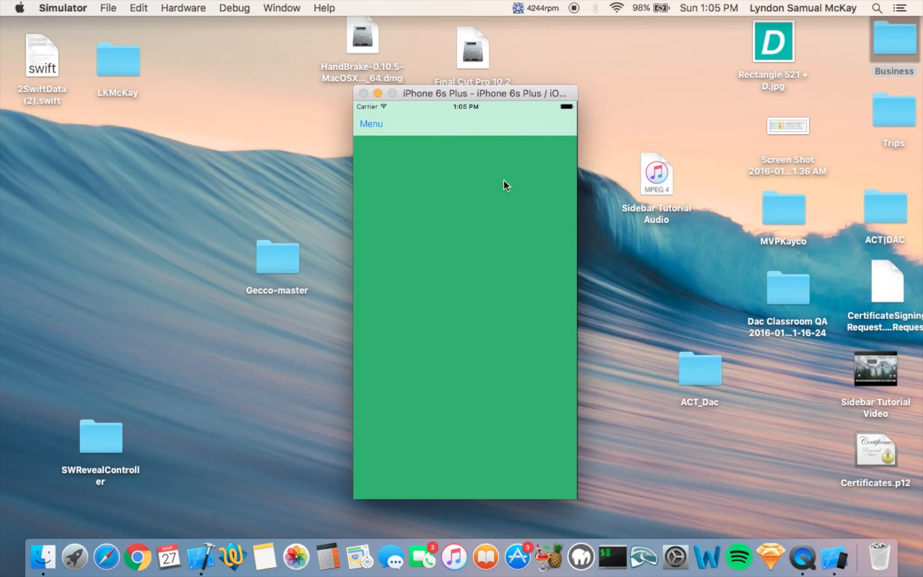
pyautogui.click(371, 124)
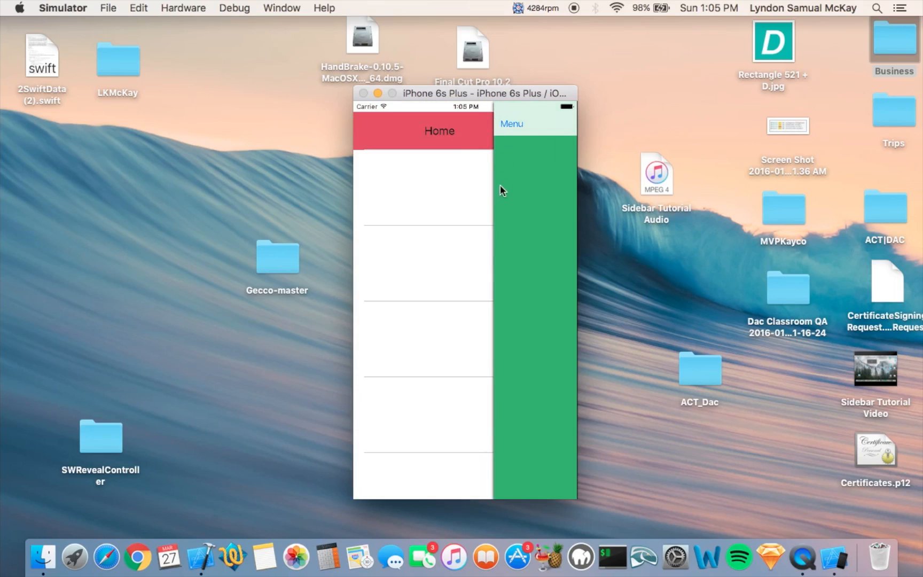
pyautogui.moveTo(507, 177)
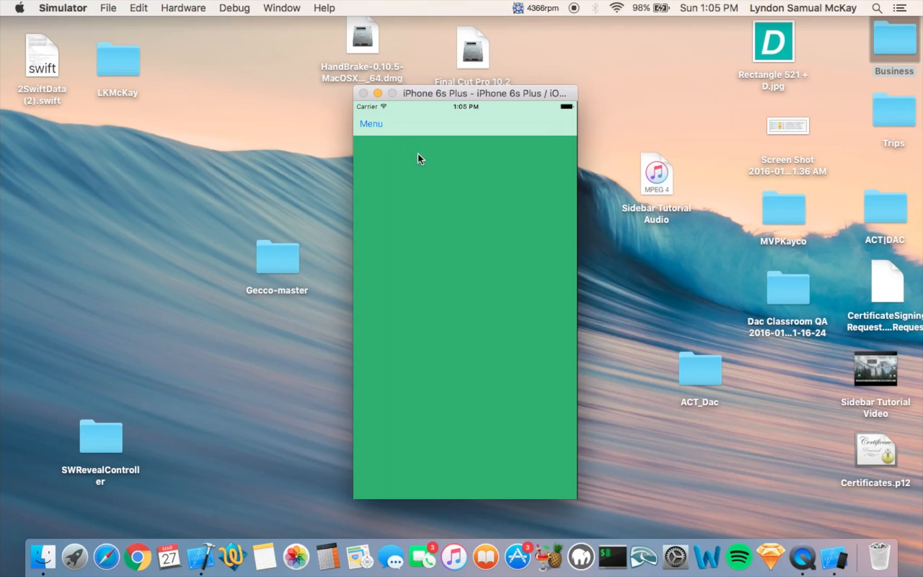
pyautogui.moveTo(426, 164)
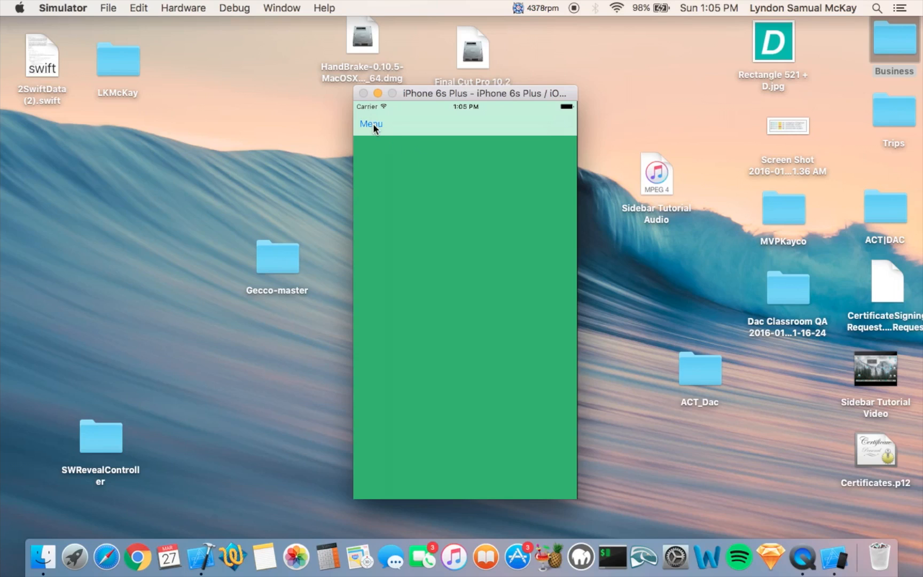
pyautogui.click(371, 124)
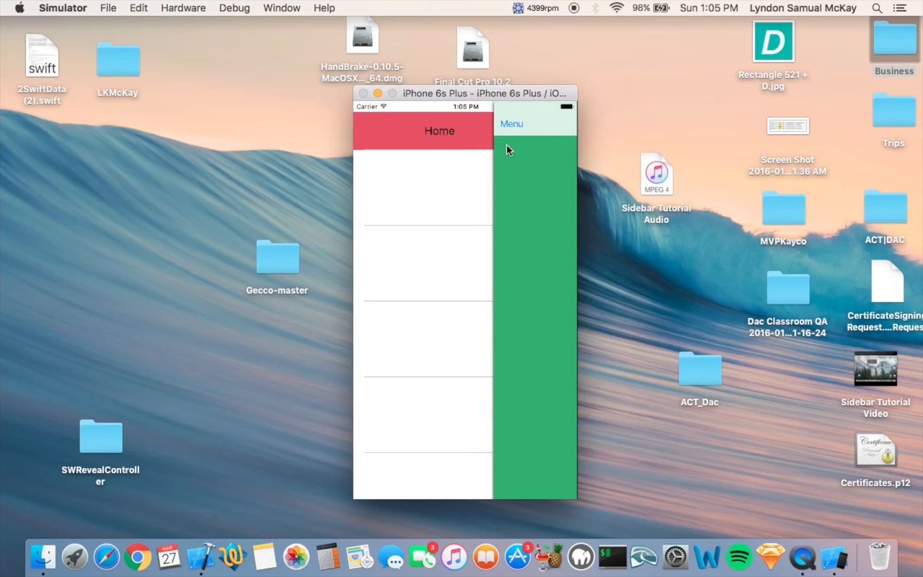
pyautogui.moveTo(514, 134)
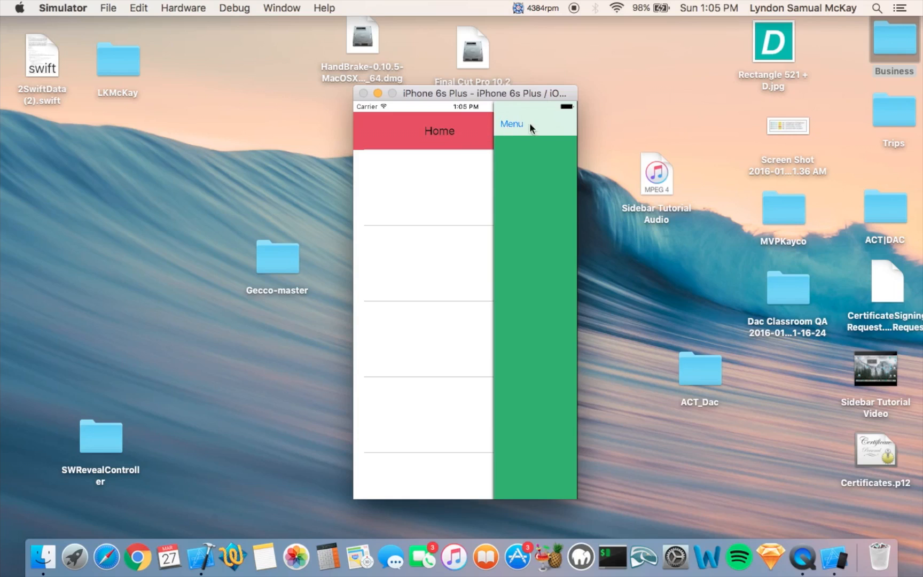
pyautogui.moveTo(402, 414)
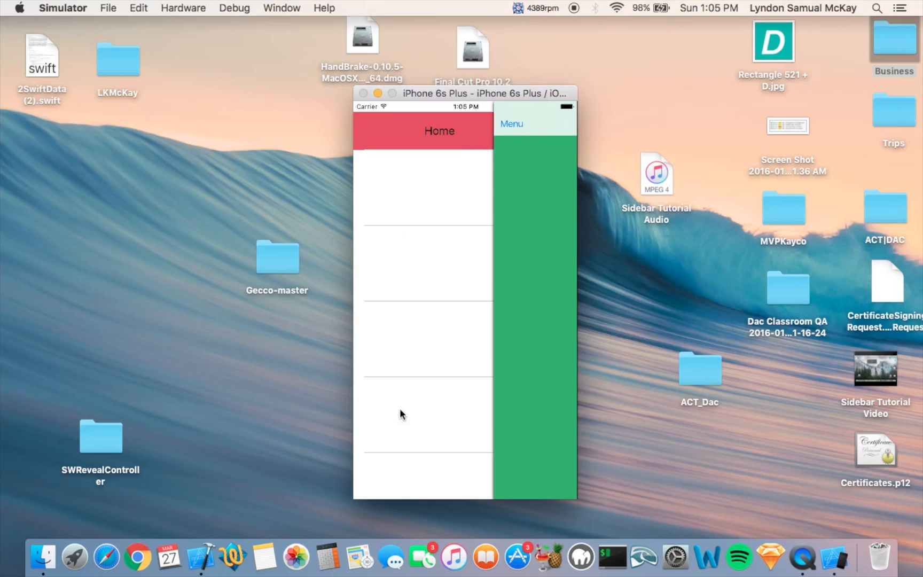